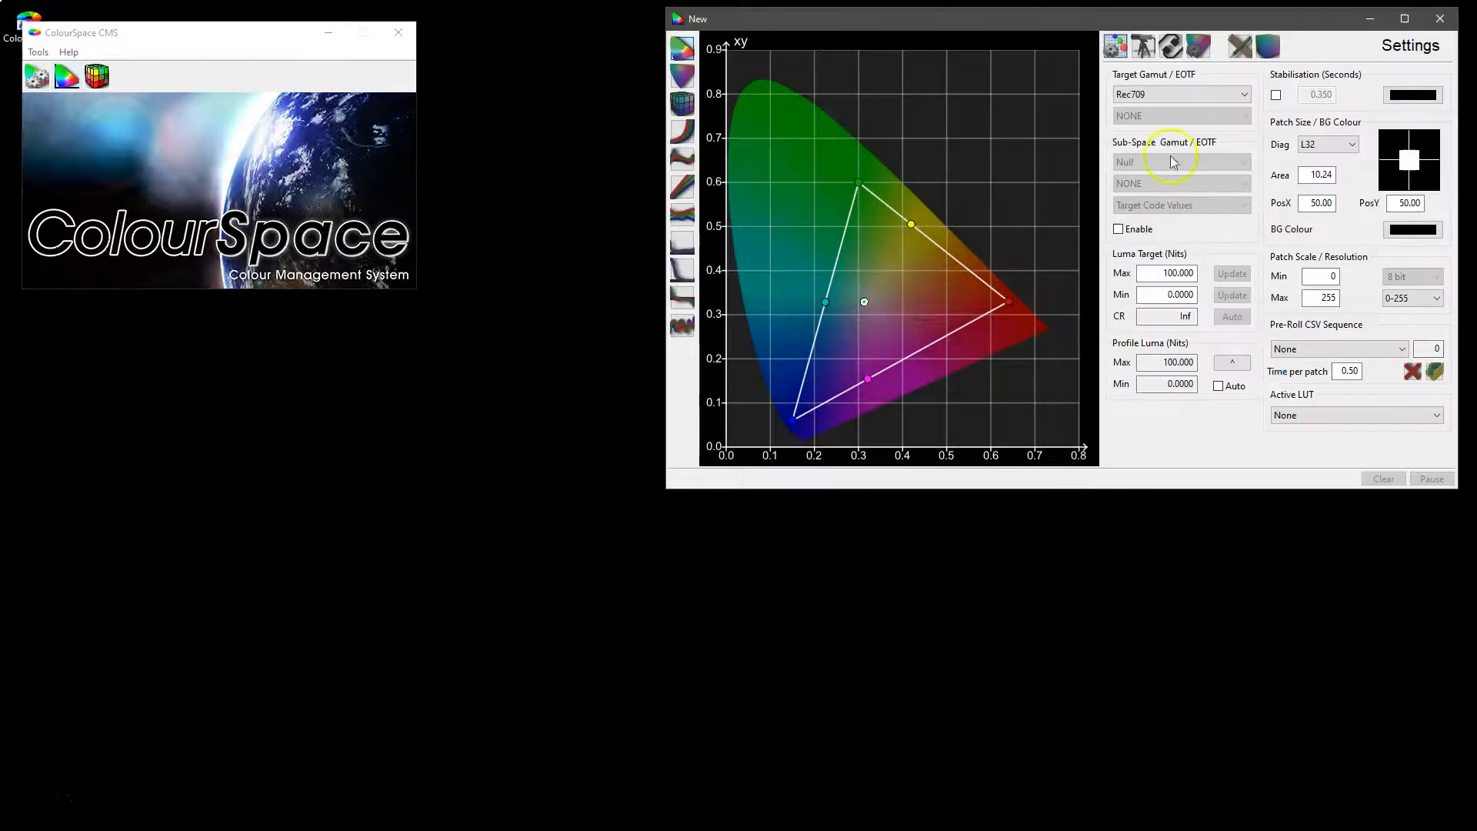
pyautogui.moveTo(1222, 75)
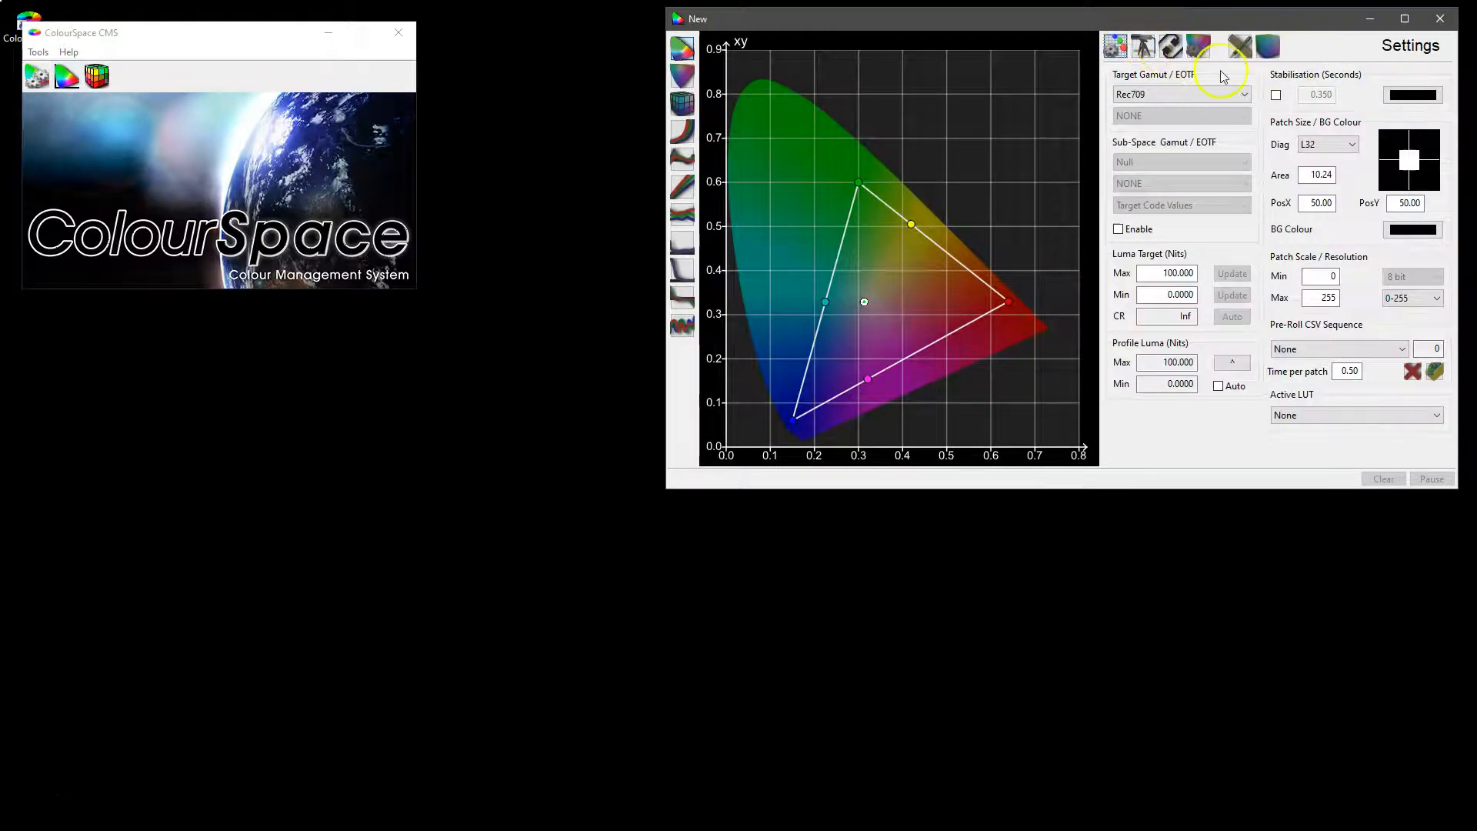
pyautogui.moveTo(1171, 47)
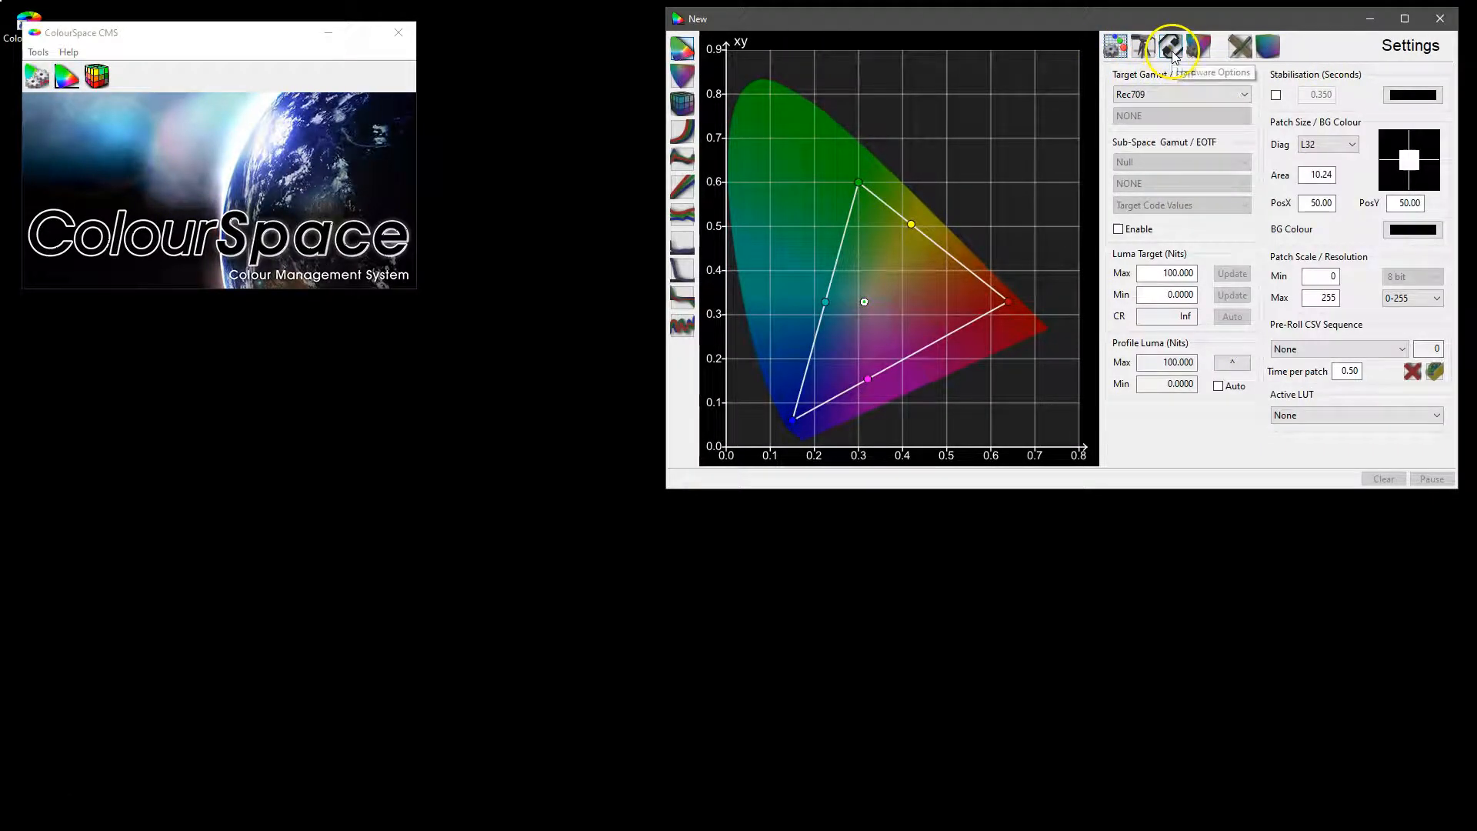
# - Open Hardware Options to browse the list of supported display hardware brands
pyautogui.click(1171, 46)
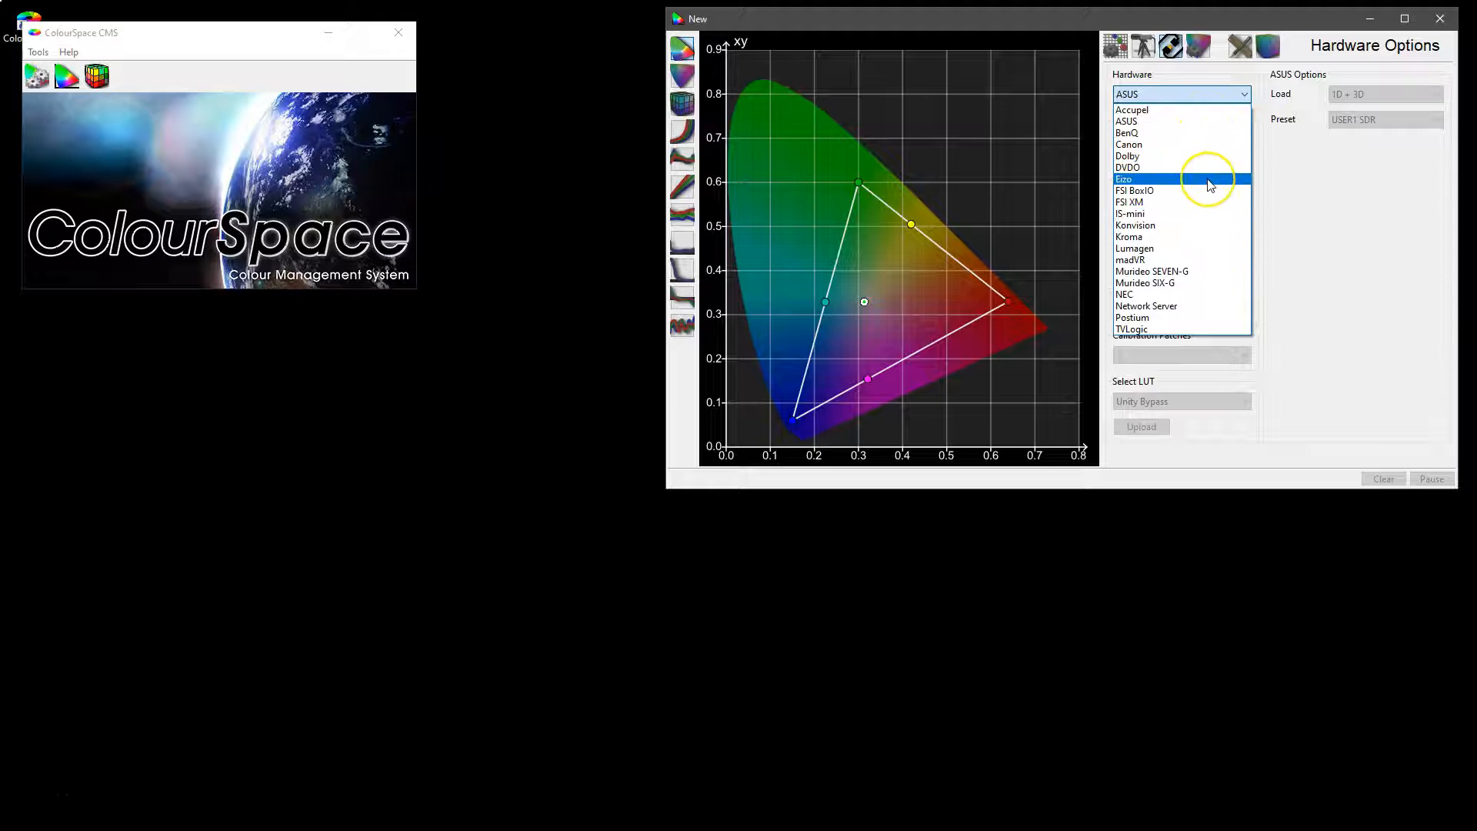
pyautogui.moveTo(1209, 147)
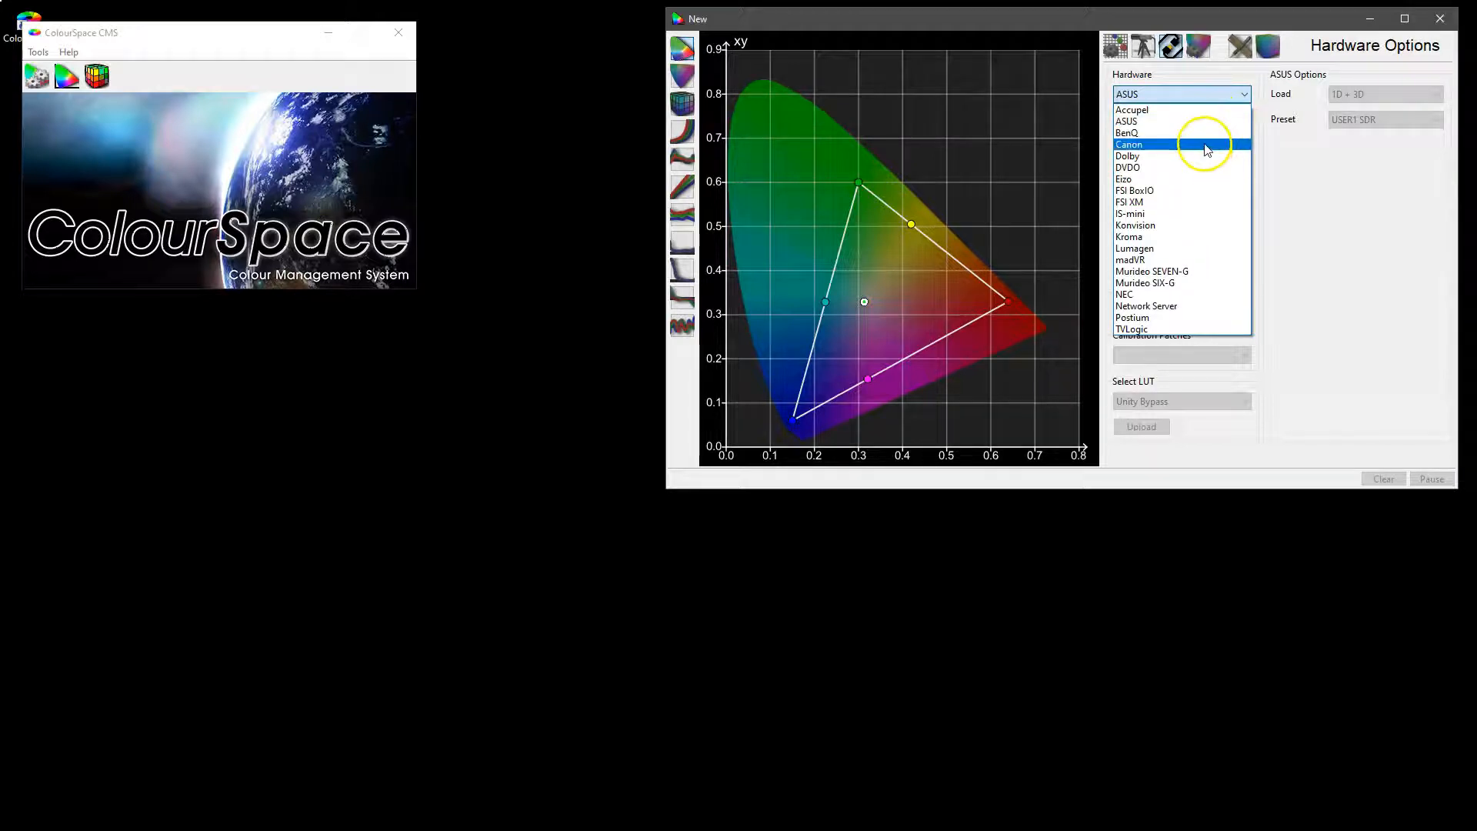
pyautogui.moveTo(1201, 202)
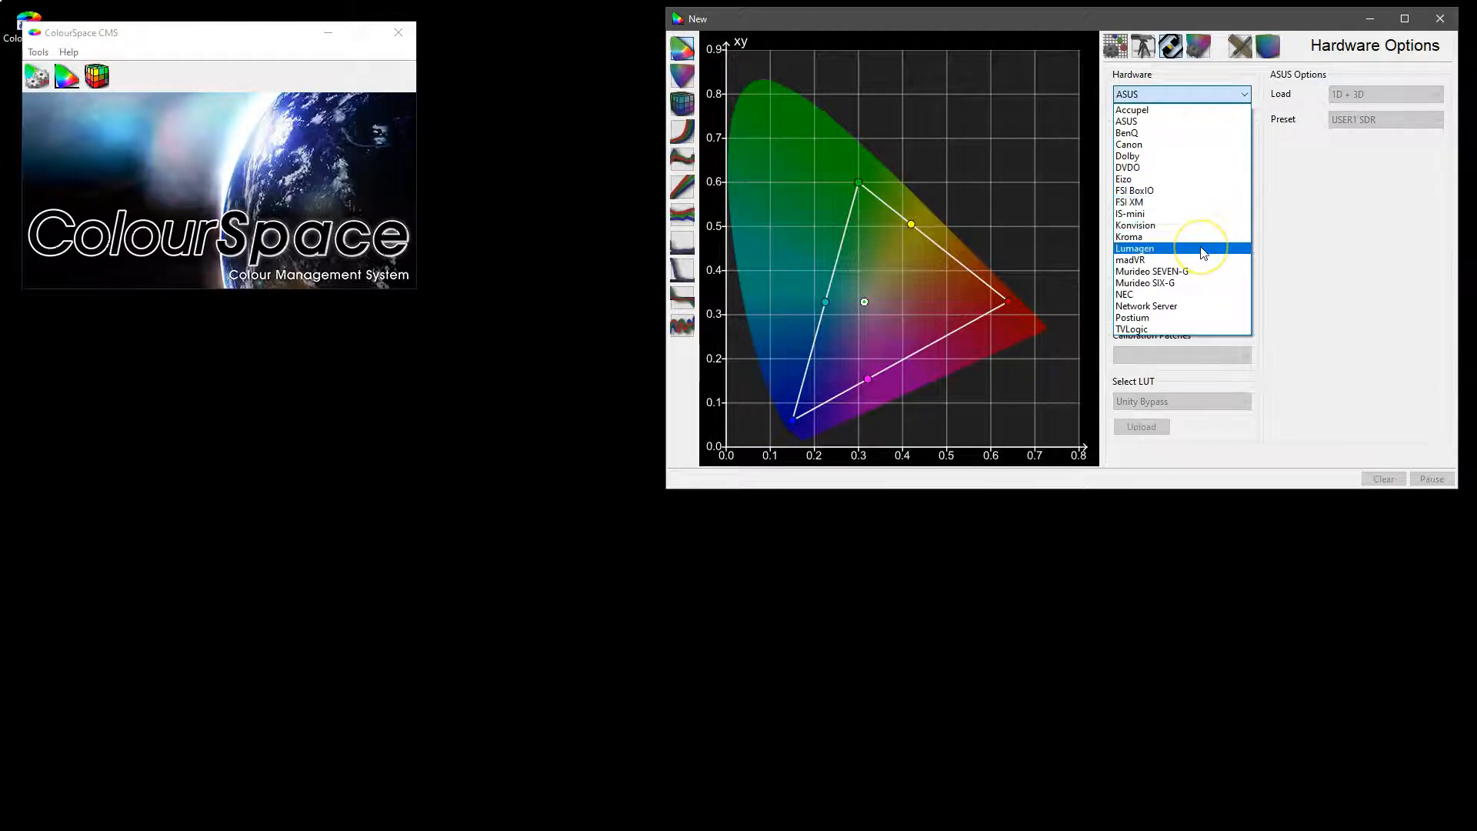
pyautogui.moveTo(1168, 104)
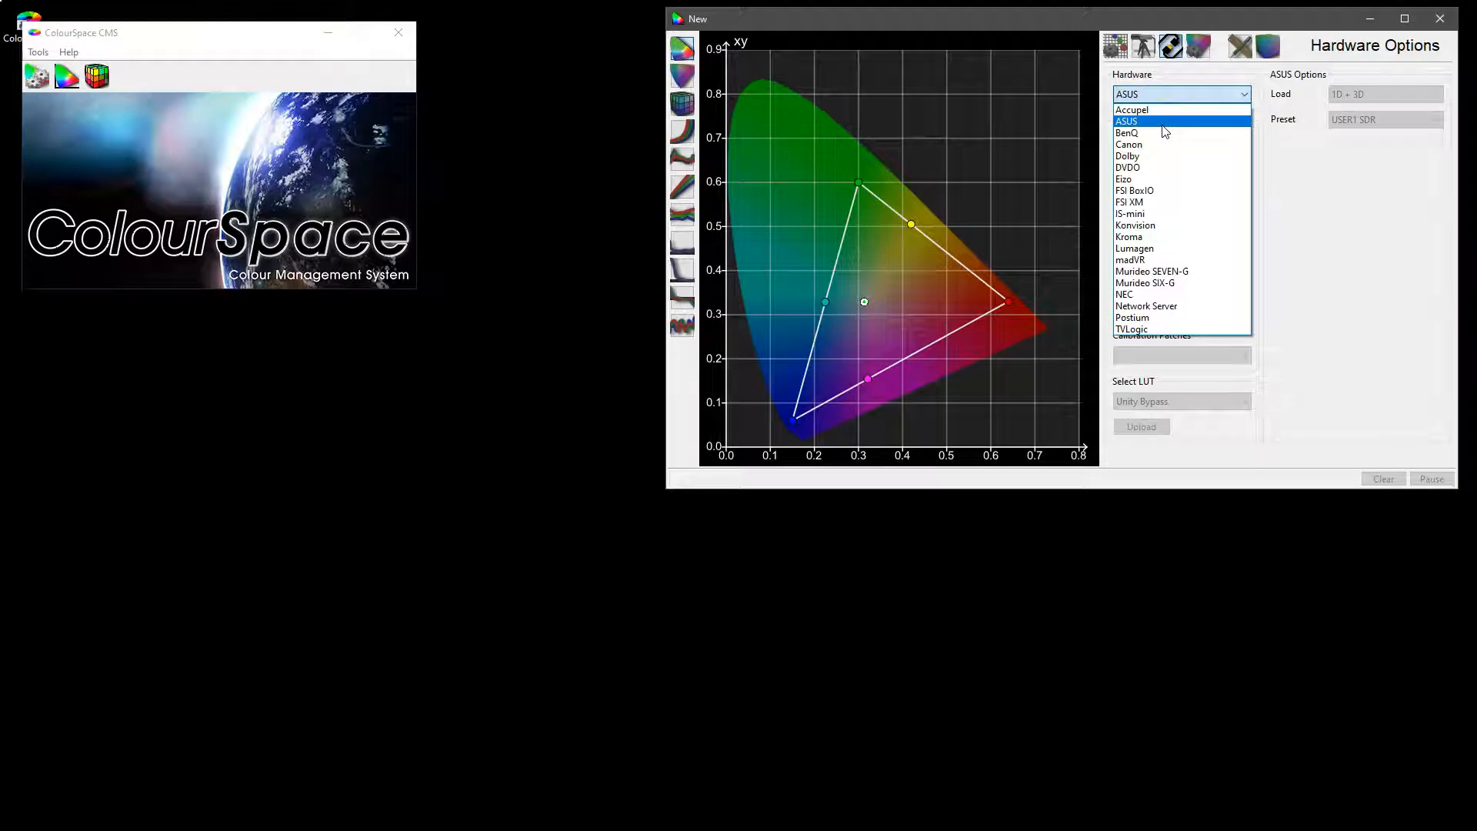
# - Connect the ASUS PA32UCX, keeping 1D + 3D load mode and the USER1 SDR preset
pyautogui.click(1127, 121)
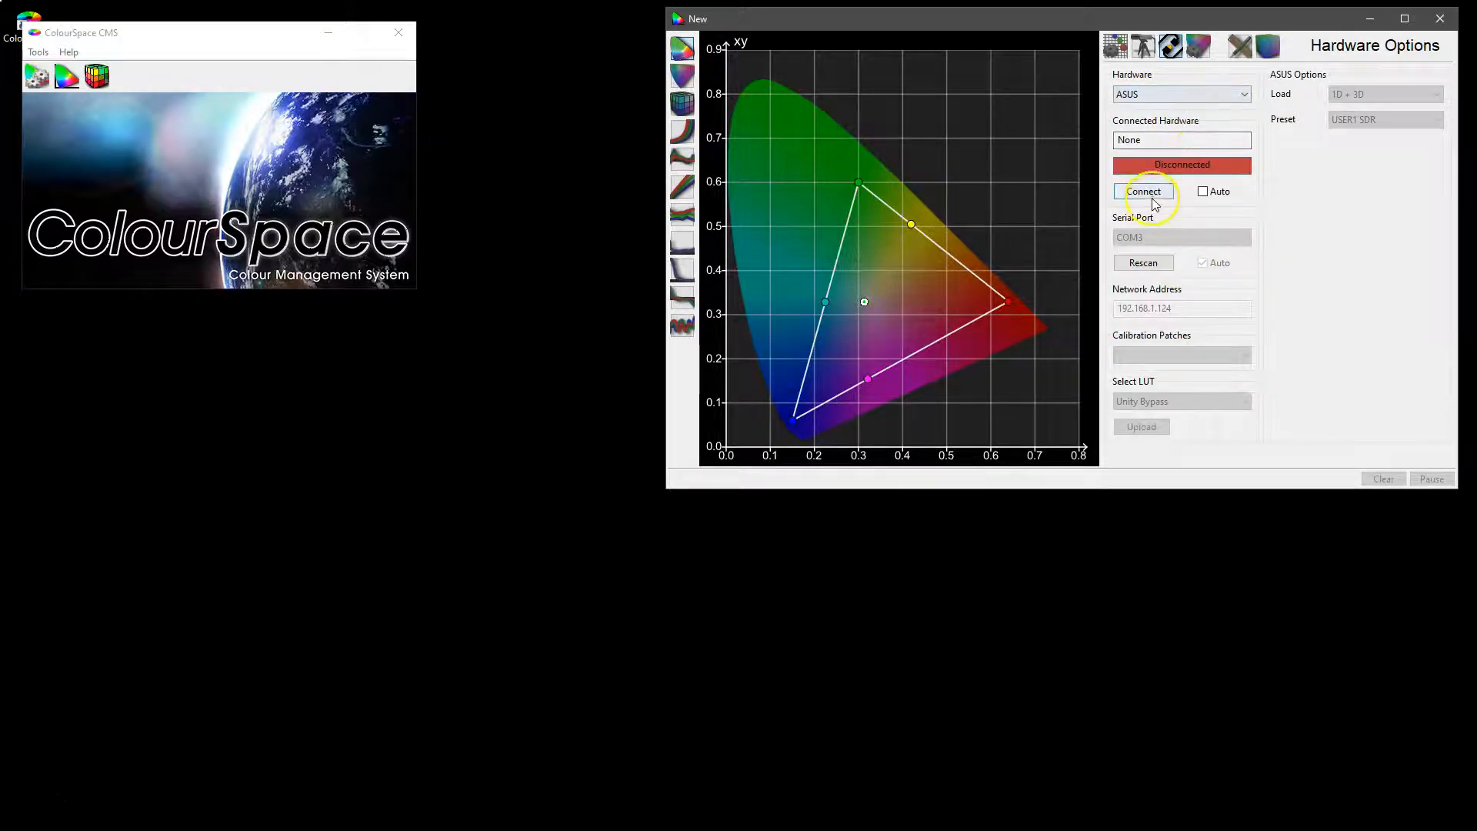
pyautogui.moveTo(1183, 256)
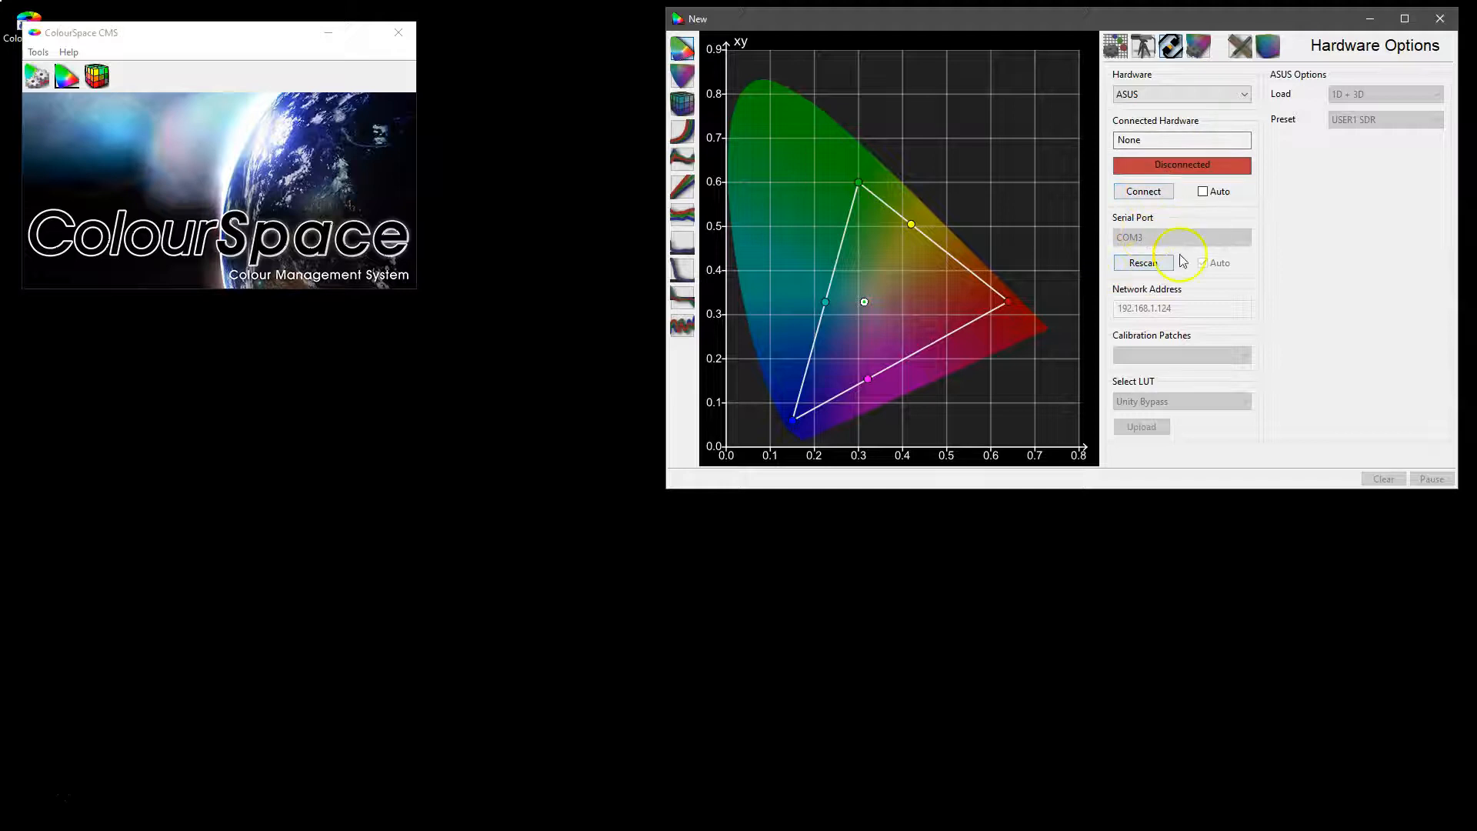
pyautogui.click(1143, 191)
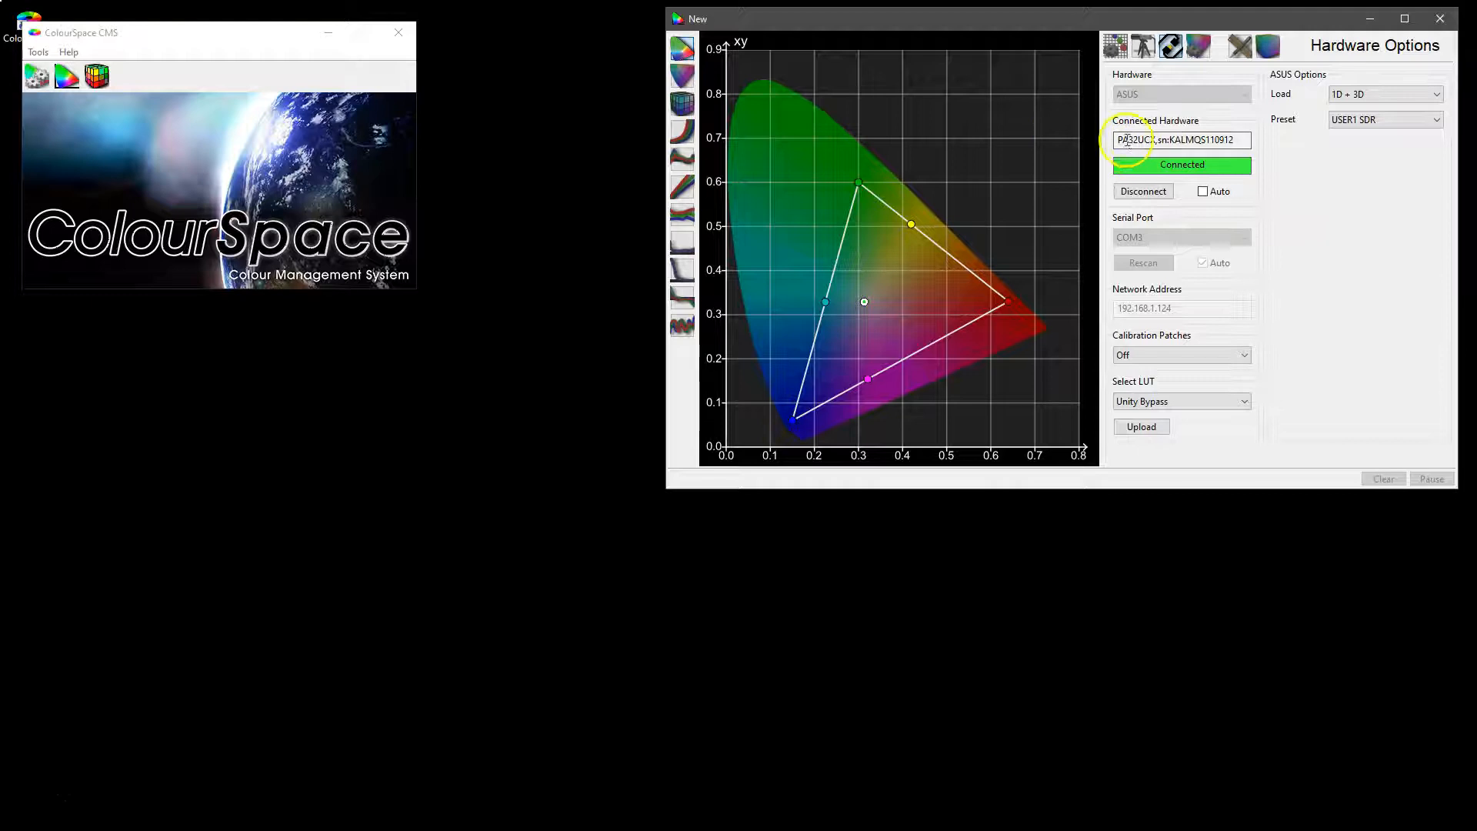
pyautogui.moveTo(1255, 289)
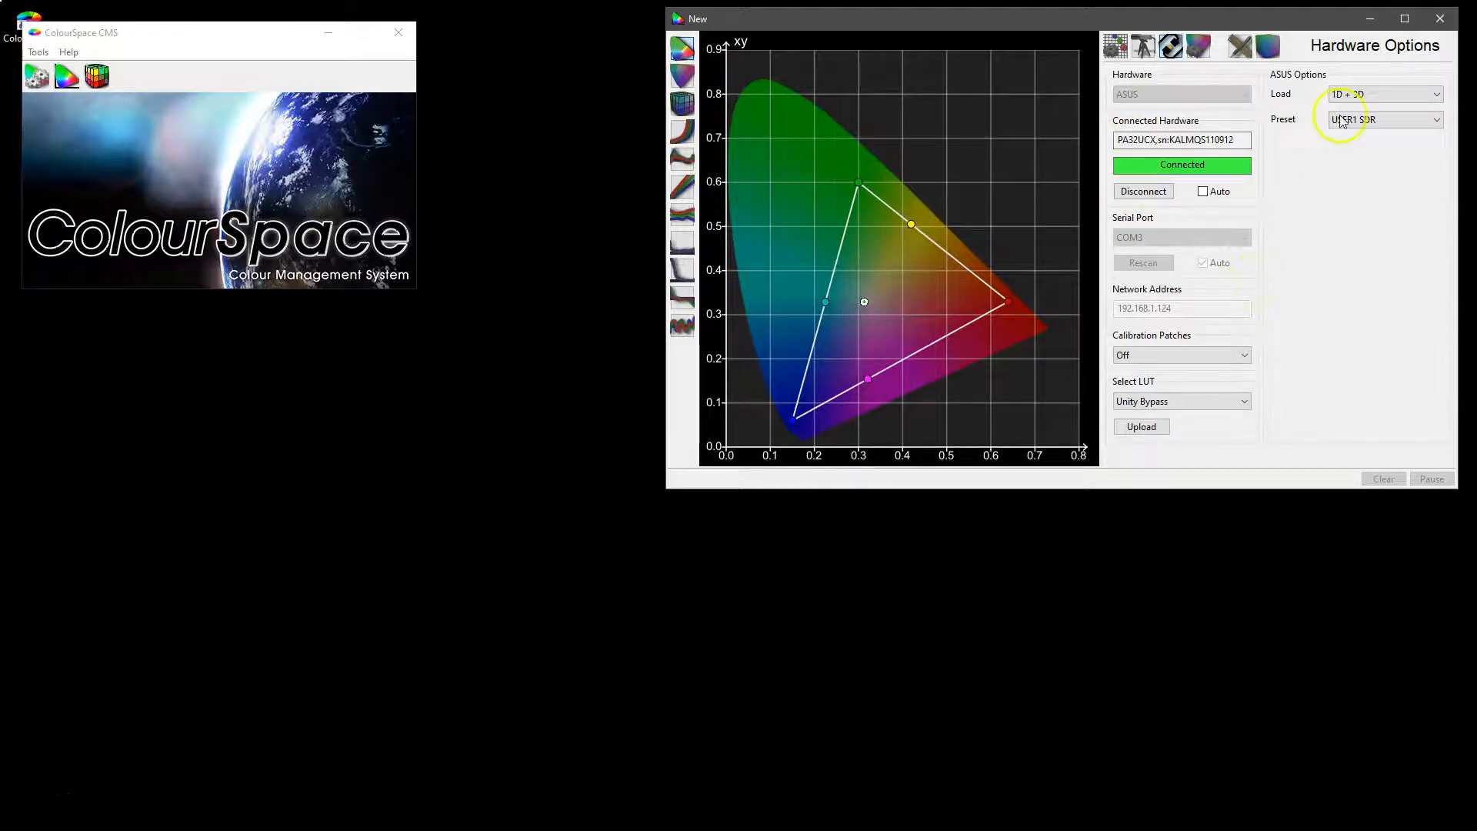
pyautogui.click(1385, 118)
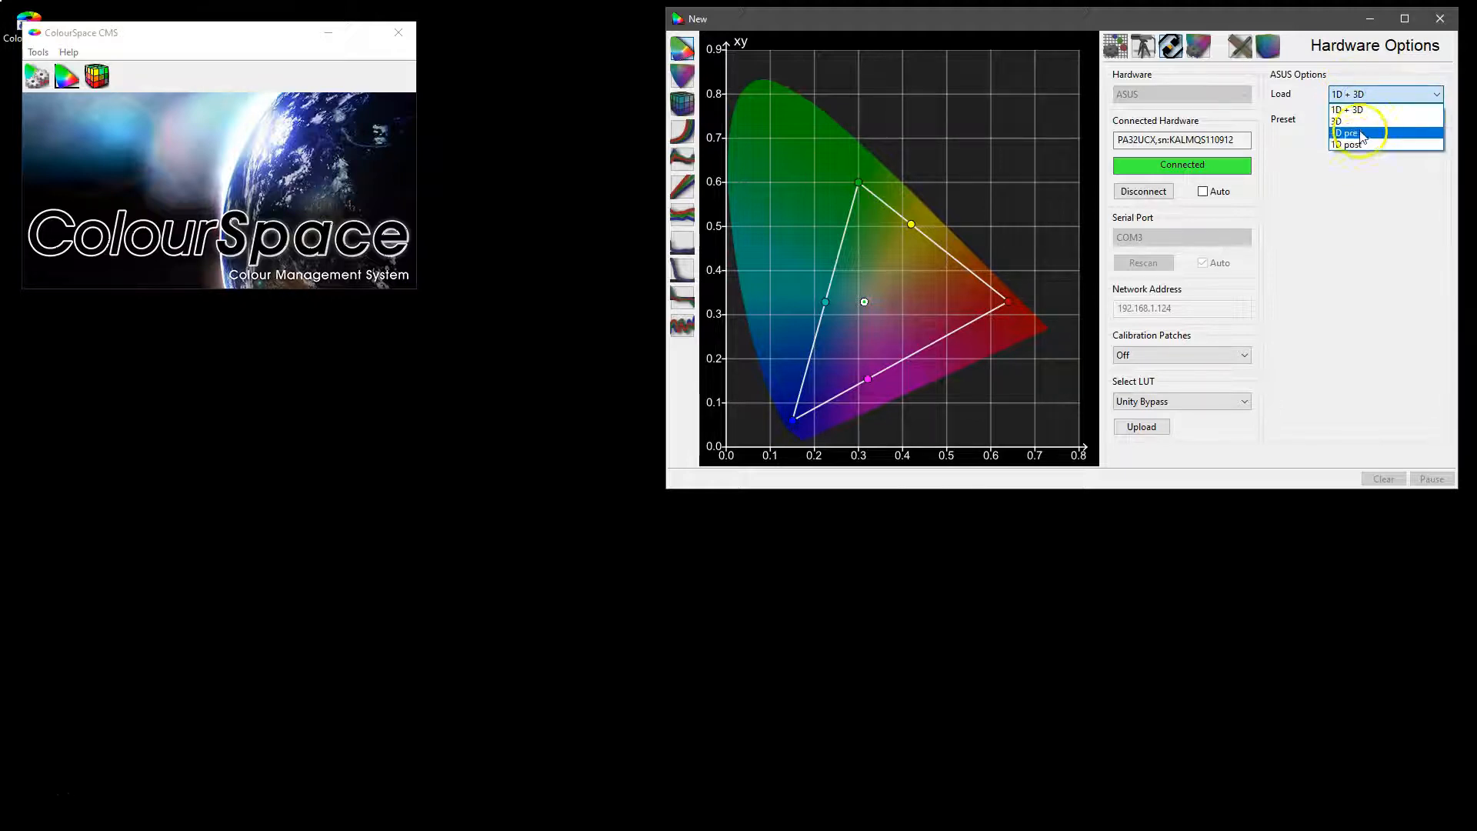
pyautogui.moveTo(1357, 109)
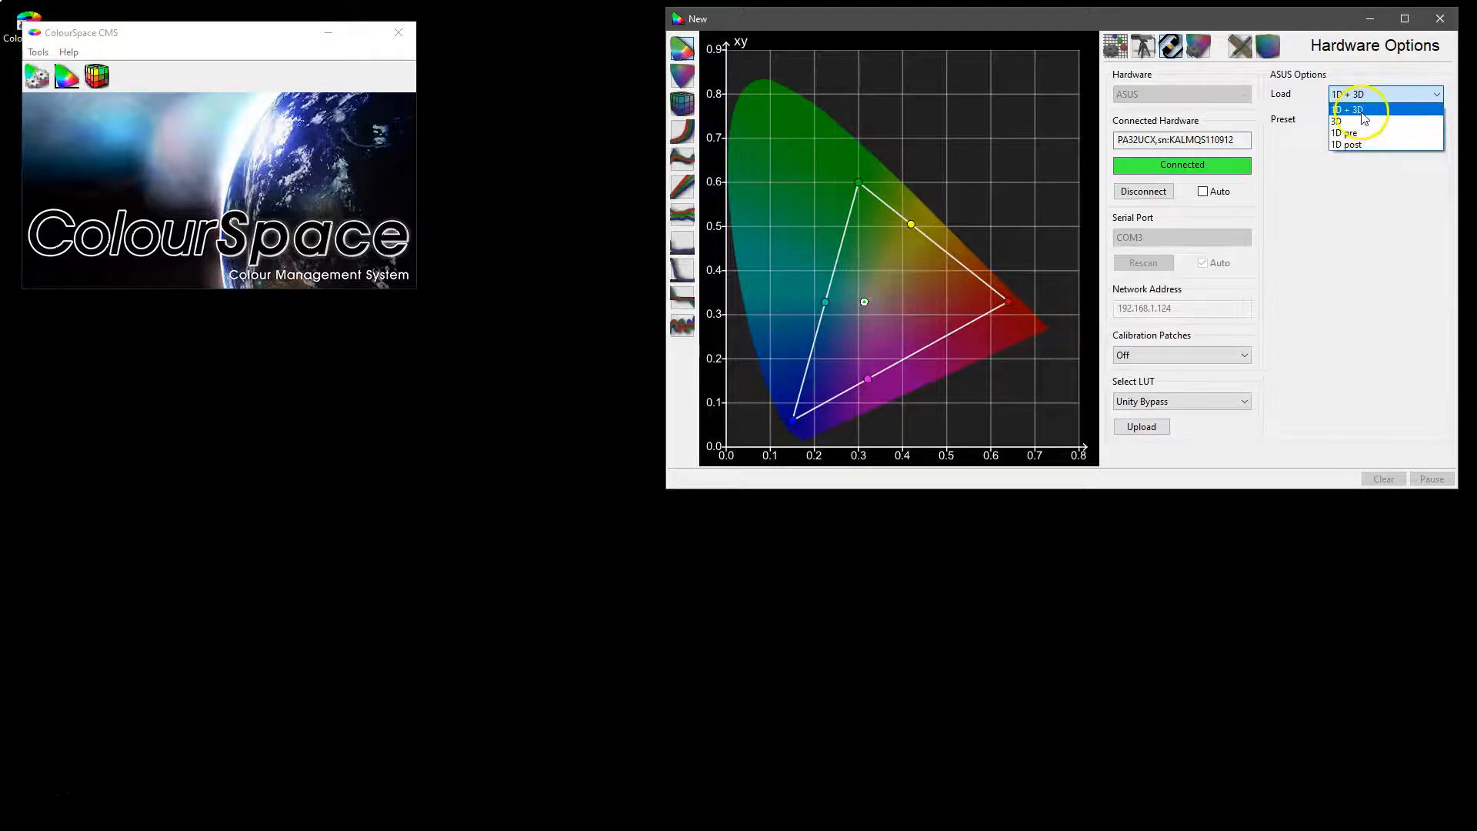
pyautogui.click(1352, 109)
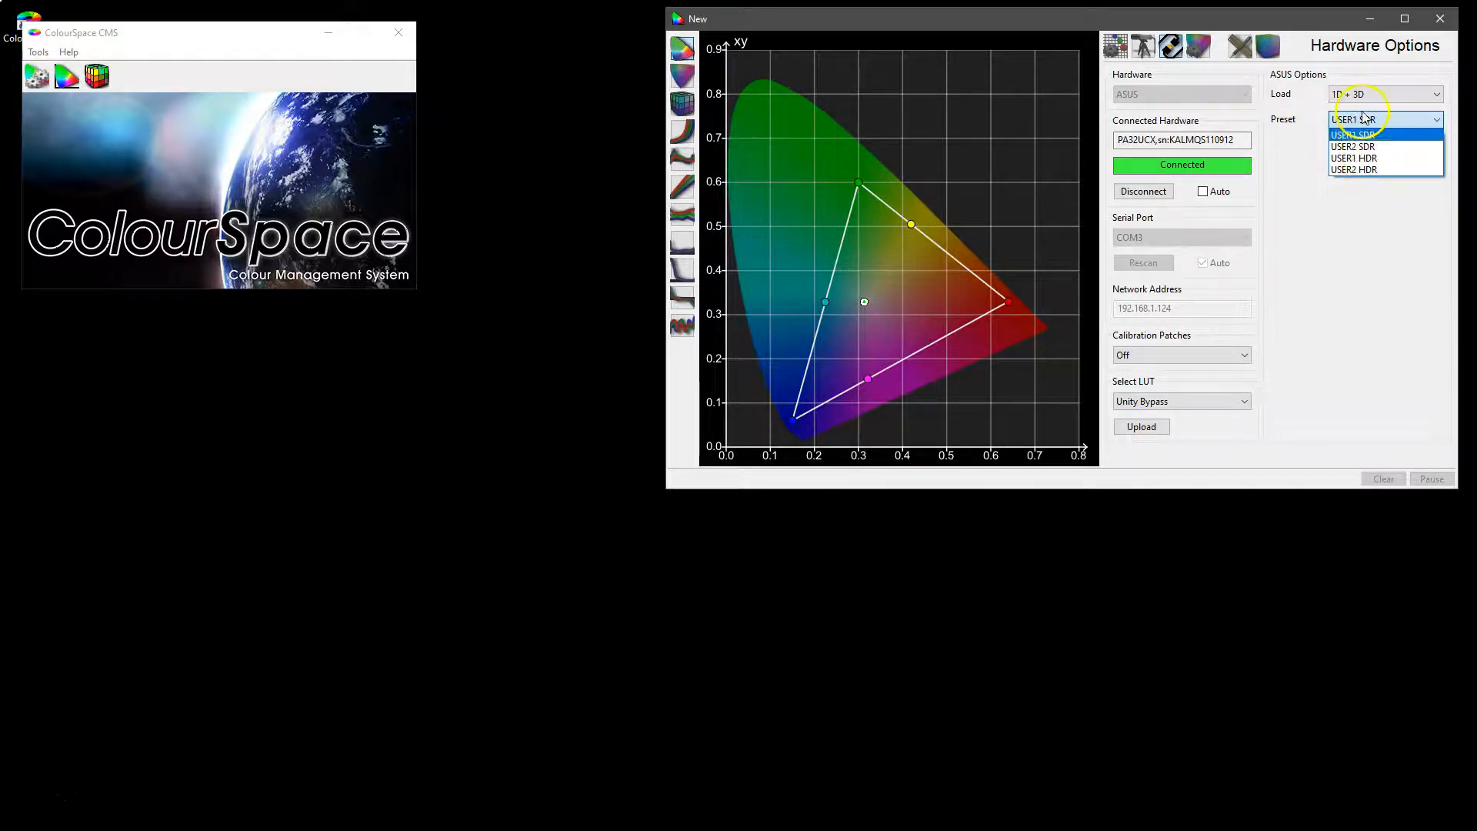
pyautogui.click(1353, 133)
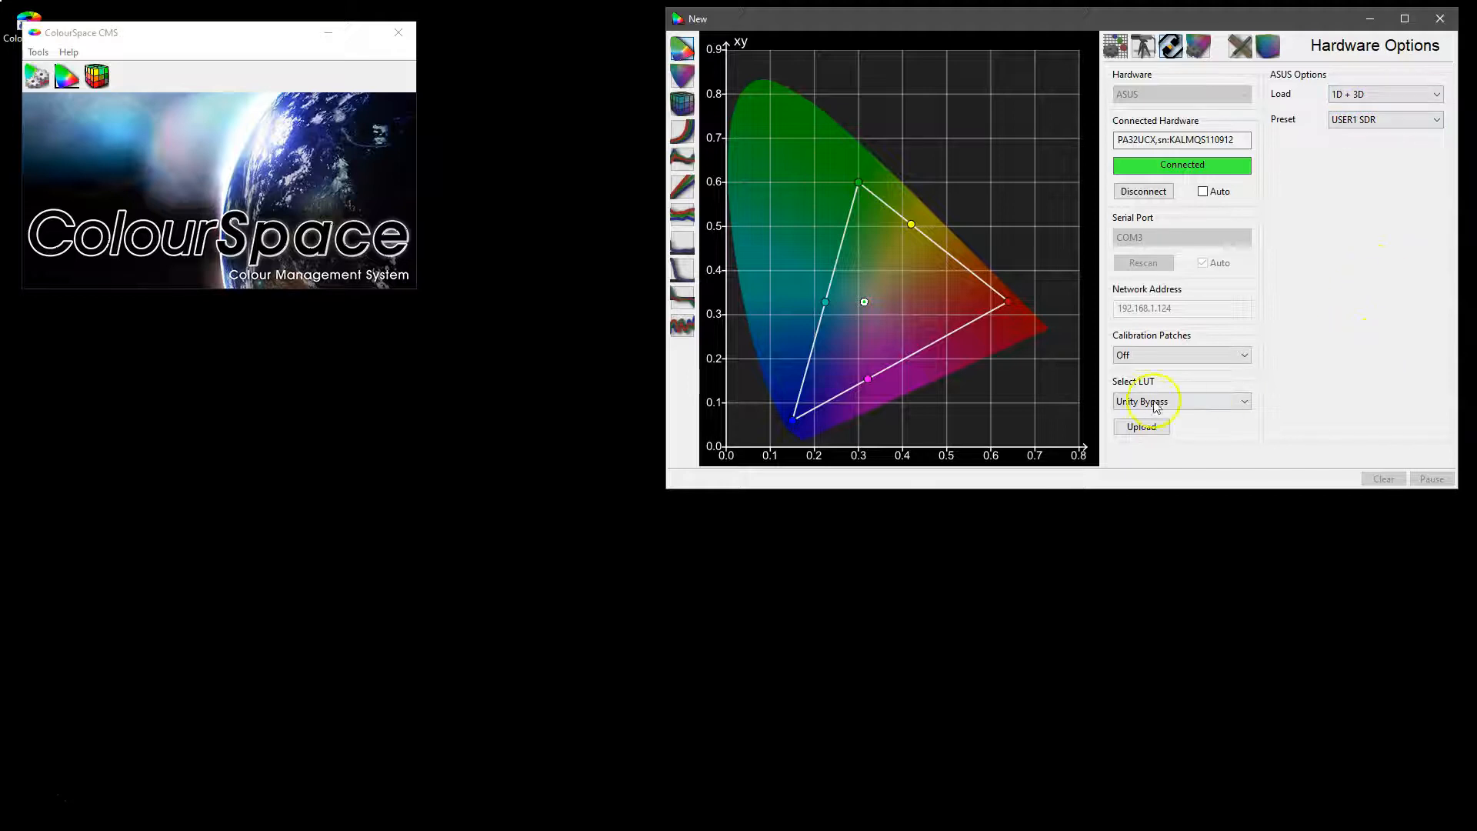
pyautogui.click(1182, 355)
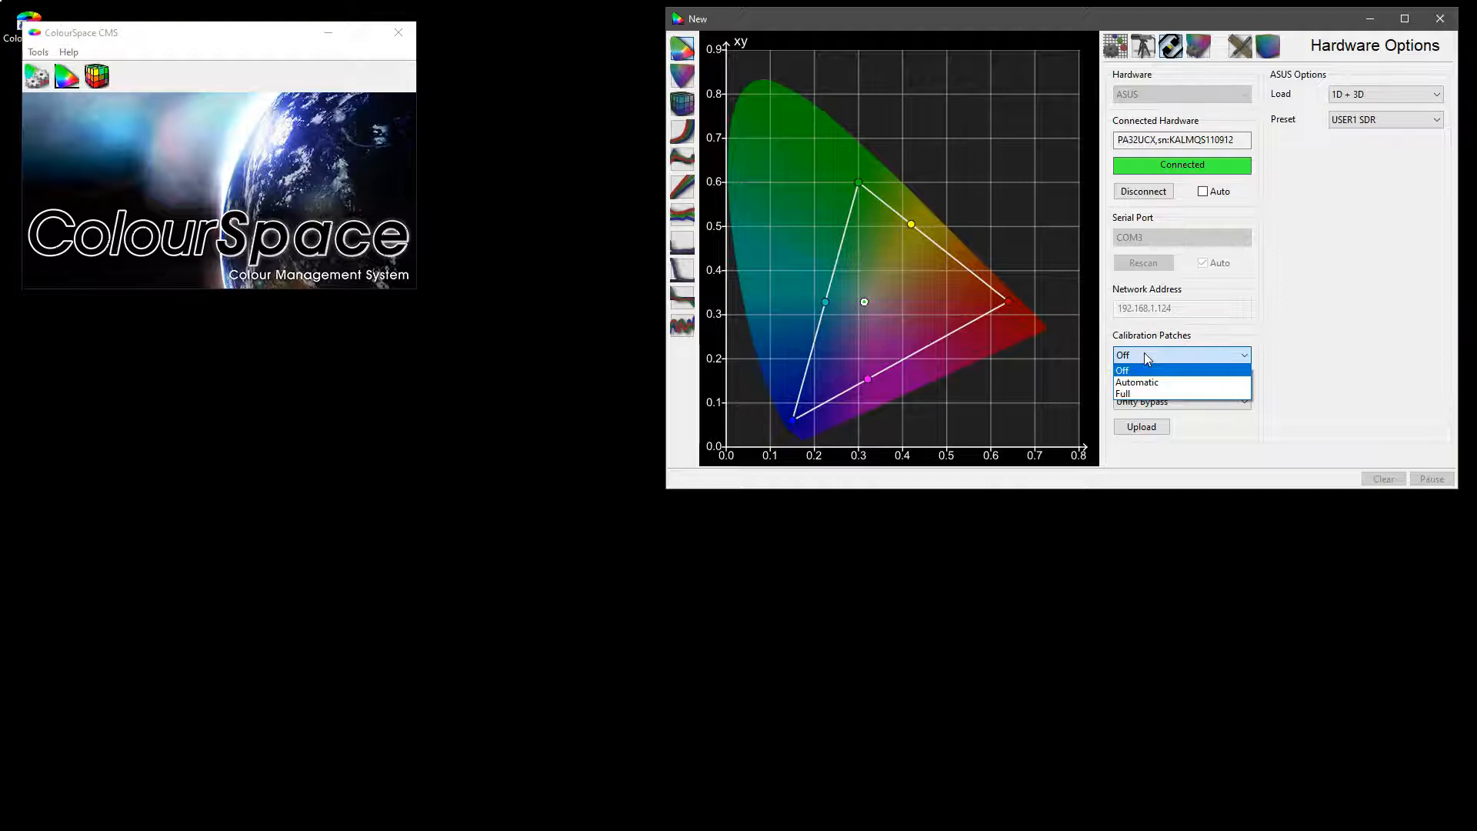
pyautogui.moveTo(1149, 394)
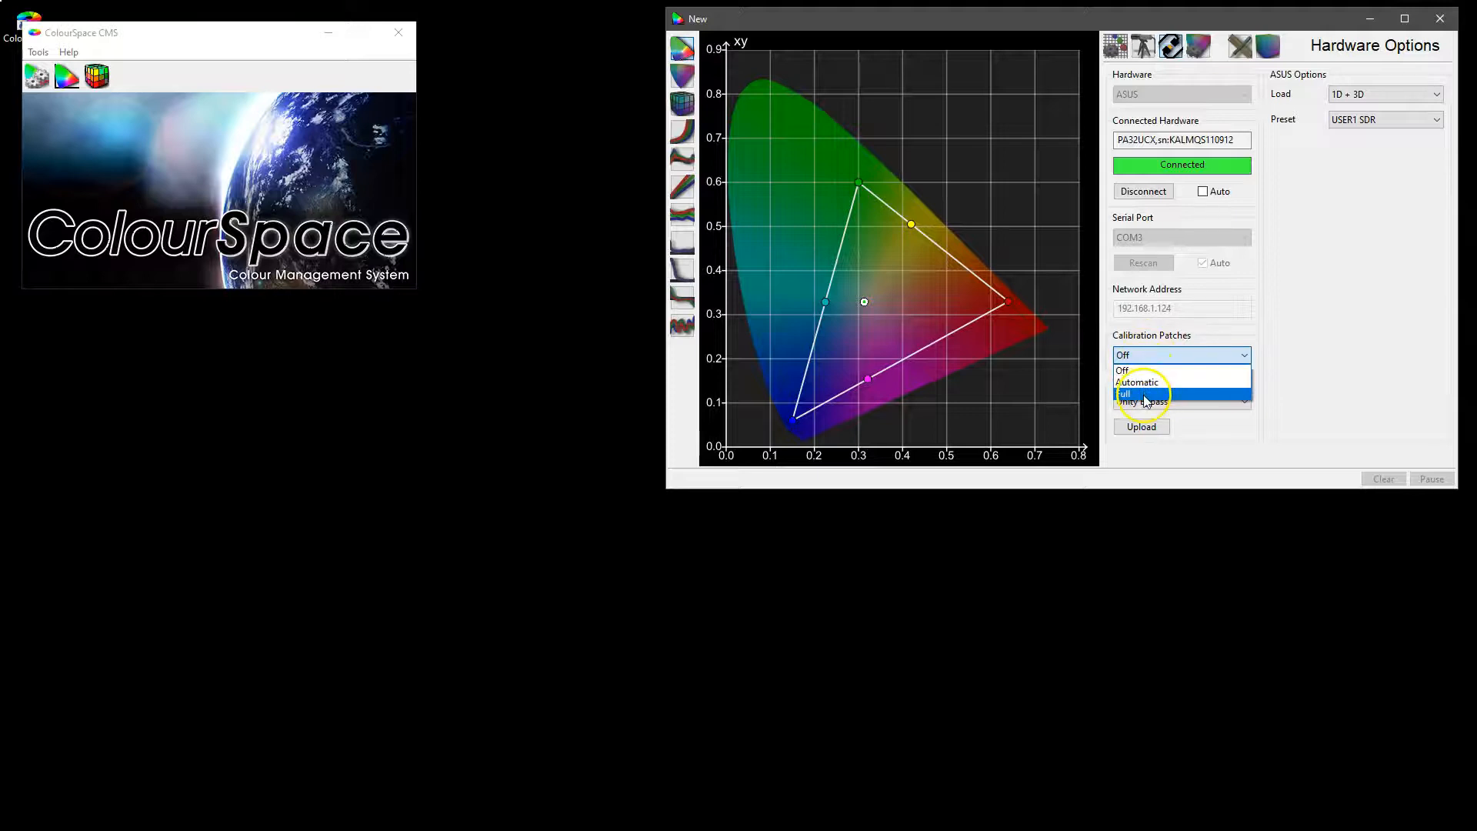
pyautogui.moveTo(1140, 381)
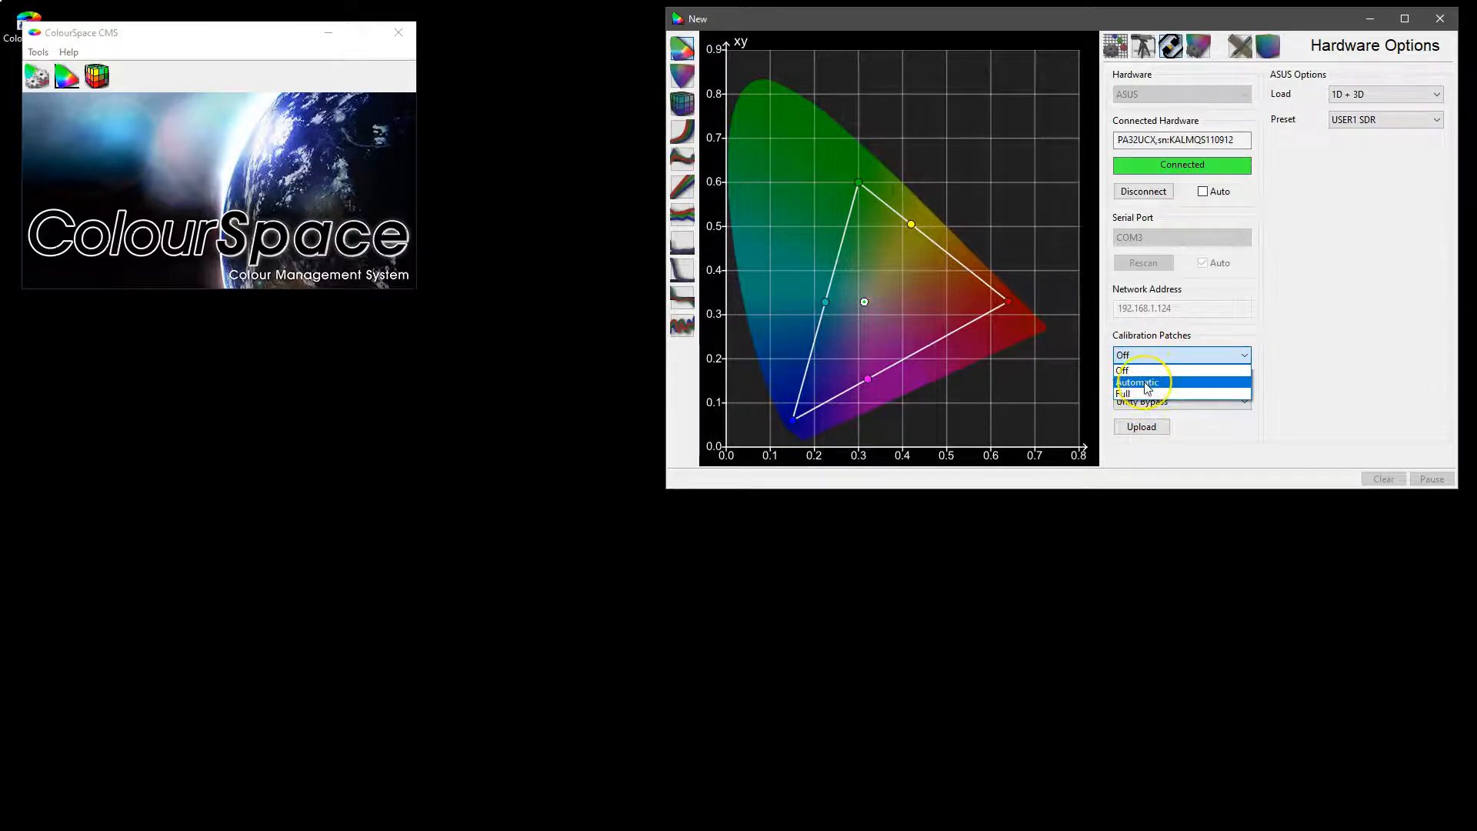
pyautogui.click(1123, 369)
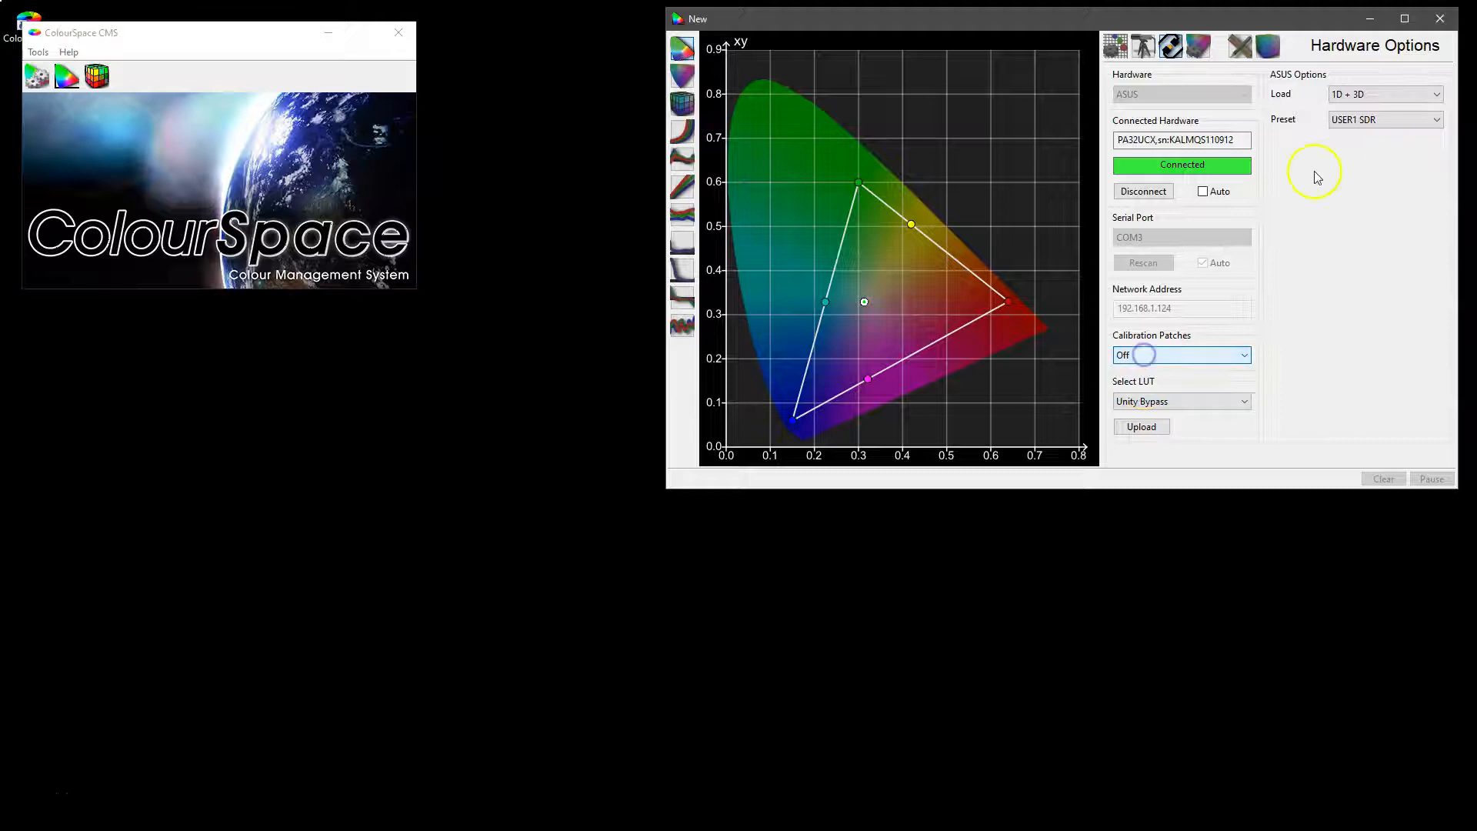
pyautogui.click(1143, 46)
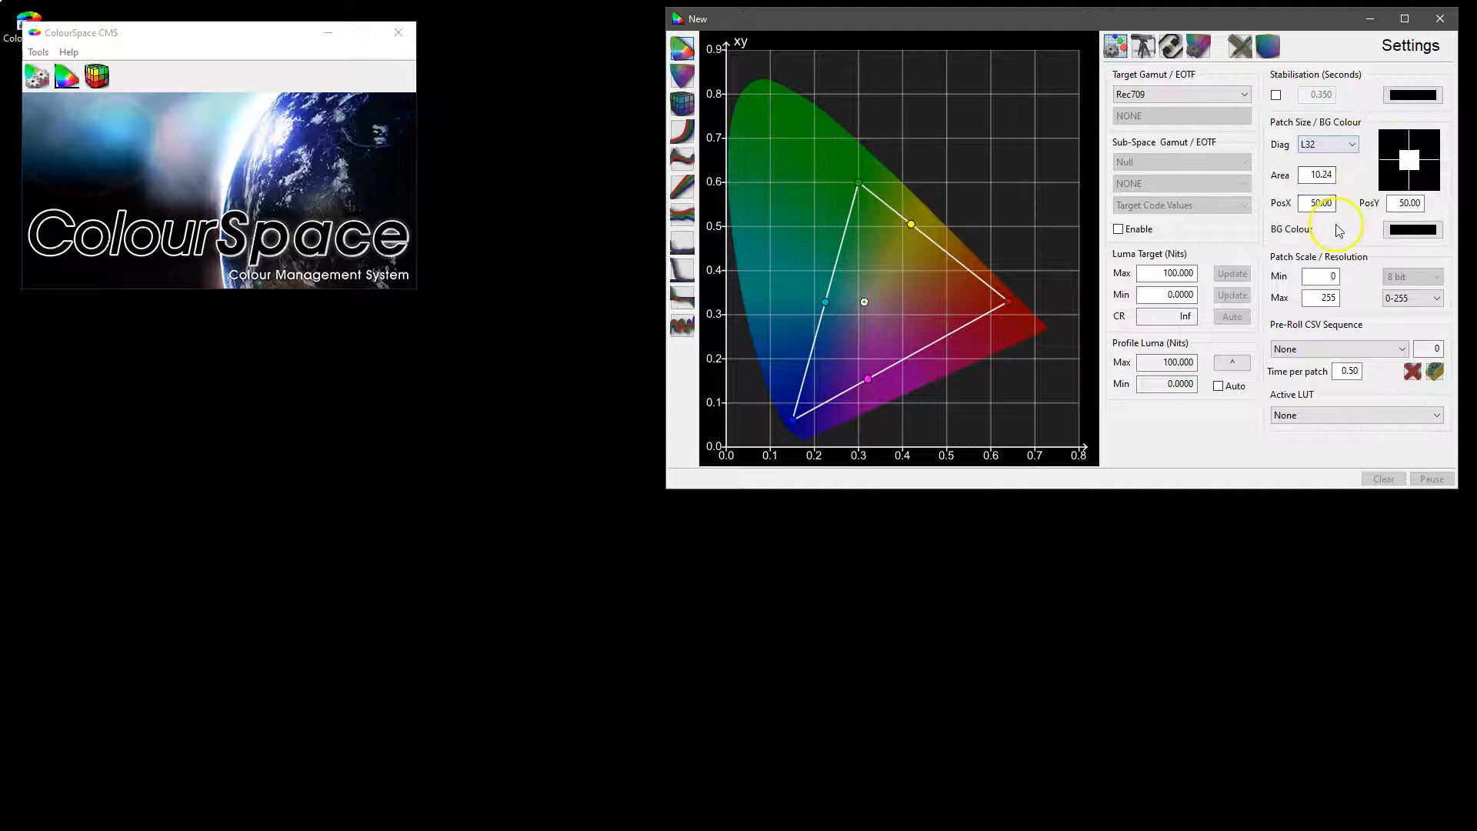
pyautogui.moveTo(1357, 226)
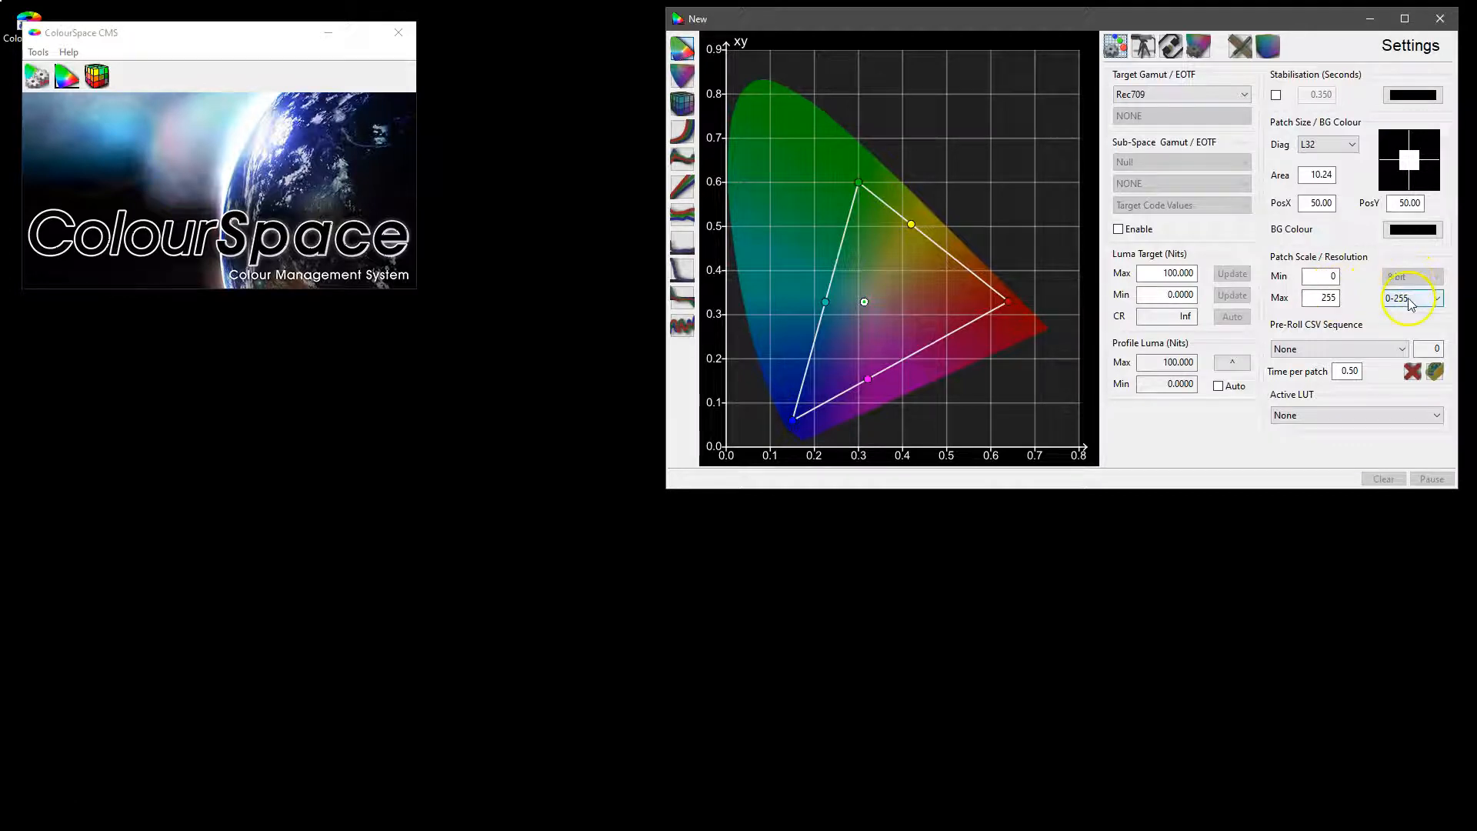
# - Keep the patch scale range at 0-255, then return to the ASUS hardware page
pyautogui.click(1411, 298)
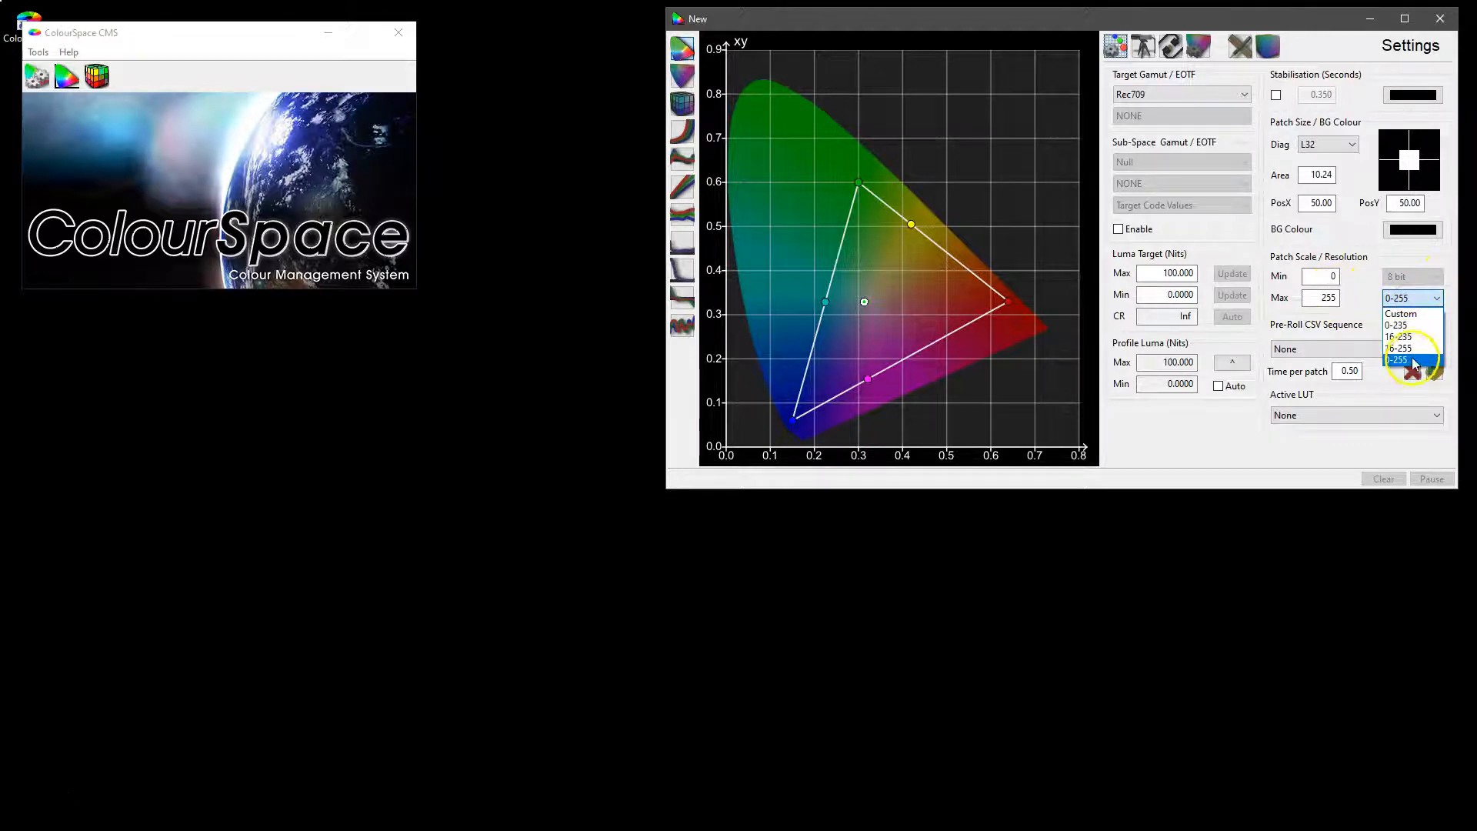
pyautogui.moveTo(1403, 325)
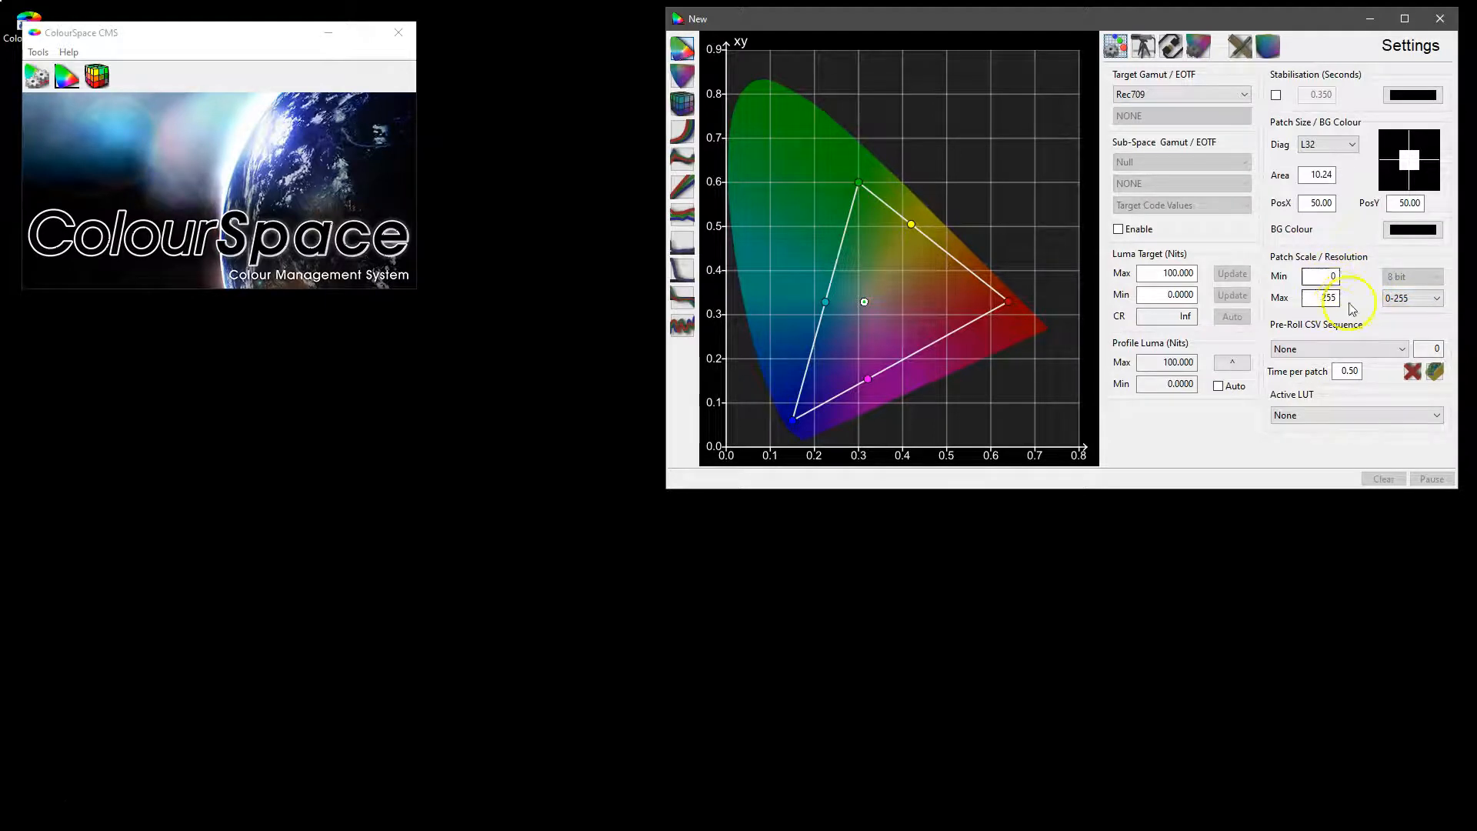
pyautogui.click(1170, 46)
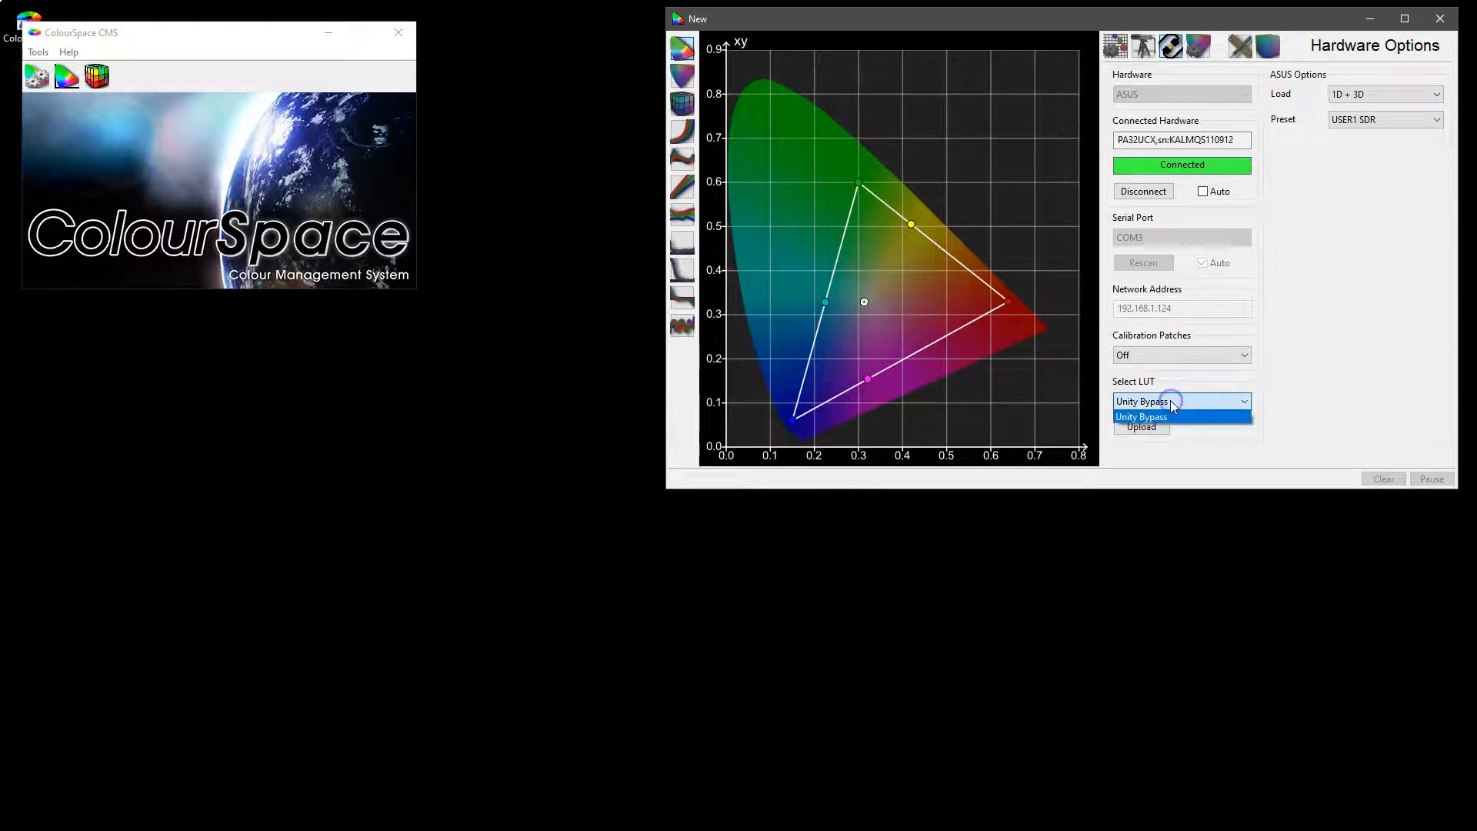
# - Keep Unity Bypass as the LUT and switch the ASUS load mode to 1D pre
pyautogui.click(1142, 417)
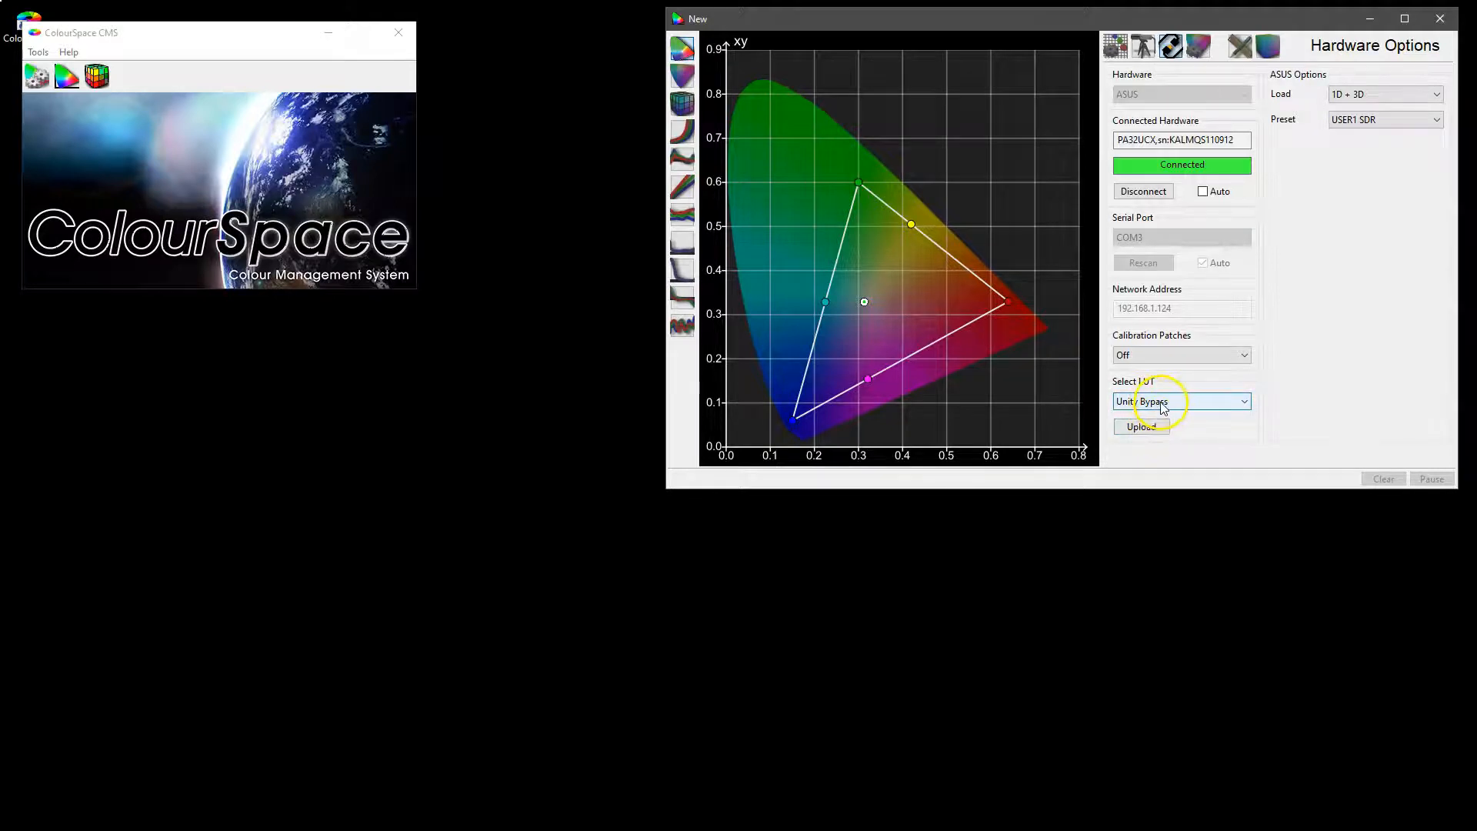
pyautogui.click(1385, 94)
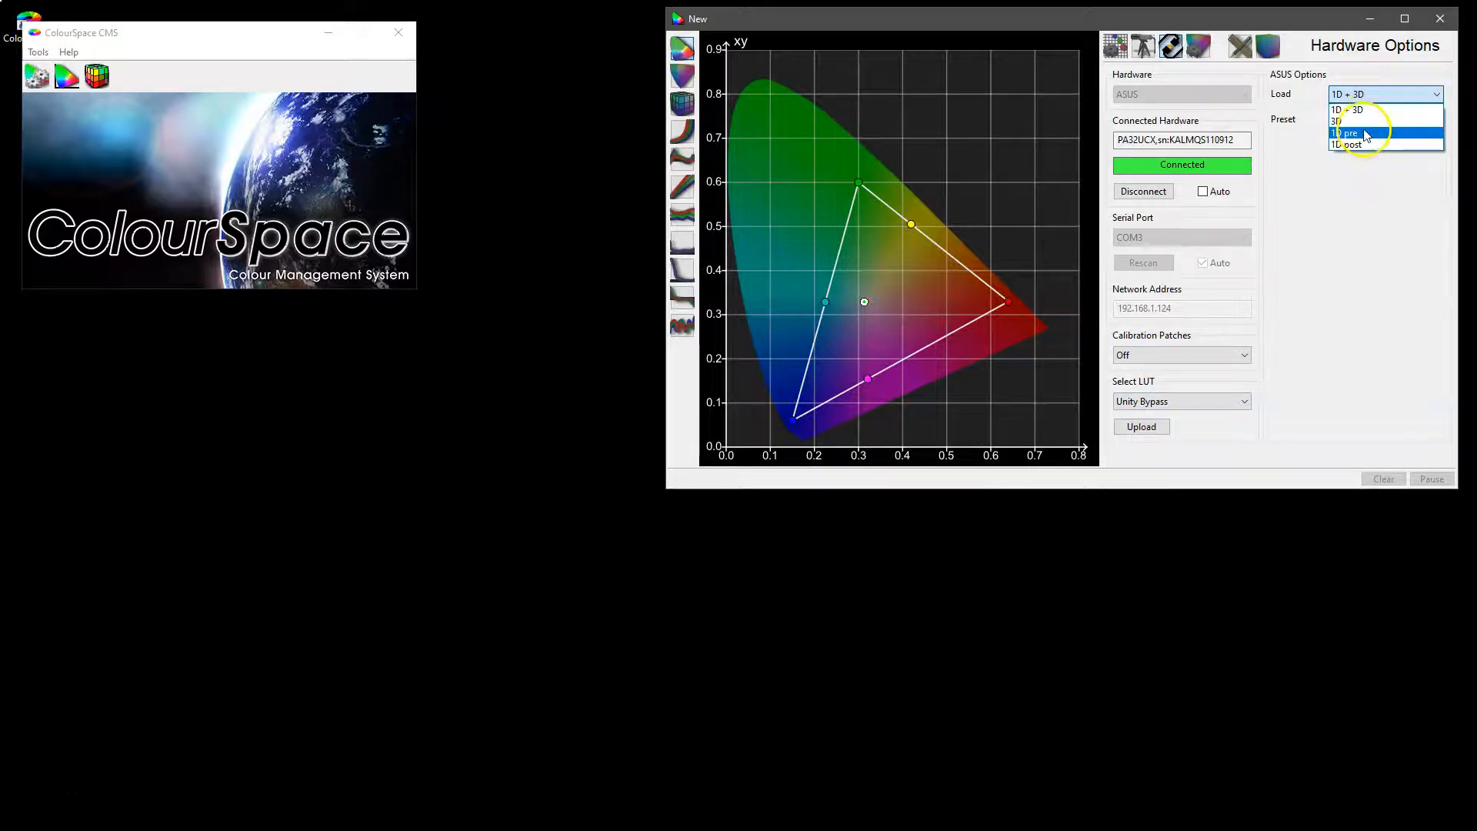
pyautogui.click(1348, 131)
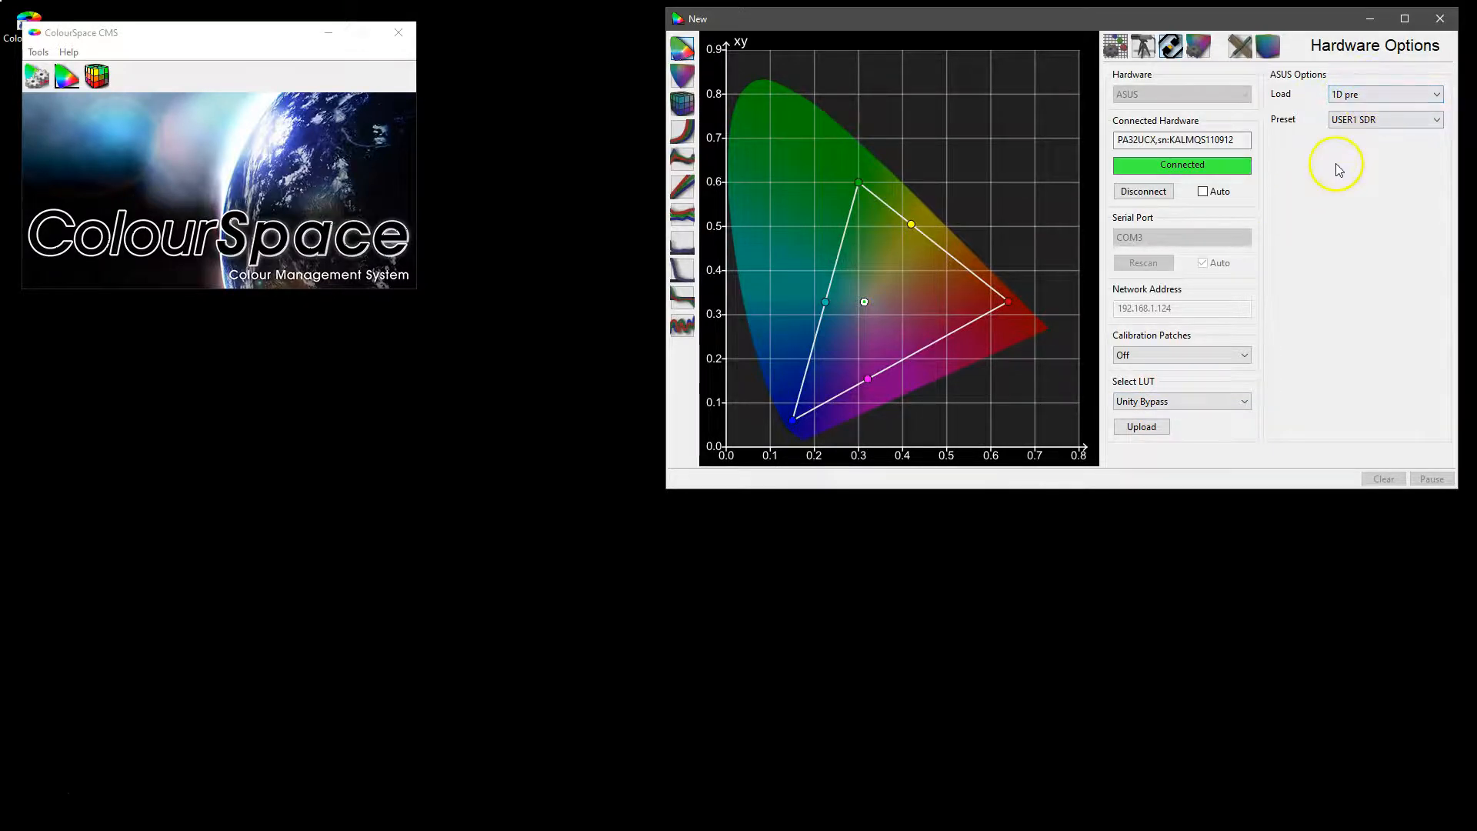
pyautogui.moveTo(1253, 444)
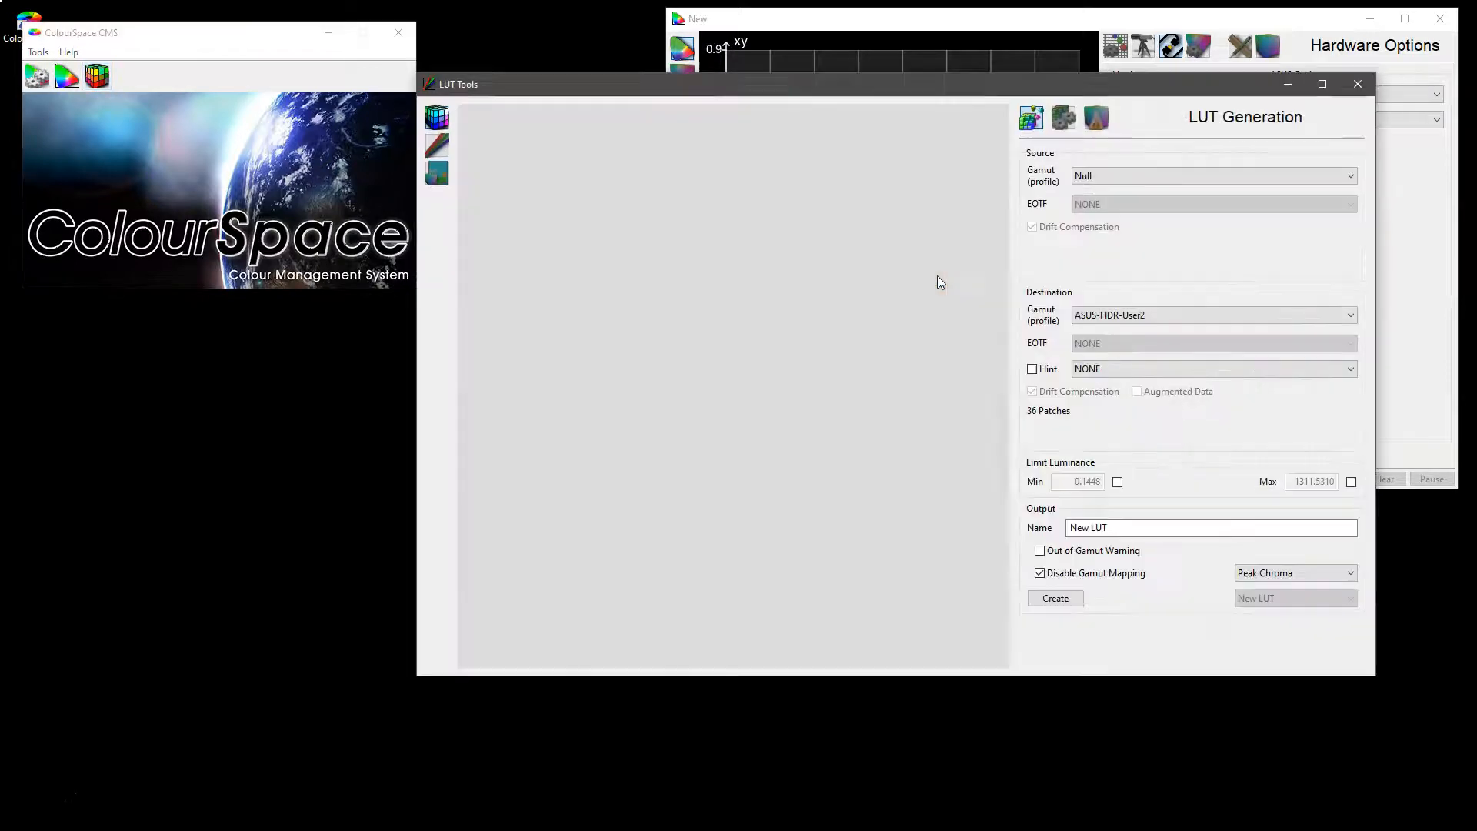
pyautogui.moveTo(1193, 254)
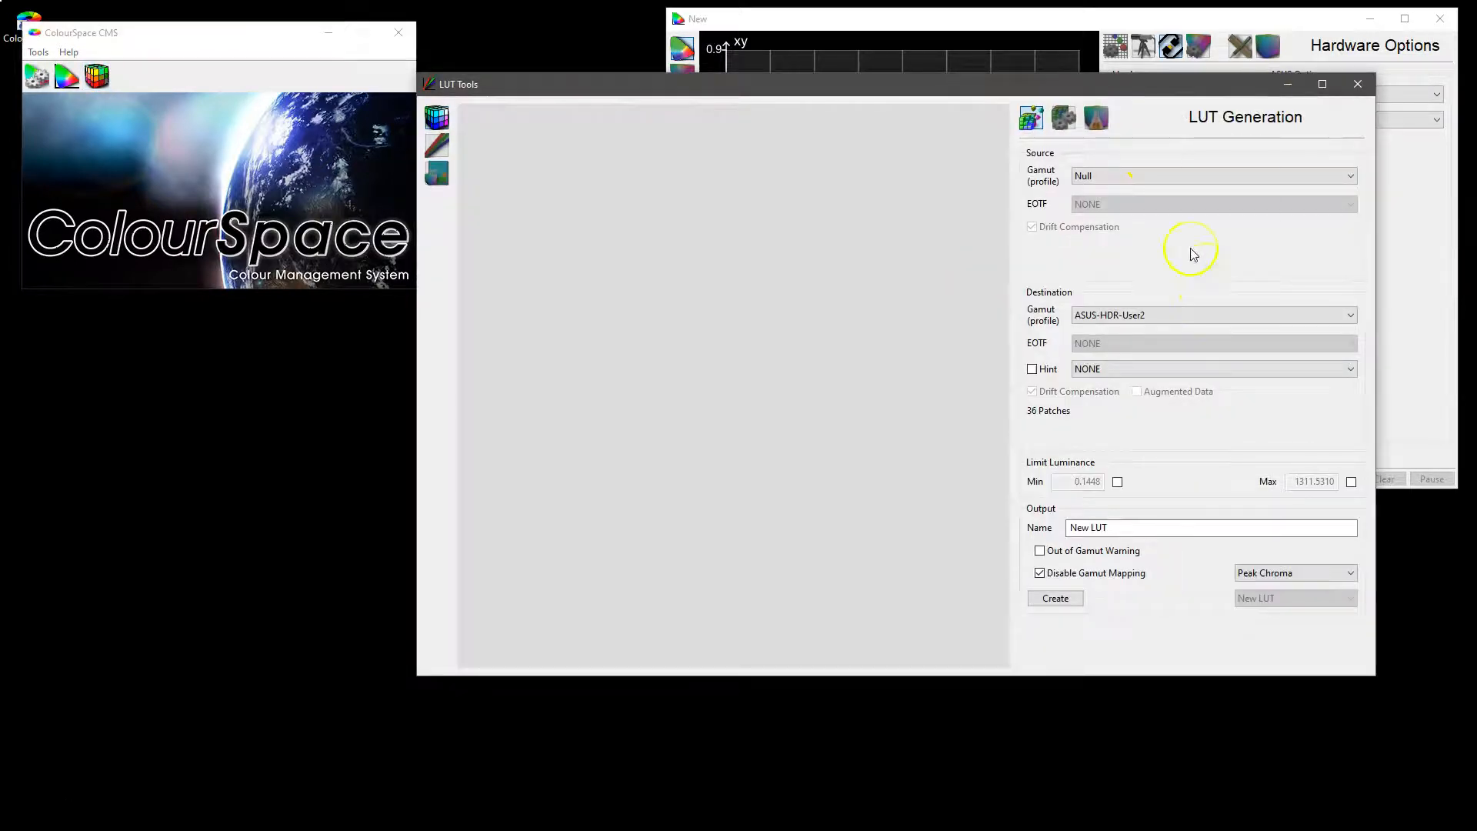
# - Create a Unity LUT in LUT Management and verify it under Working LUTs in Manage Spaces
pyautogui.click(1063, 117)
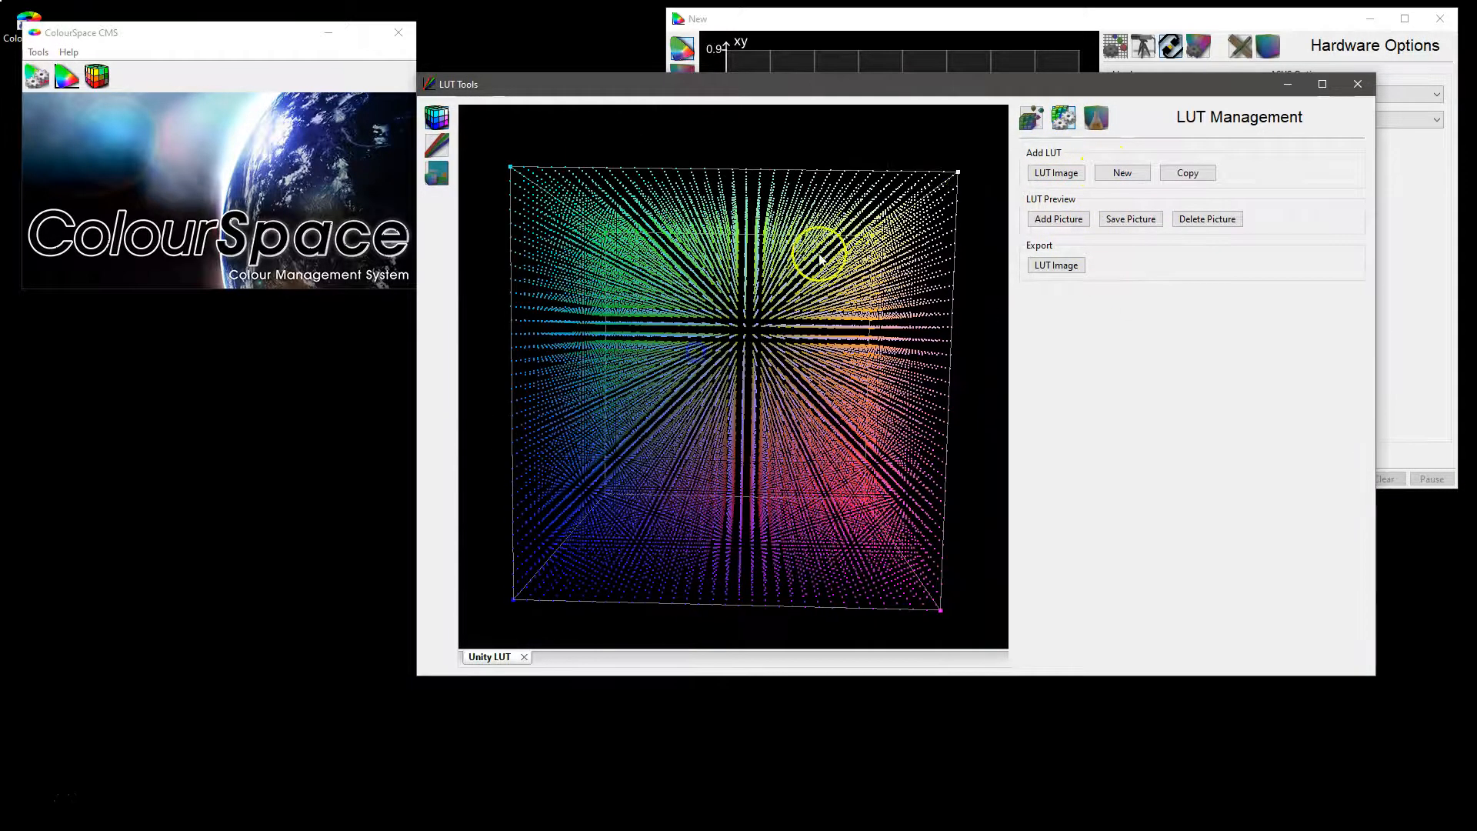
pyautogui.click(1357, 84)
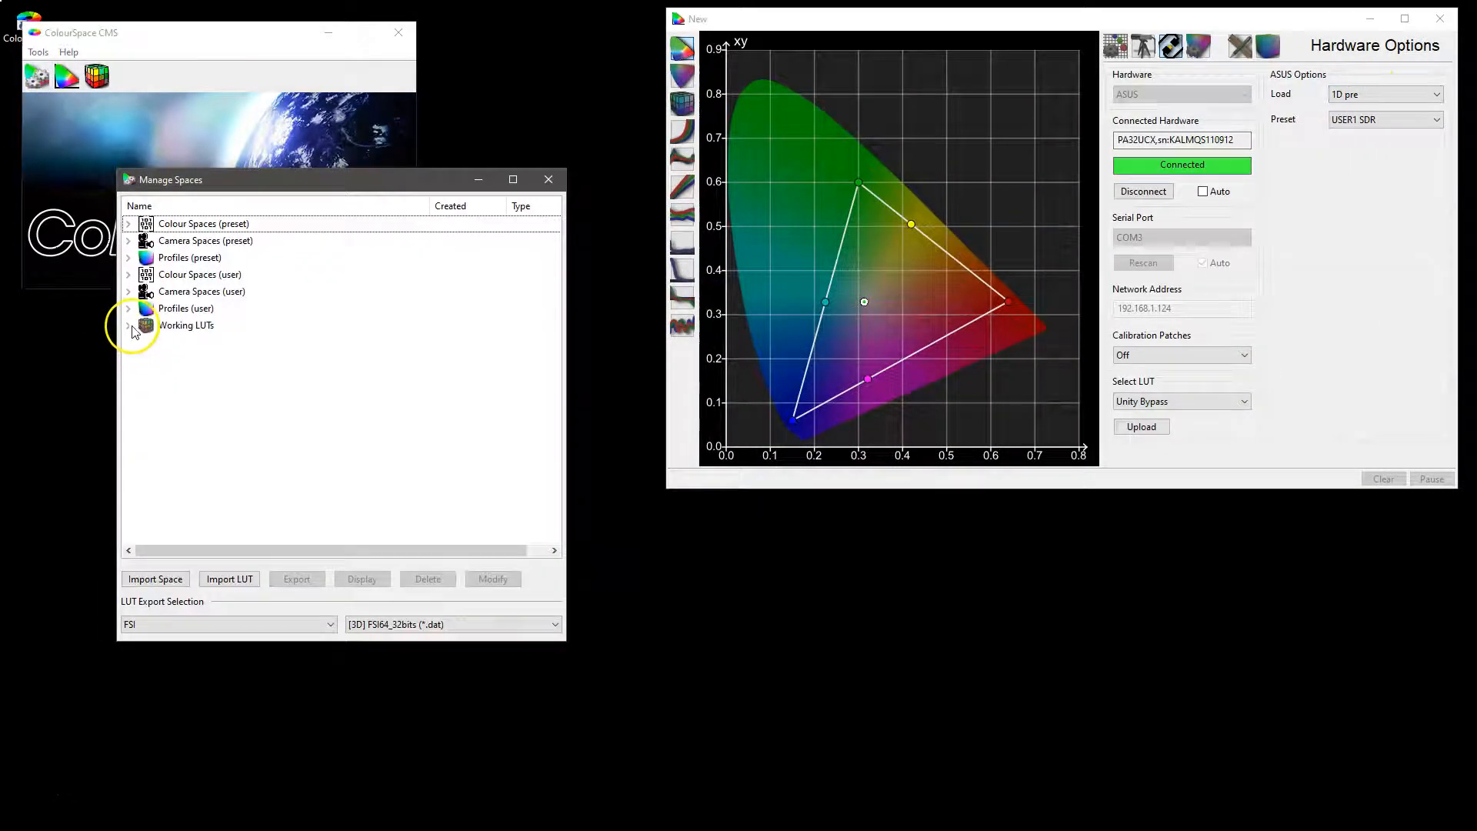
pyautogui.click(130, 324)
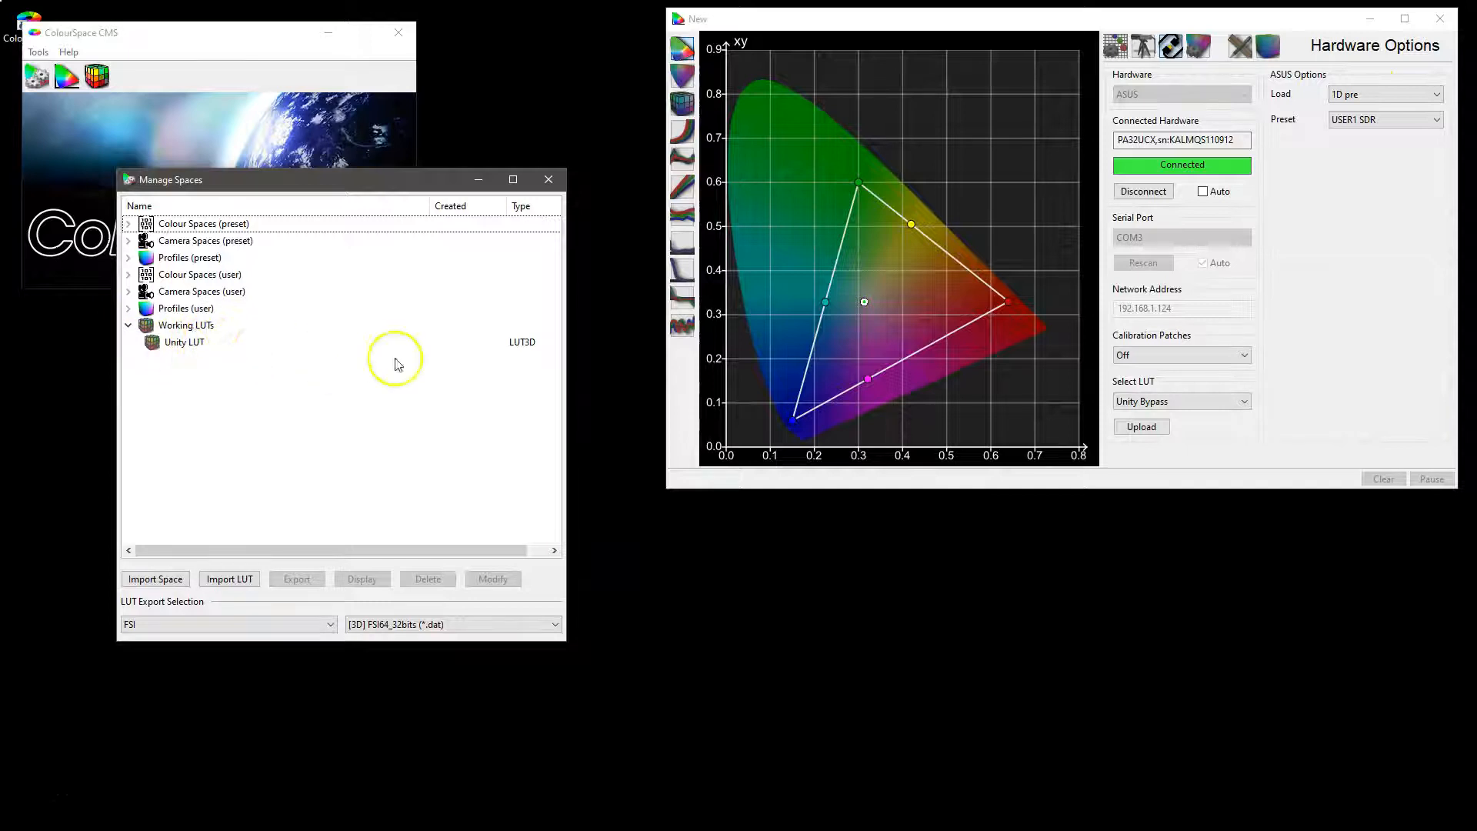
pyautogui.click(547, 179)
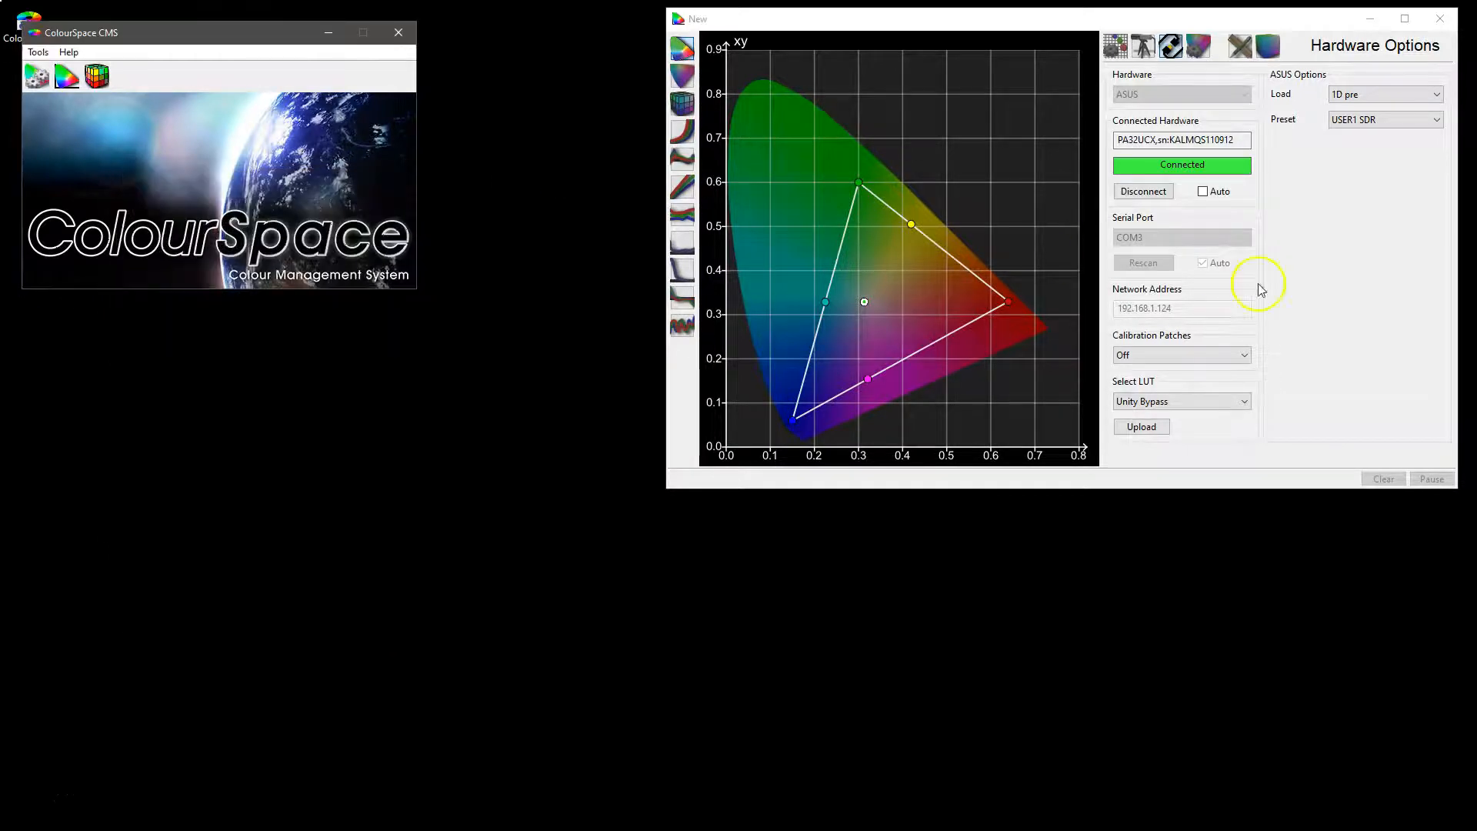
pyautogui.click(1180, 400)
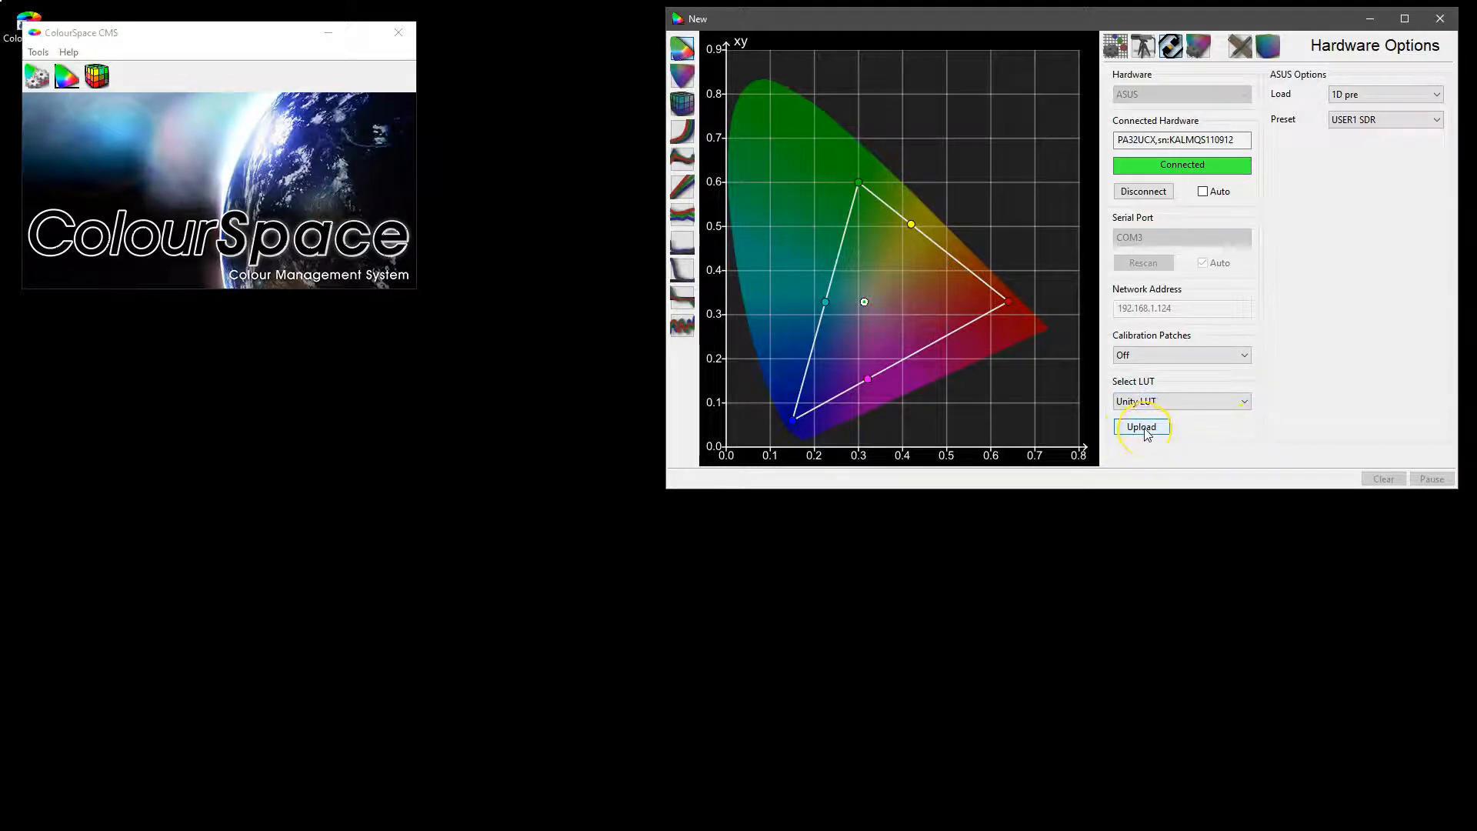
# - Upload the Unity LUT to the ASUS display and review the Unity Bypass and Unity LUT choices
pyautogui.click(1141, 427)
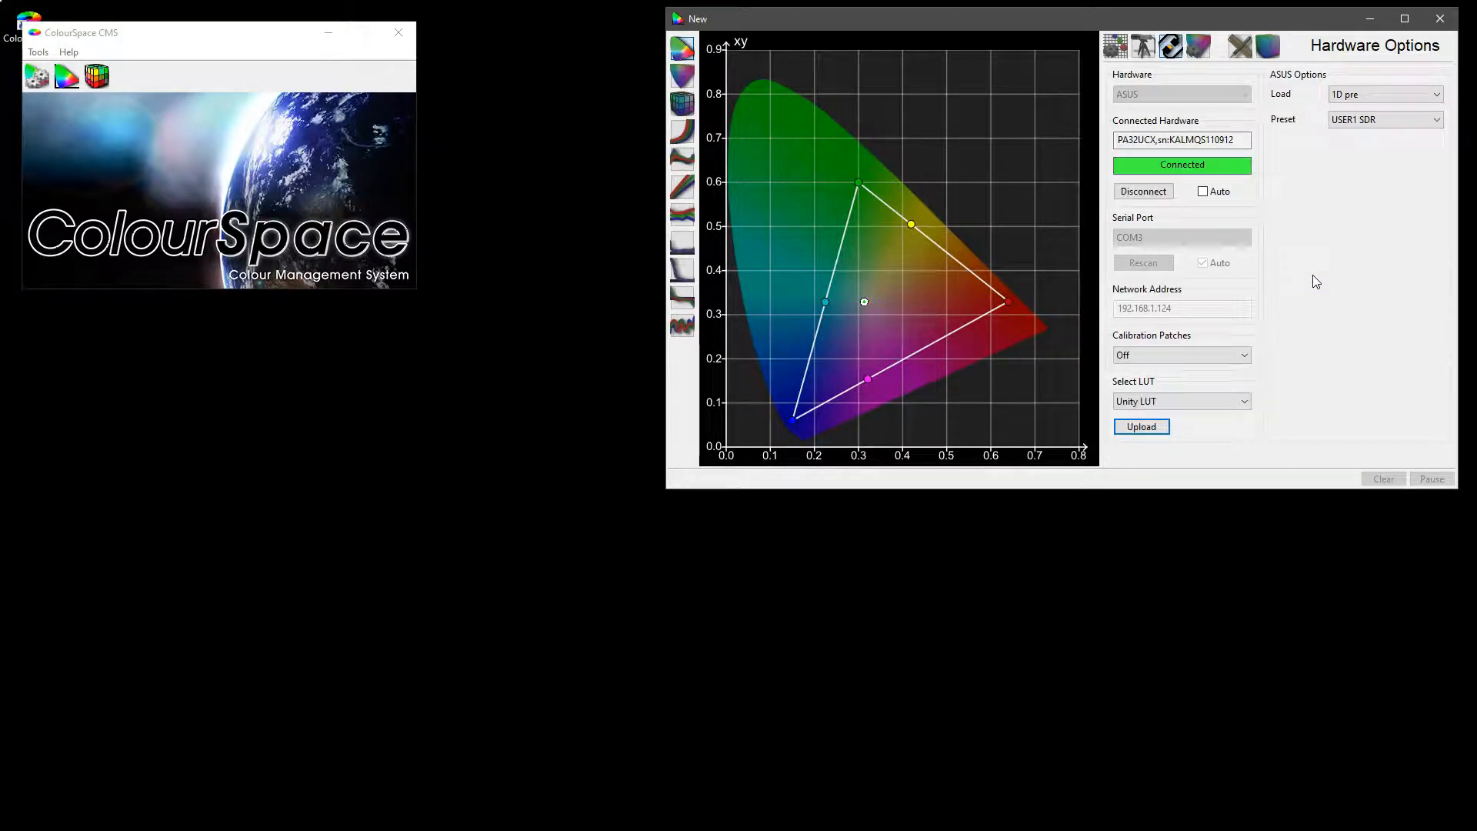
pyautogui.click(1243, 400)
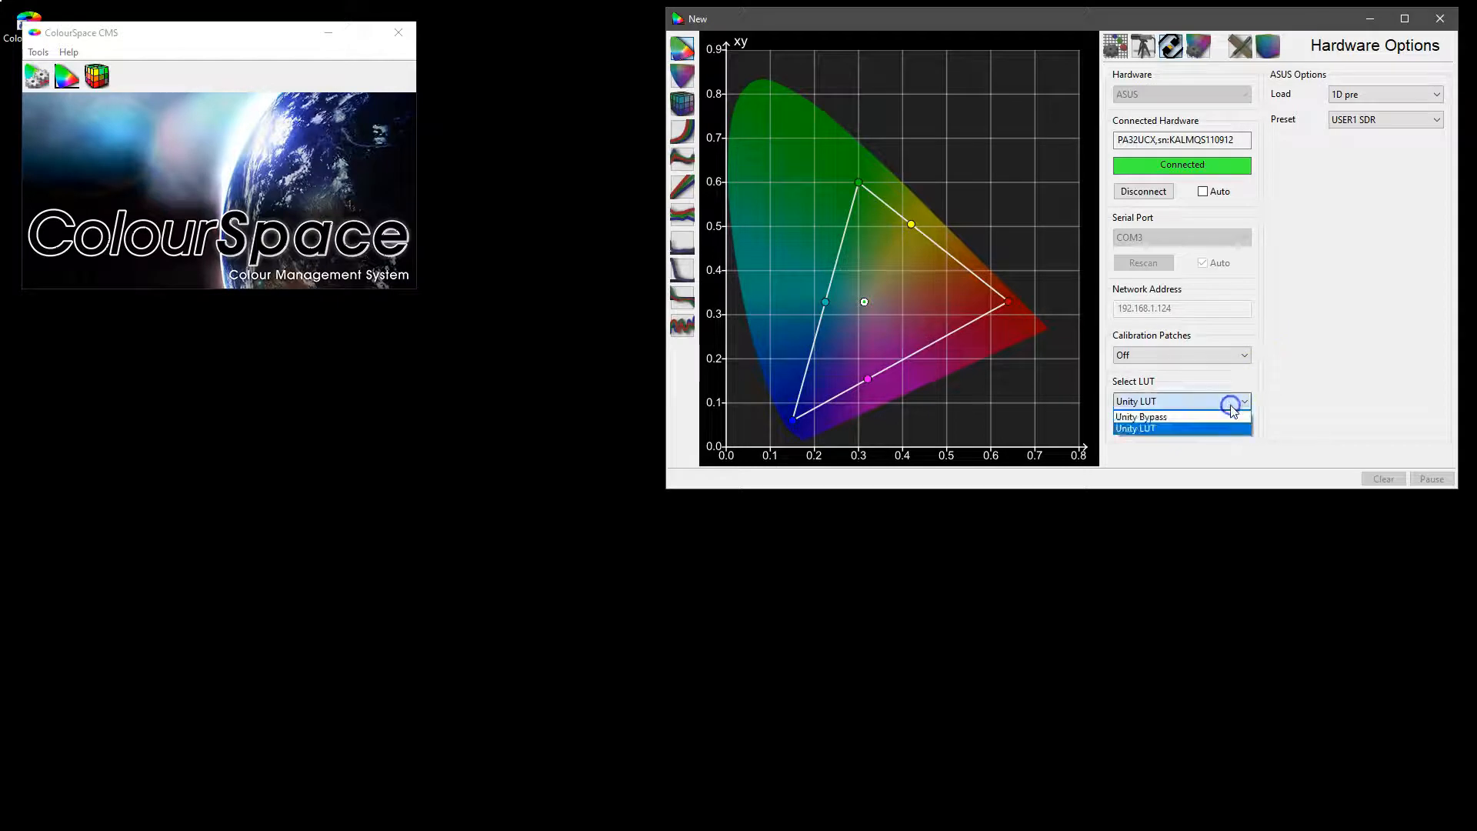
pyautogui.moveTo(1149, 469)
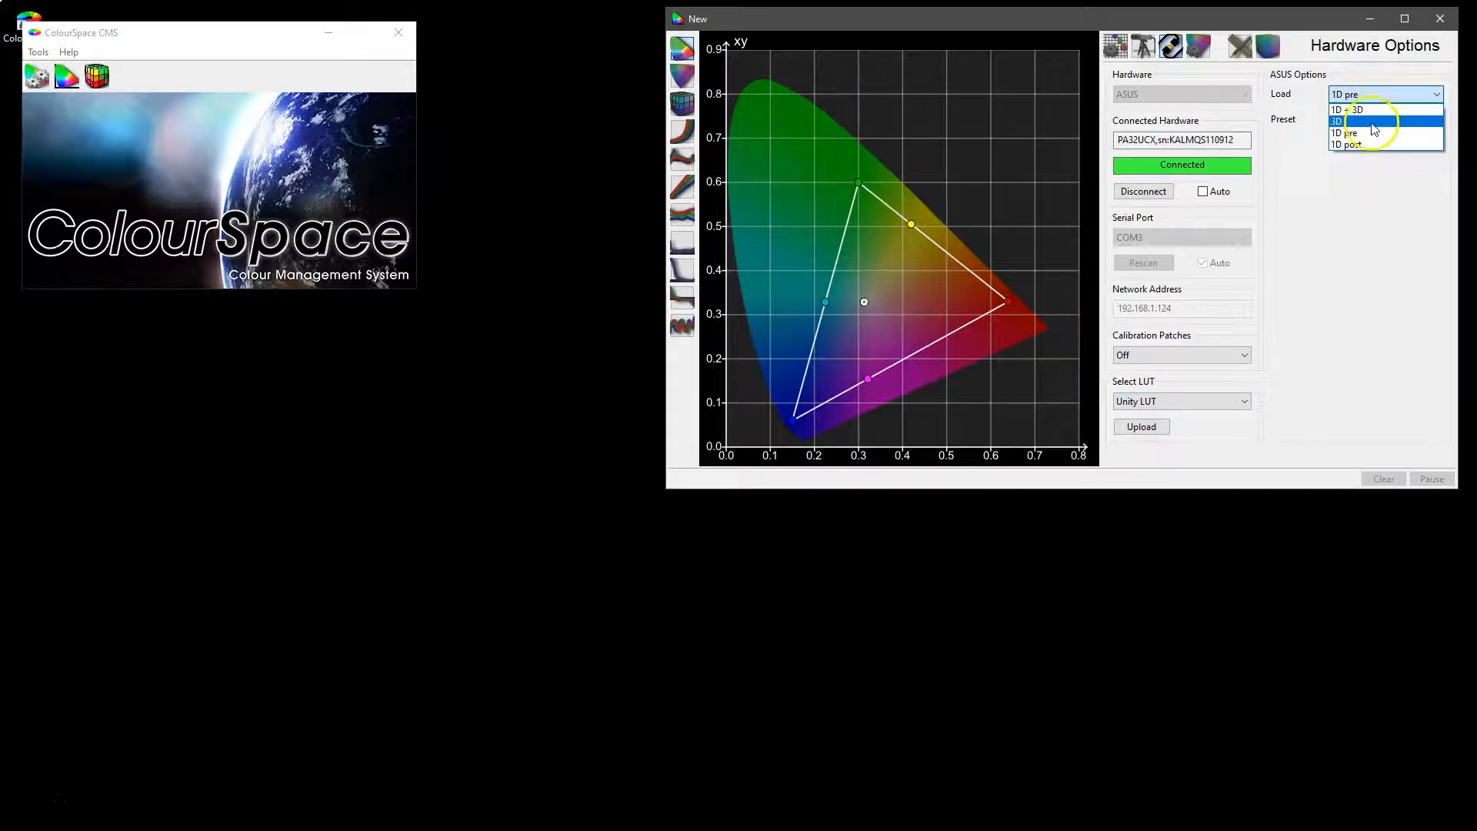
pyautogui.moveTo(1348, 133)
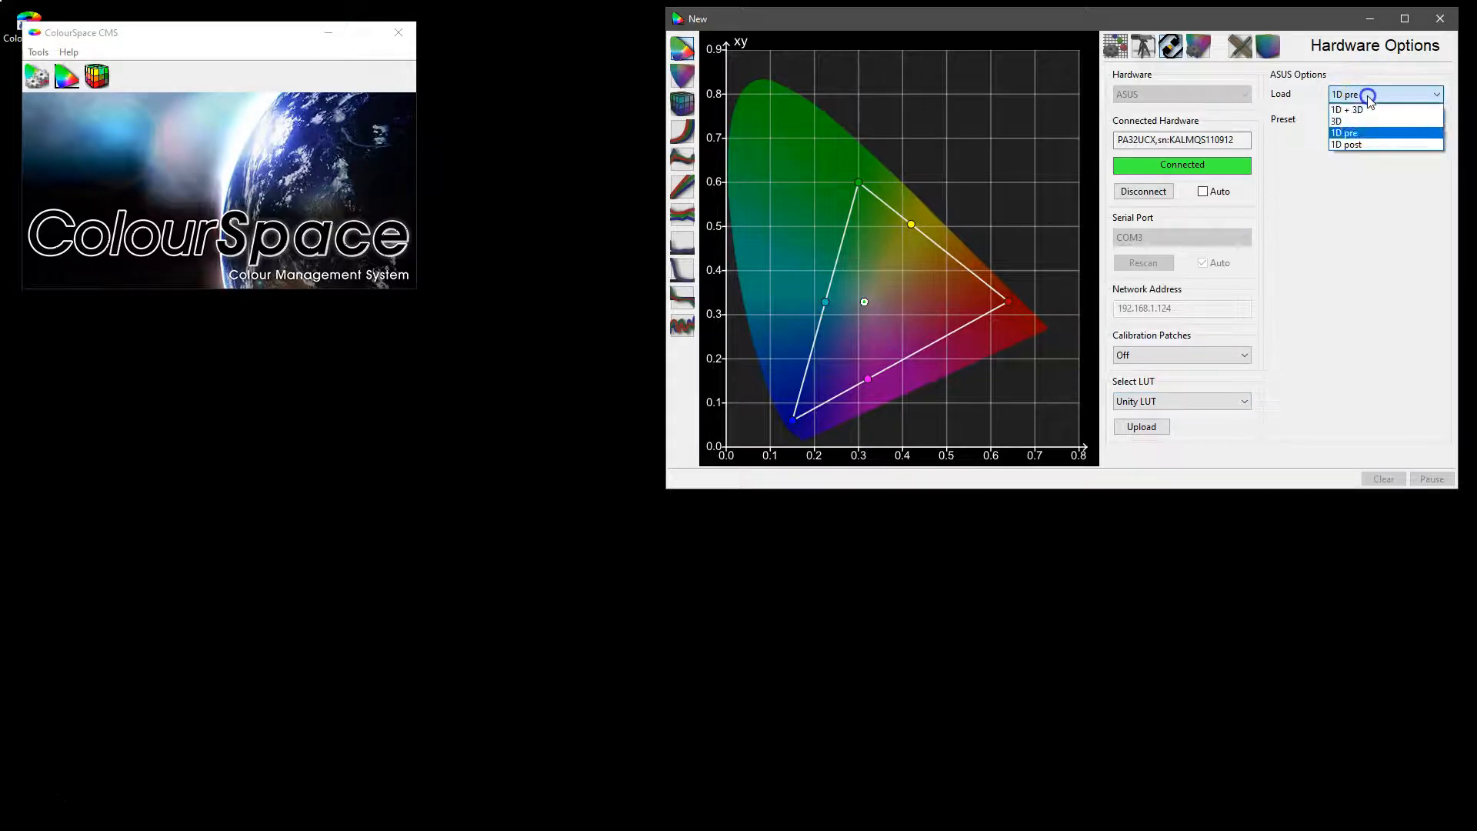
# - Try the 3D-only and 1D post load modes, then leave ASUS loading at 1D + 3D
pyautogui.click(1346, 109)
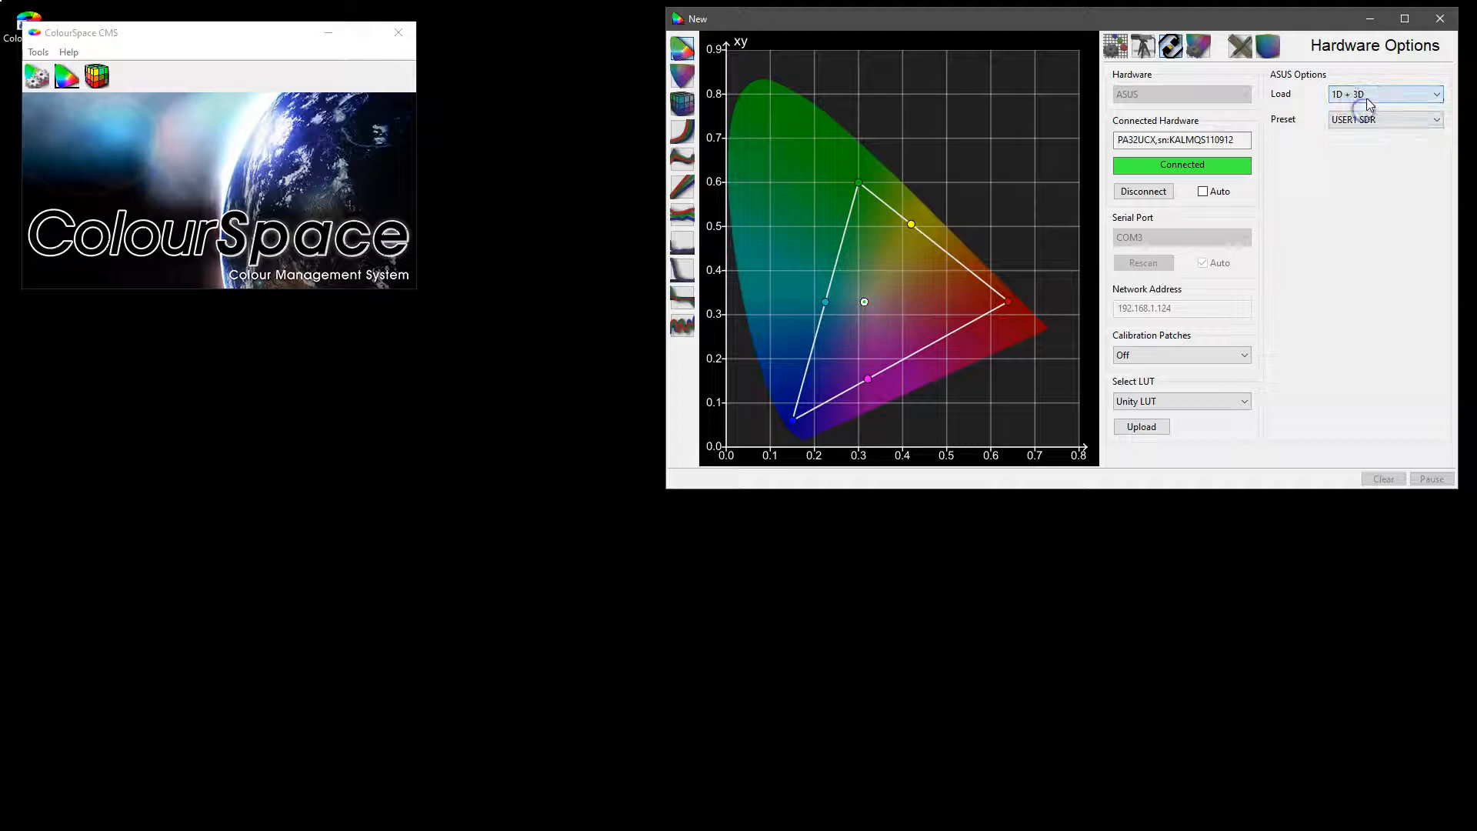
pyautogui.moveTo(1313, 287)
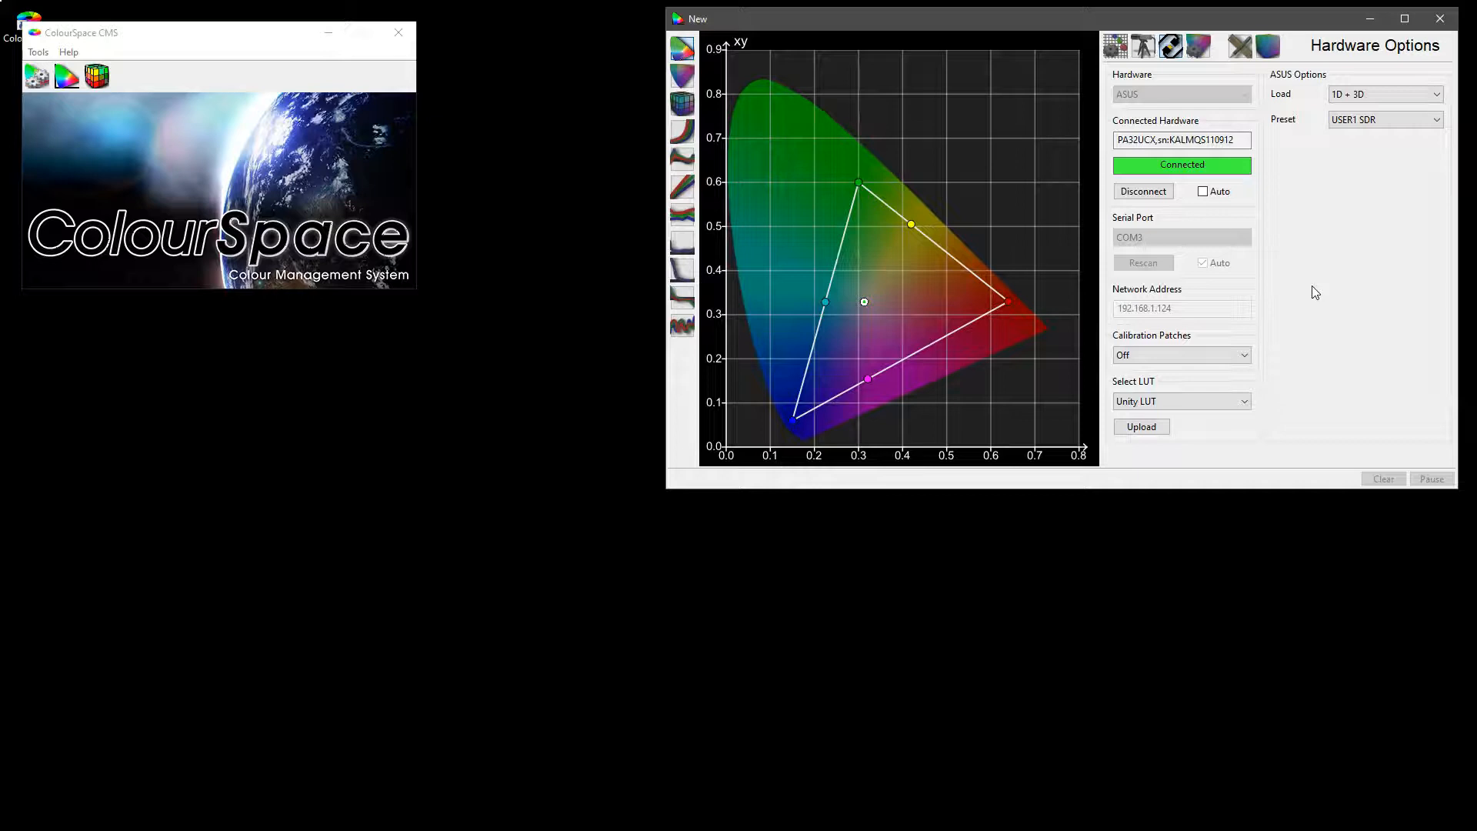
pyautogui.click(1384, 94)
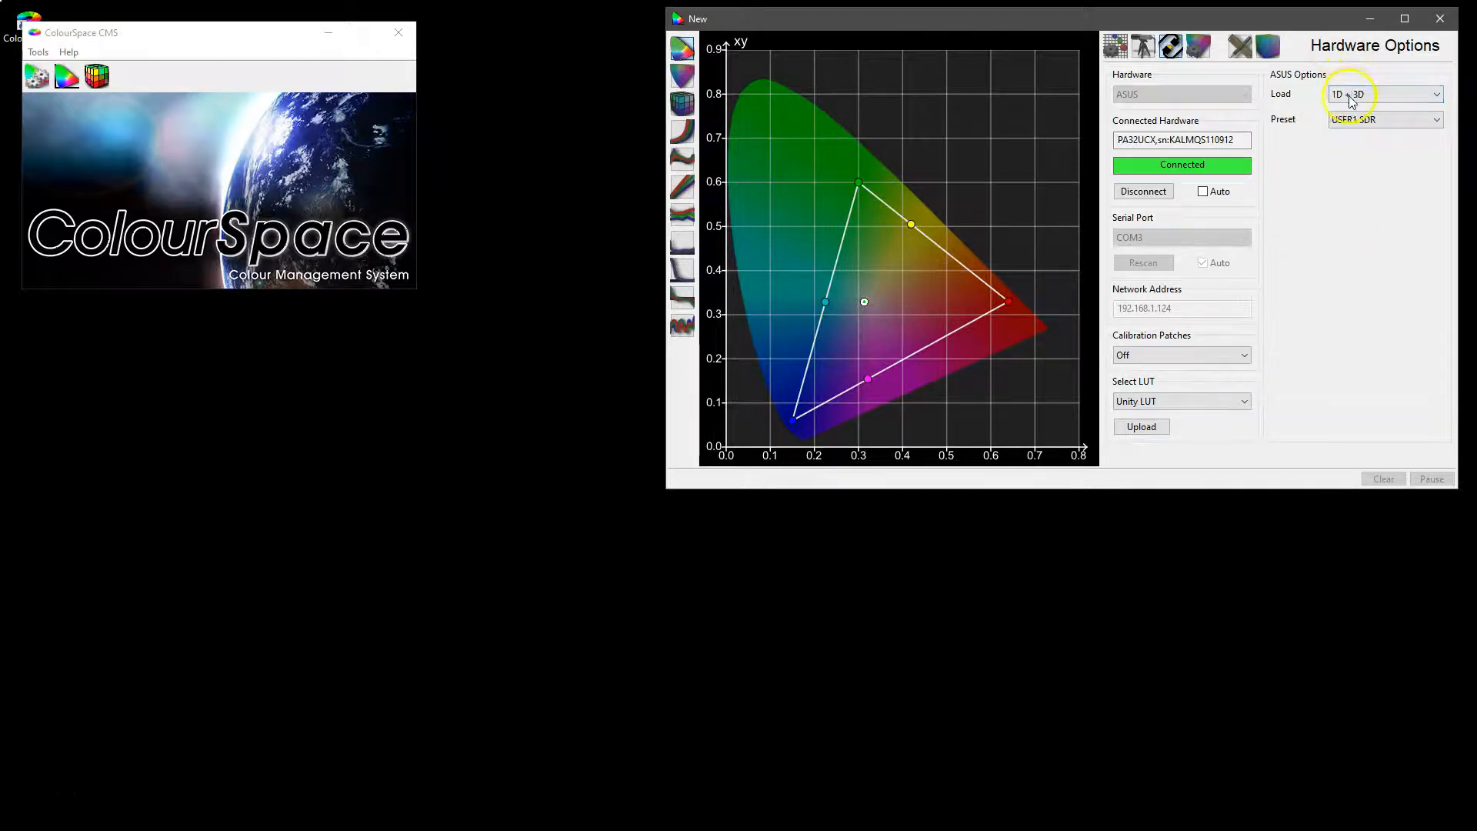
pyautogui.click(1382, 93)
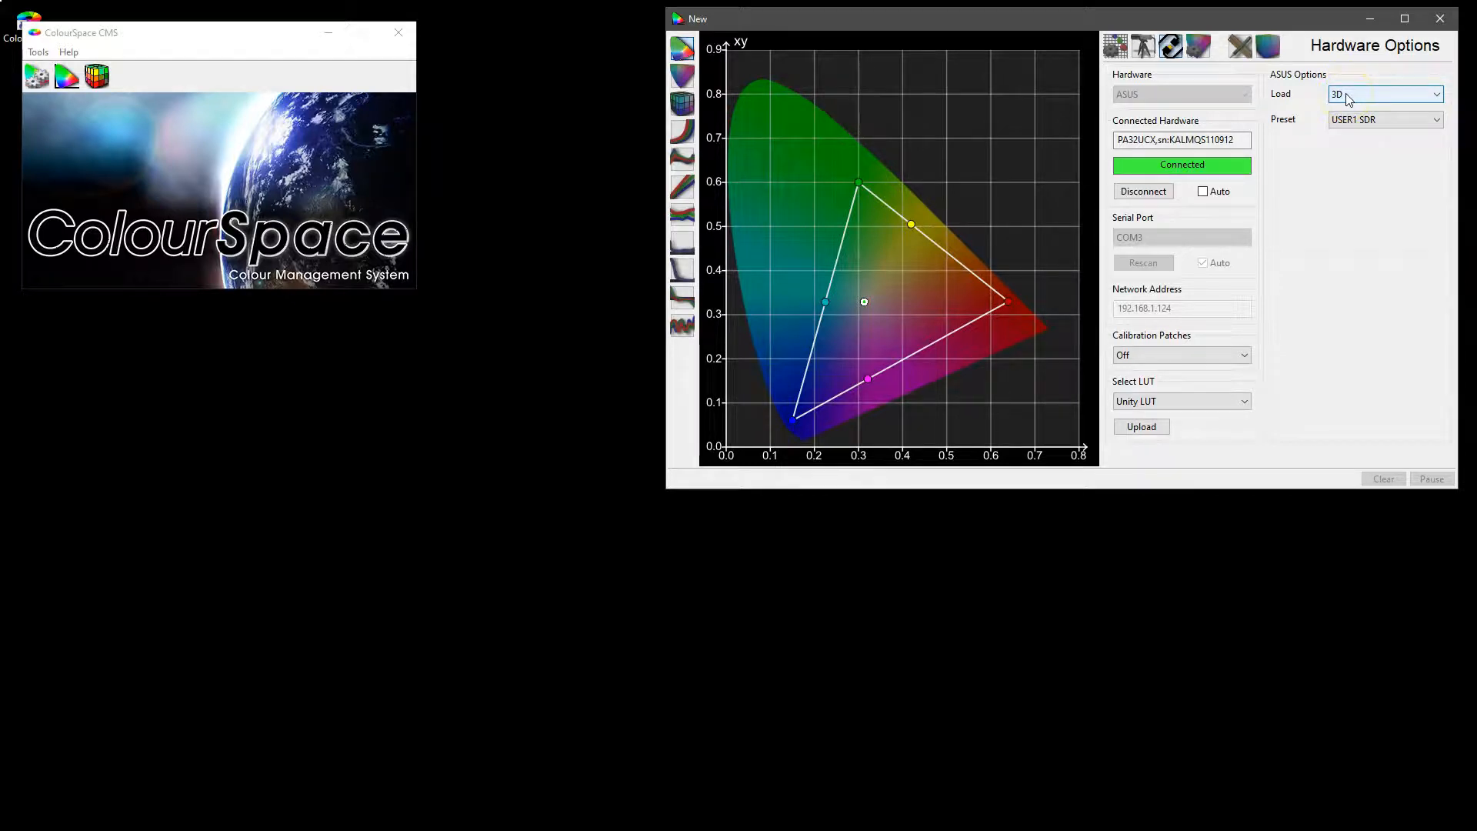
pyautogui.click(1385, 93)
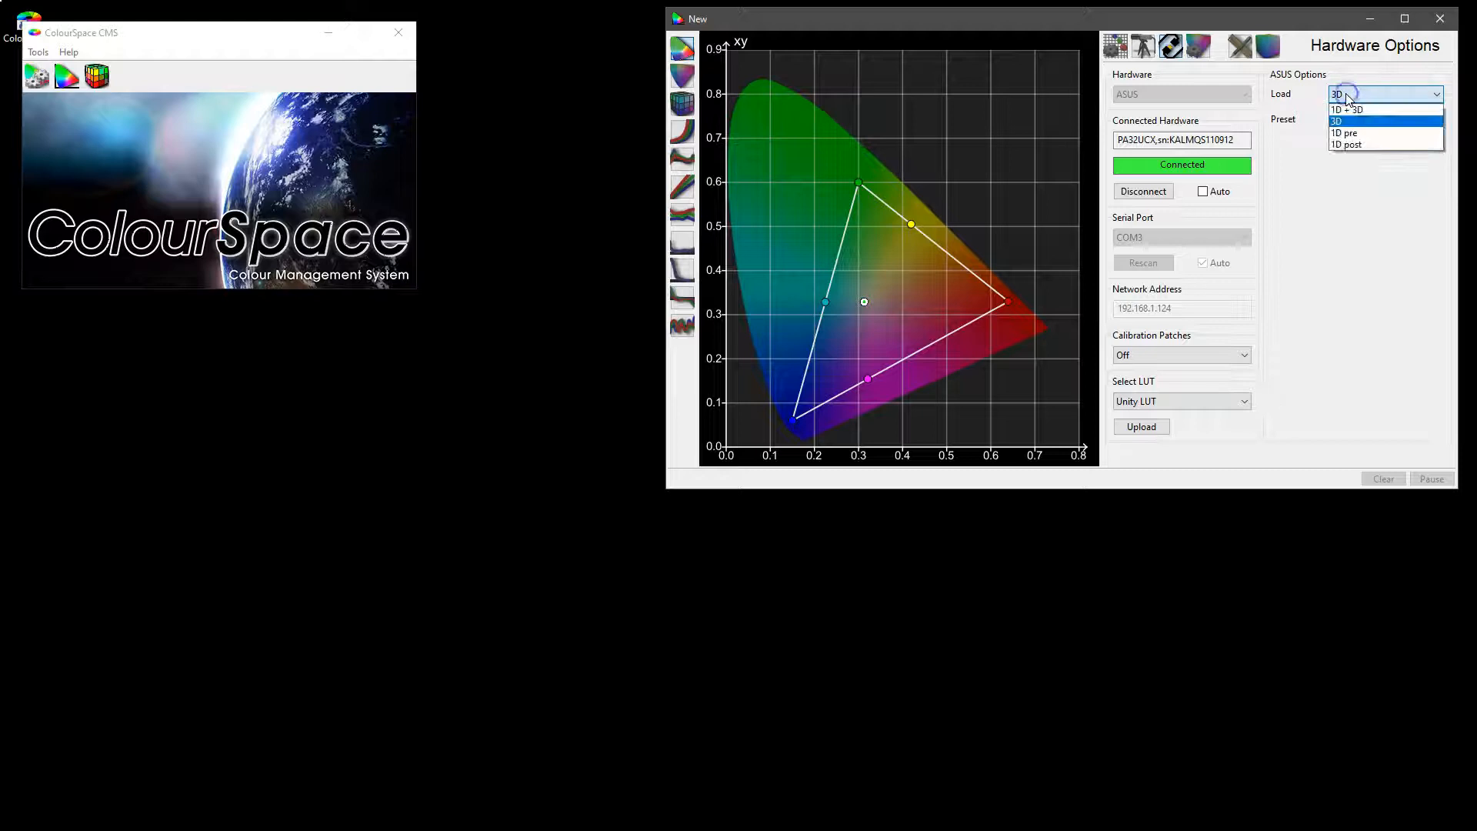
pyautogui.moveTo(1350, 133)
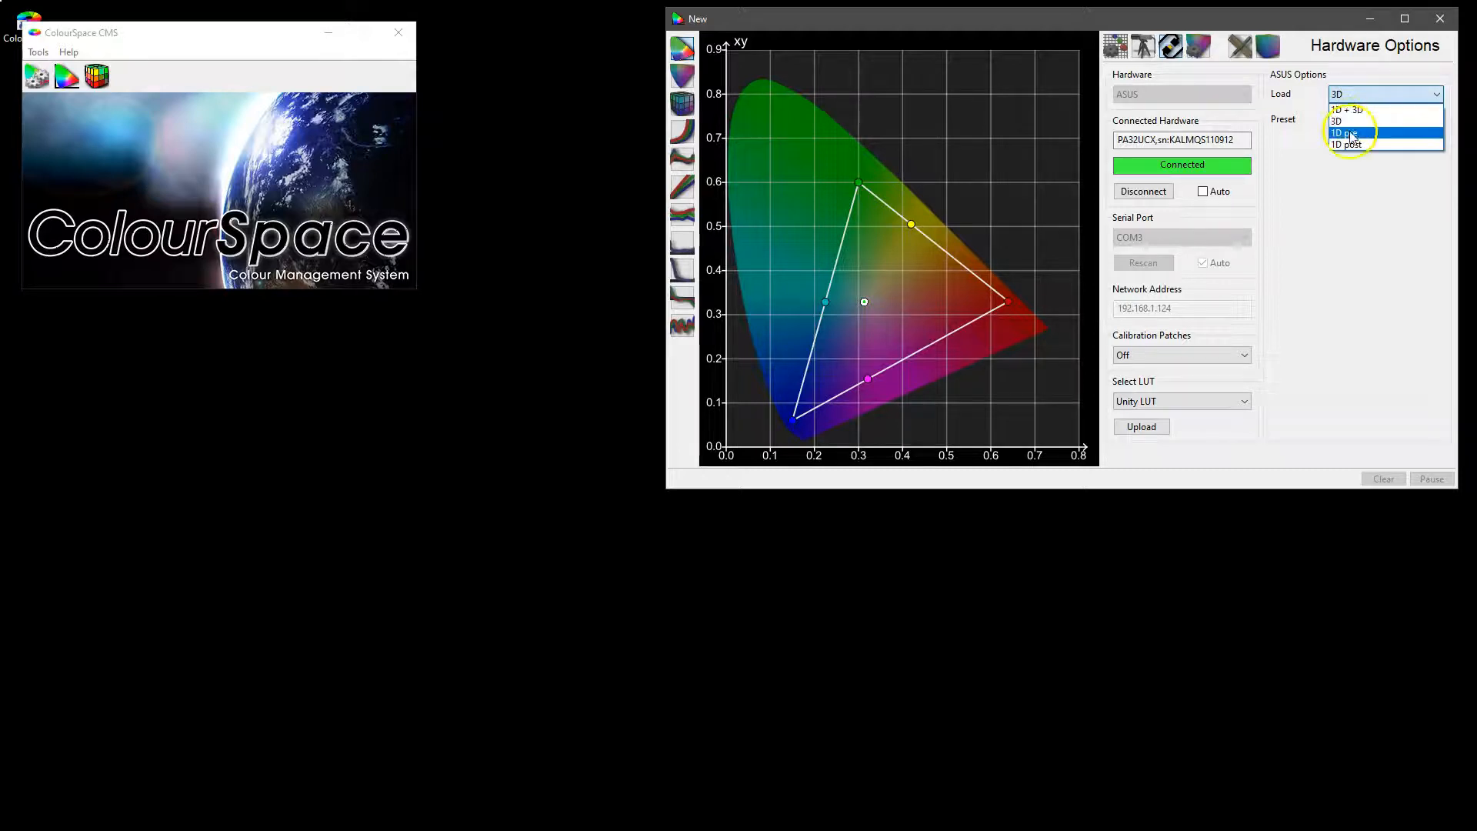
pyautogui.moveTo(1357, 109)
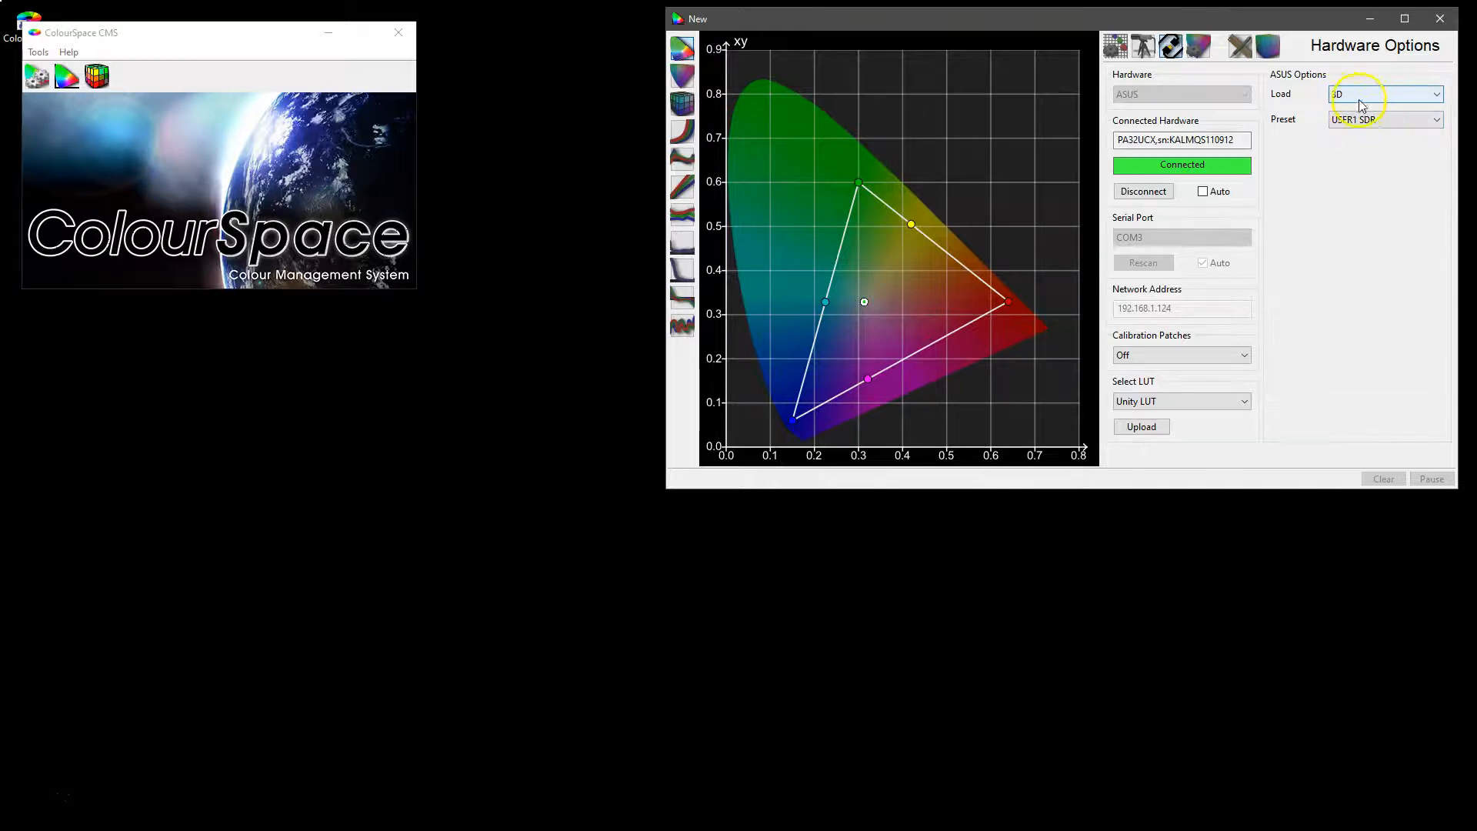
pyautogui.click(1436, 93)
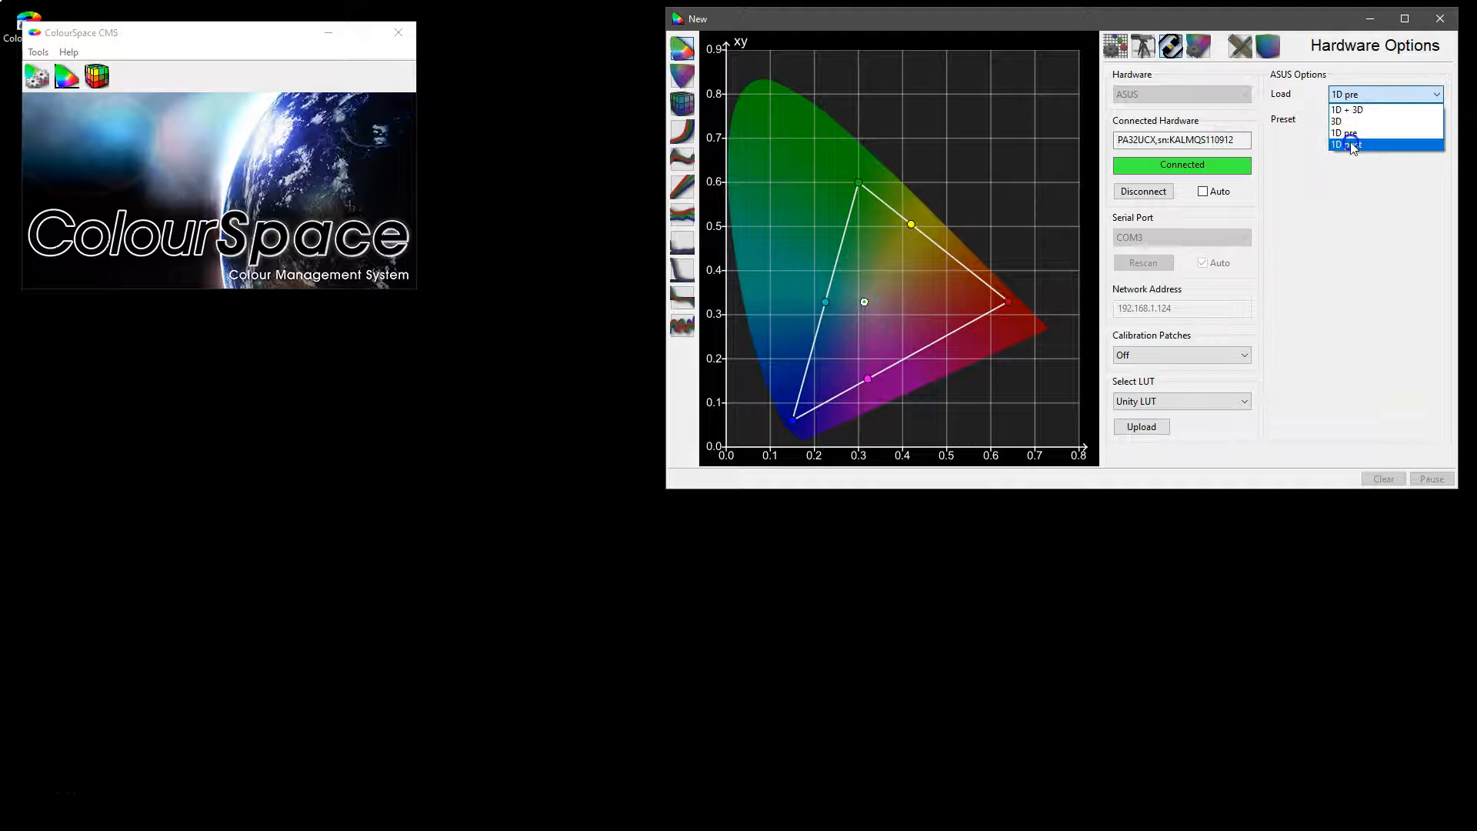
pyautogui.click(1345, 144)
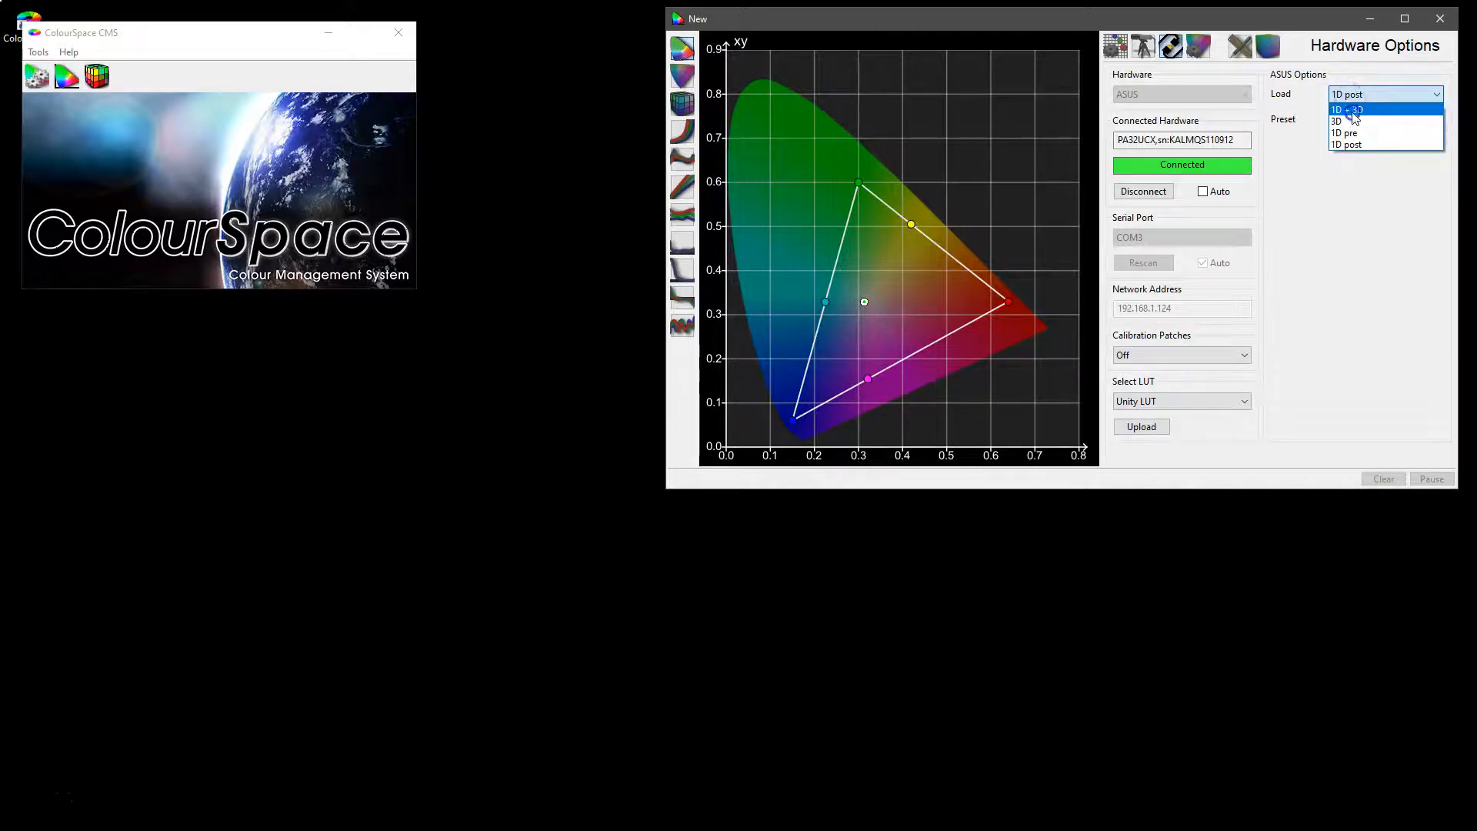
pyautogui.click(1346, 109)
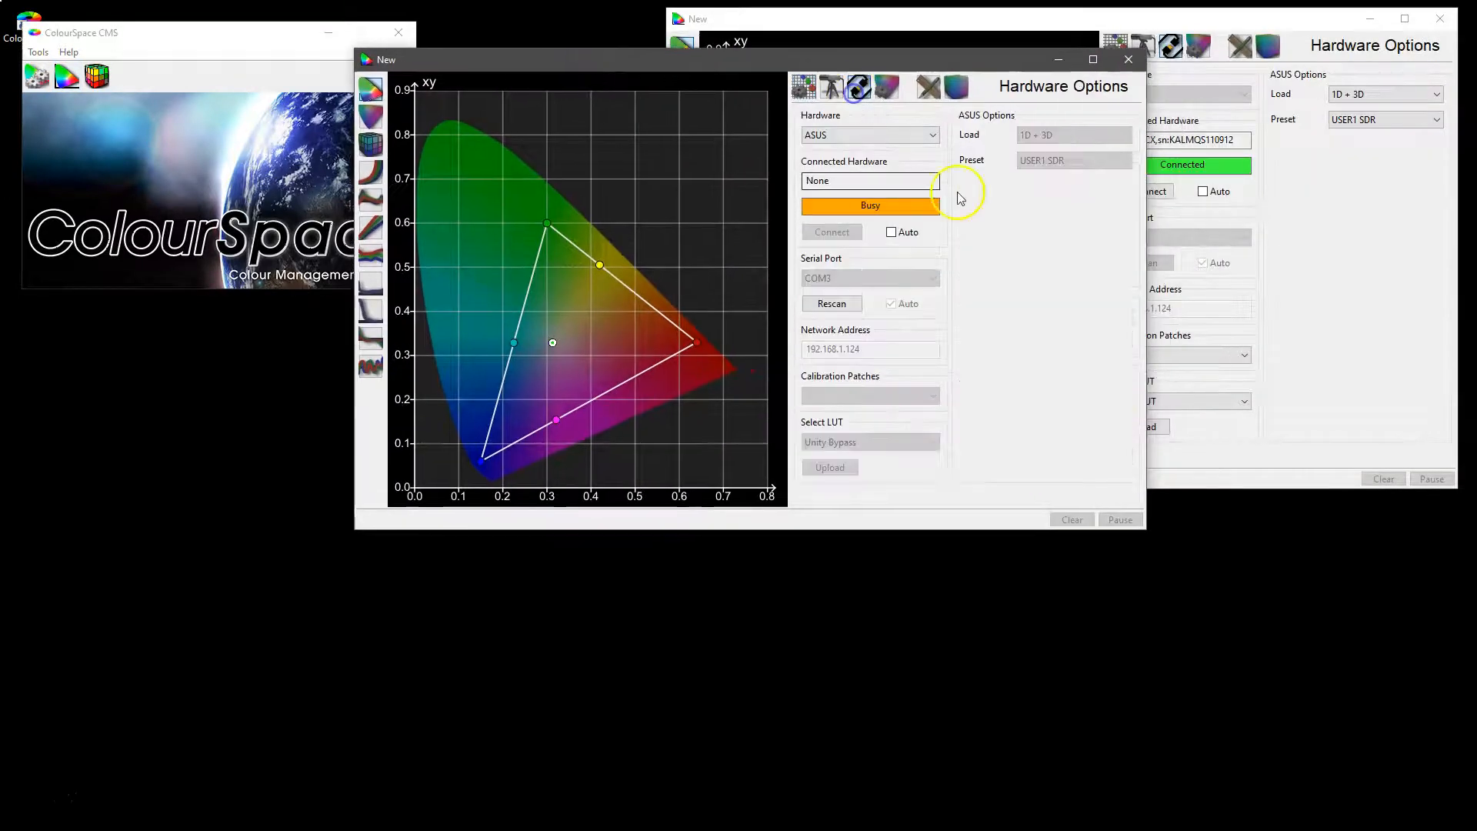
pyautogui.moveTo(813, 277)
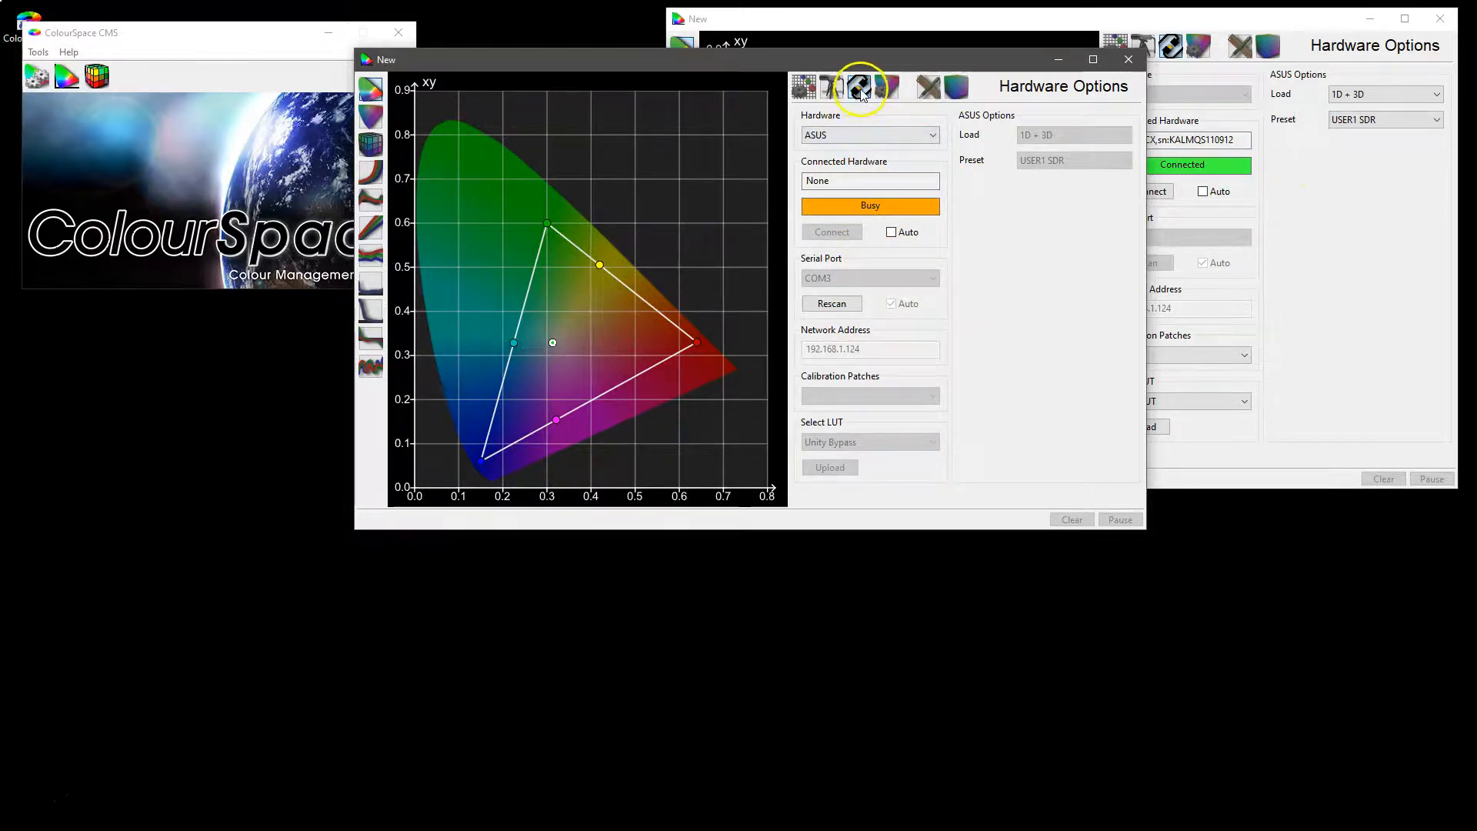
# - Pick Murideo SIX-G as the second profiling window's hardware
pyautogui.click(932, 135)
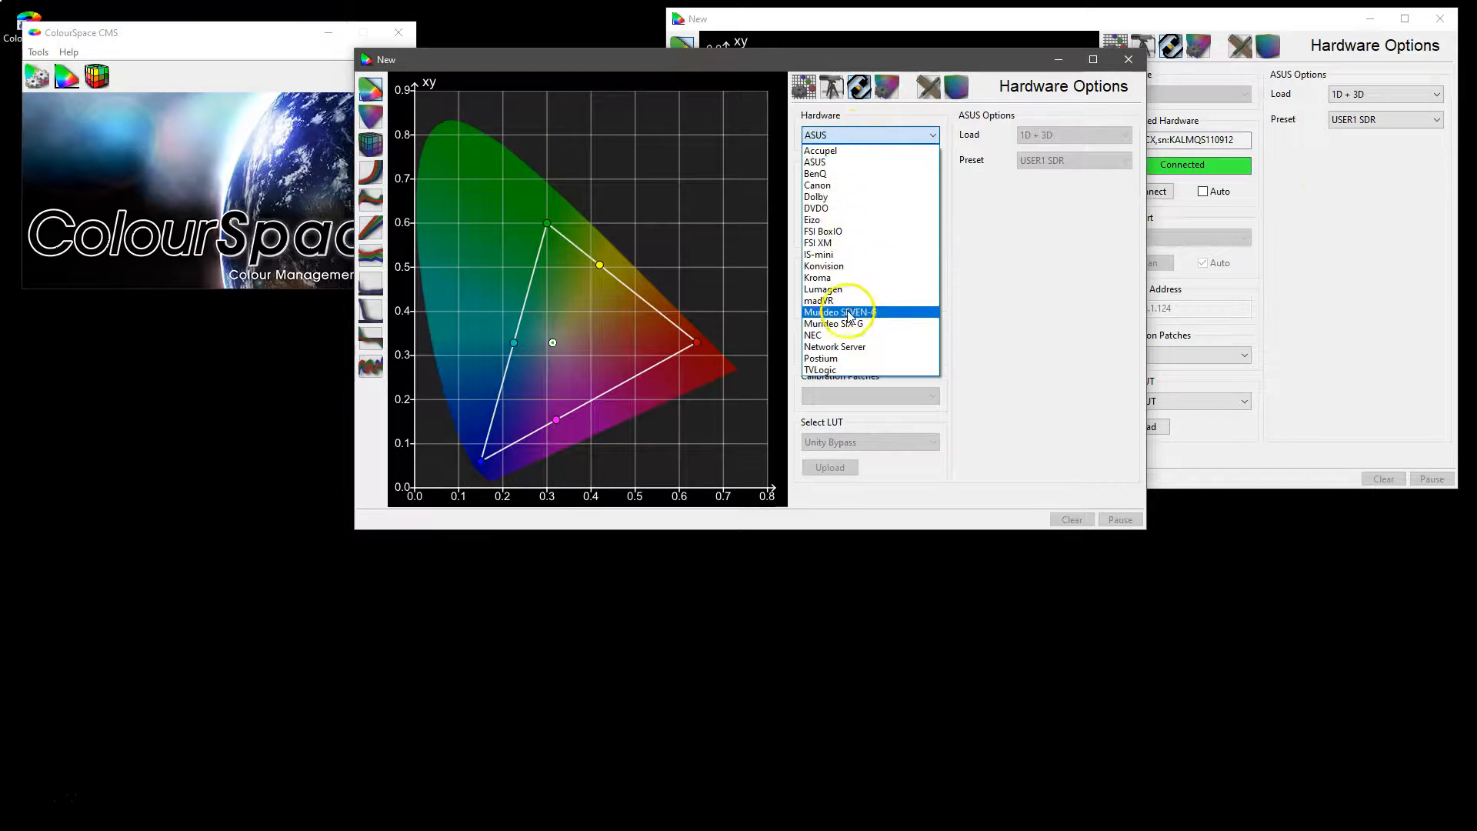
pyautogui.click(835, 323)
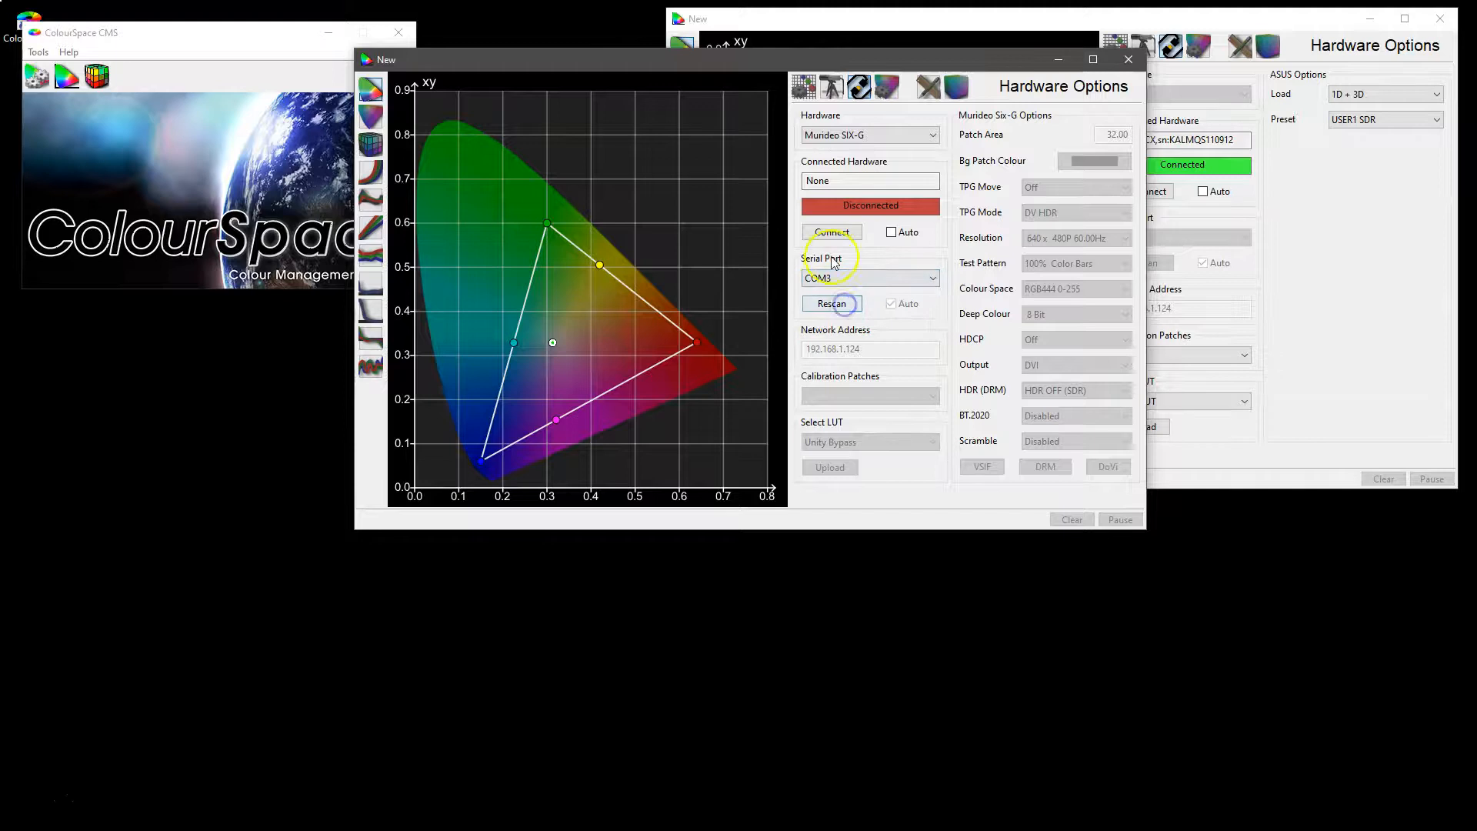
# - Connect to the Murideo SIX-G, which reports Rev 3.02 with HDMI output
pyautogui.click(831, 231)
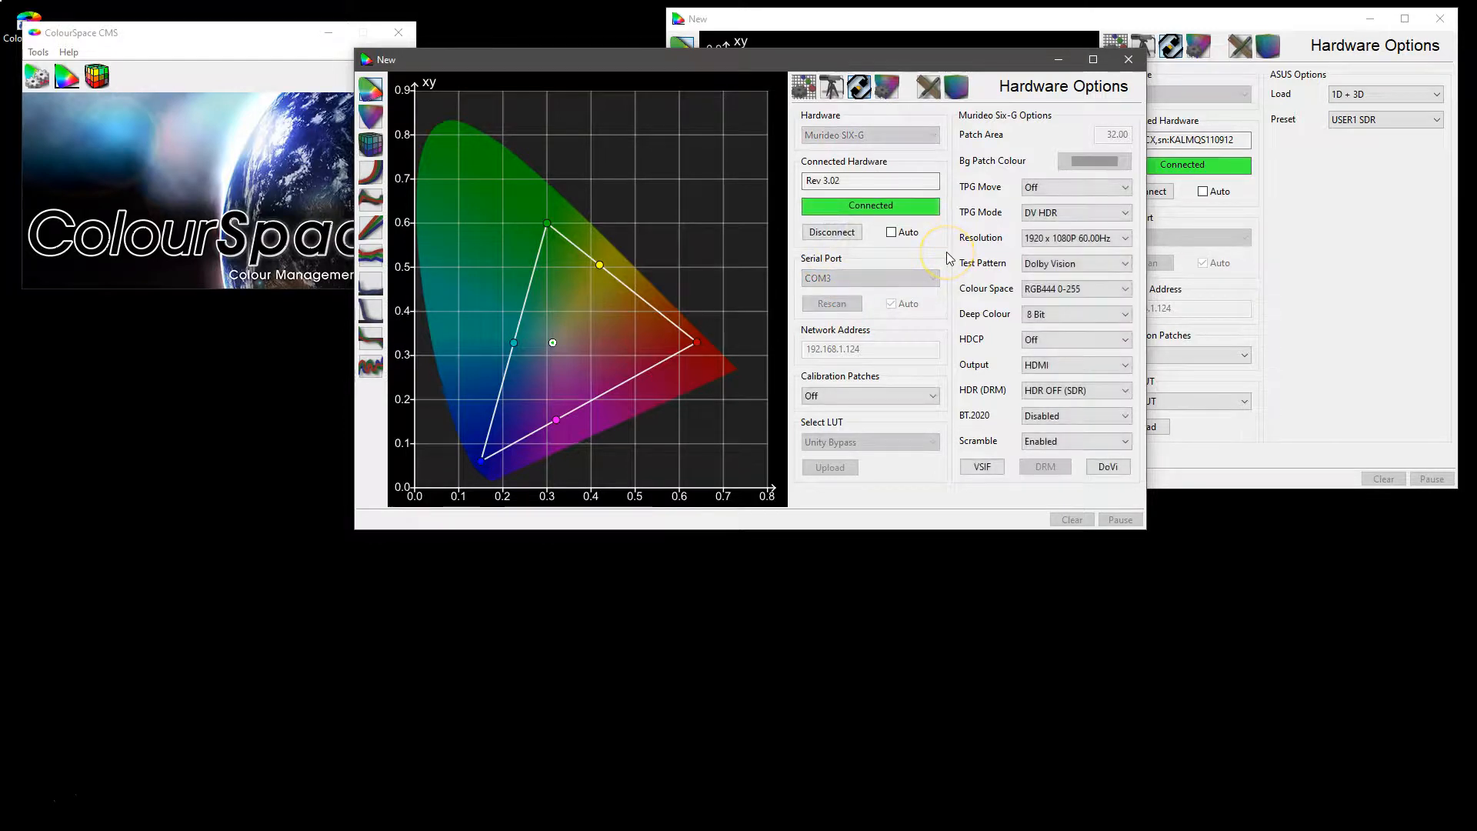
pyautogui.moveTo(1055, 154)
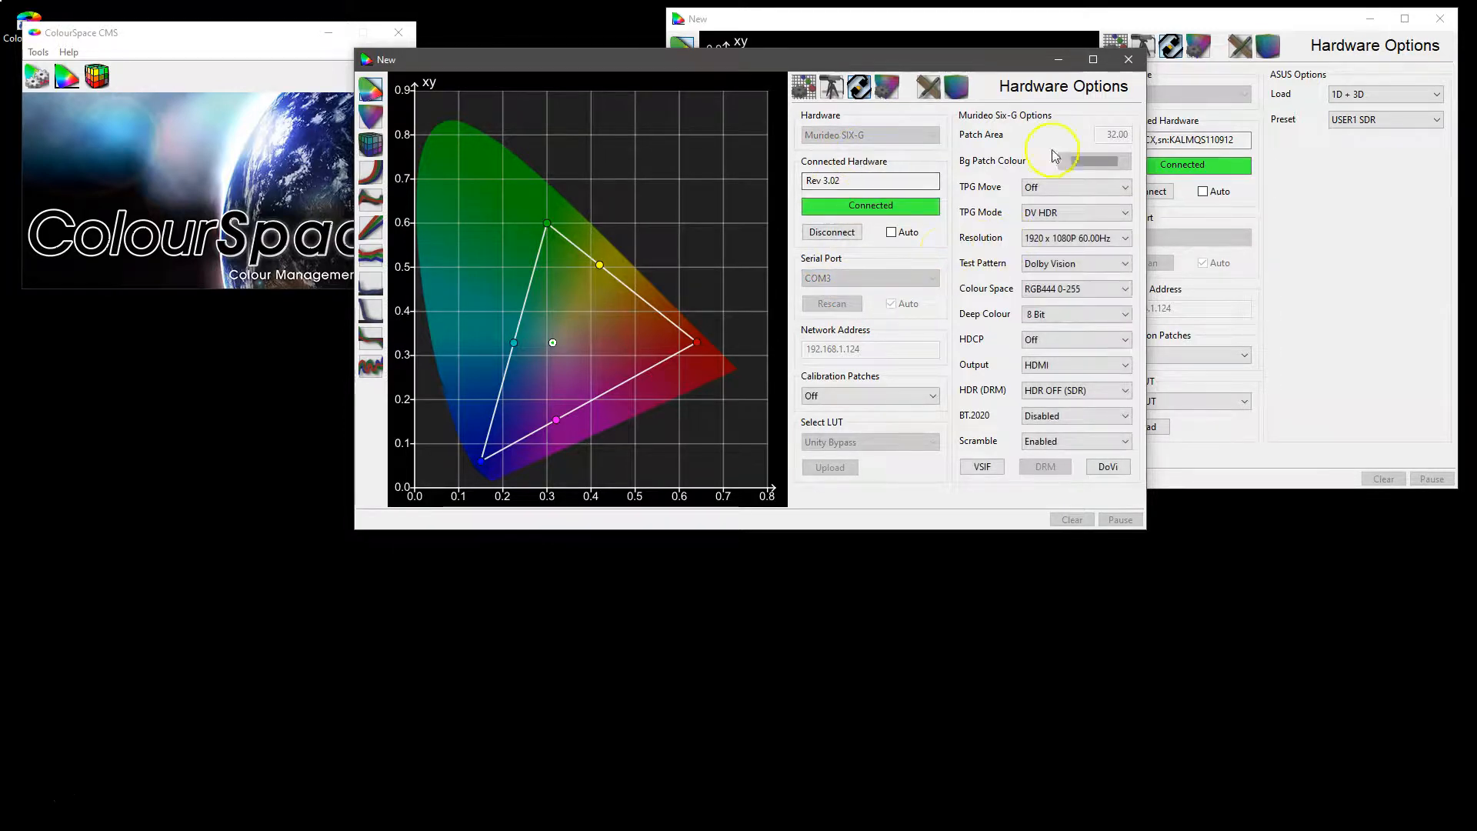
pyautogui.moveTo(1083, 382)
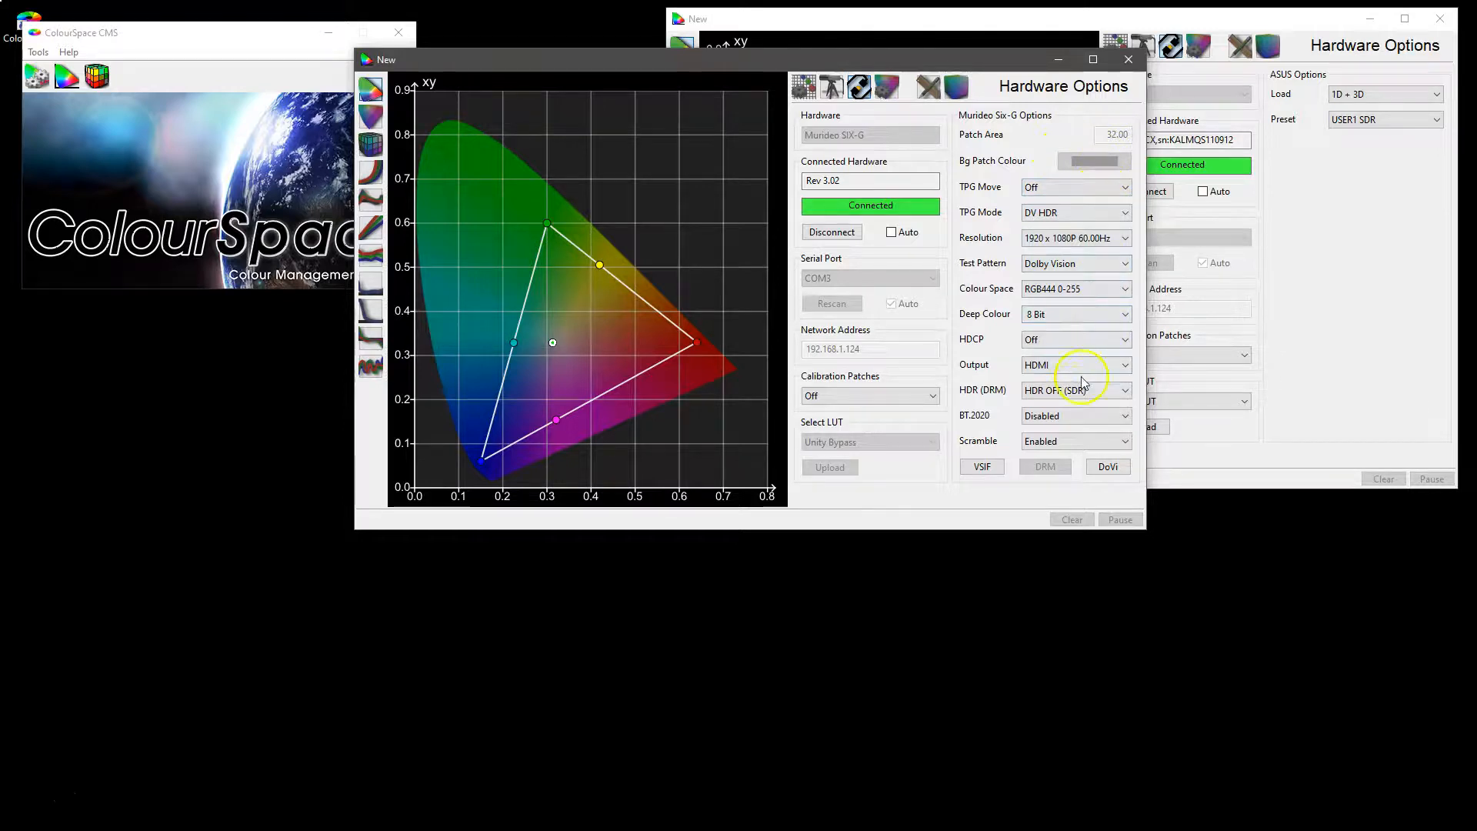
pyautogui.moveTo(1069, 269)
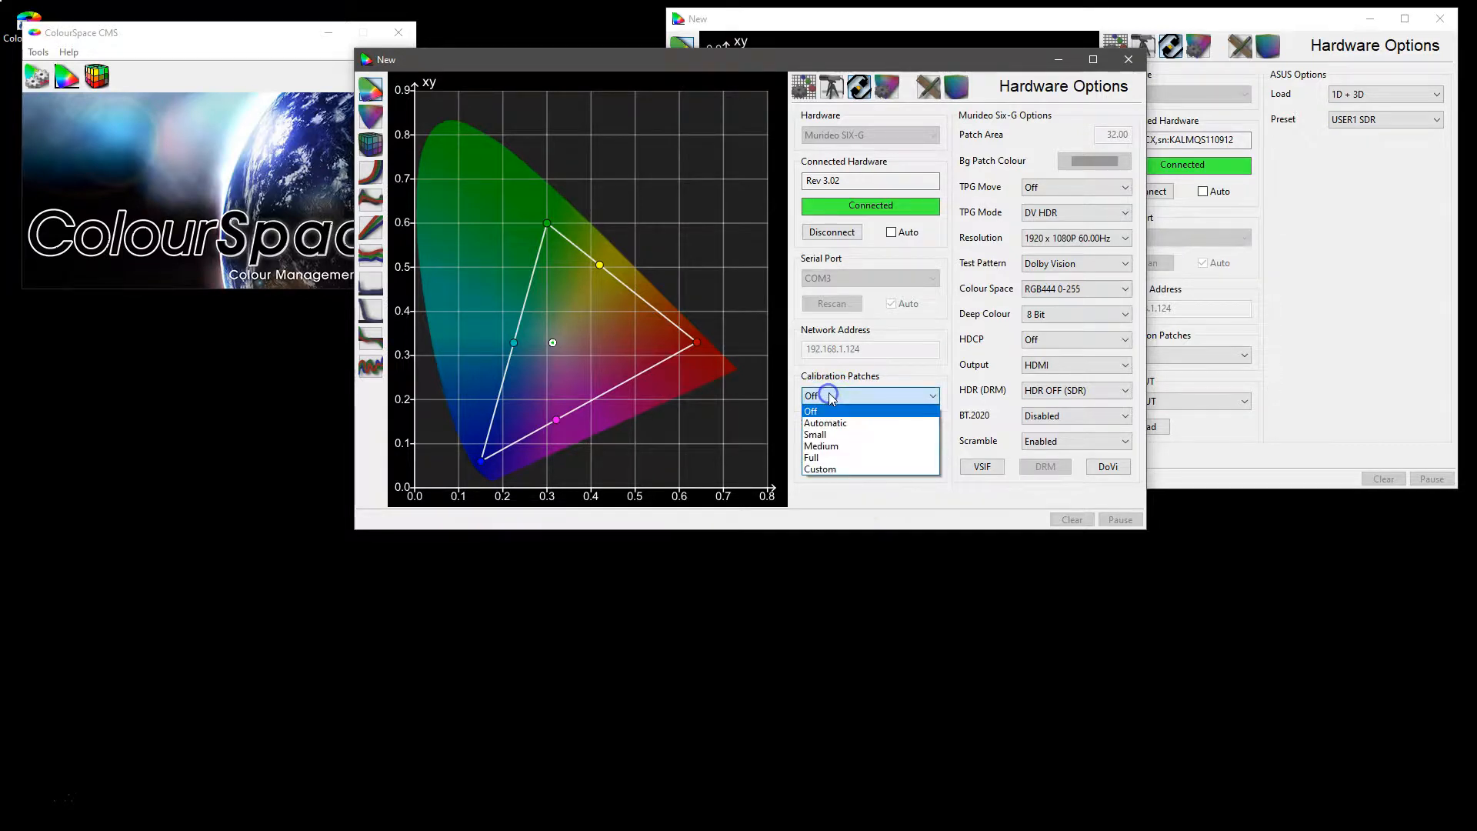
pyautogui.moveTo(819, 470)
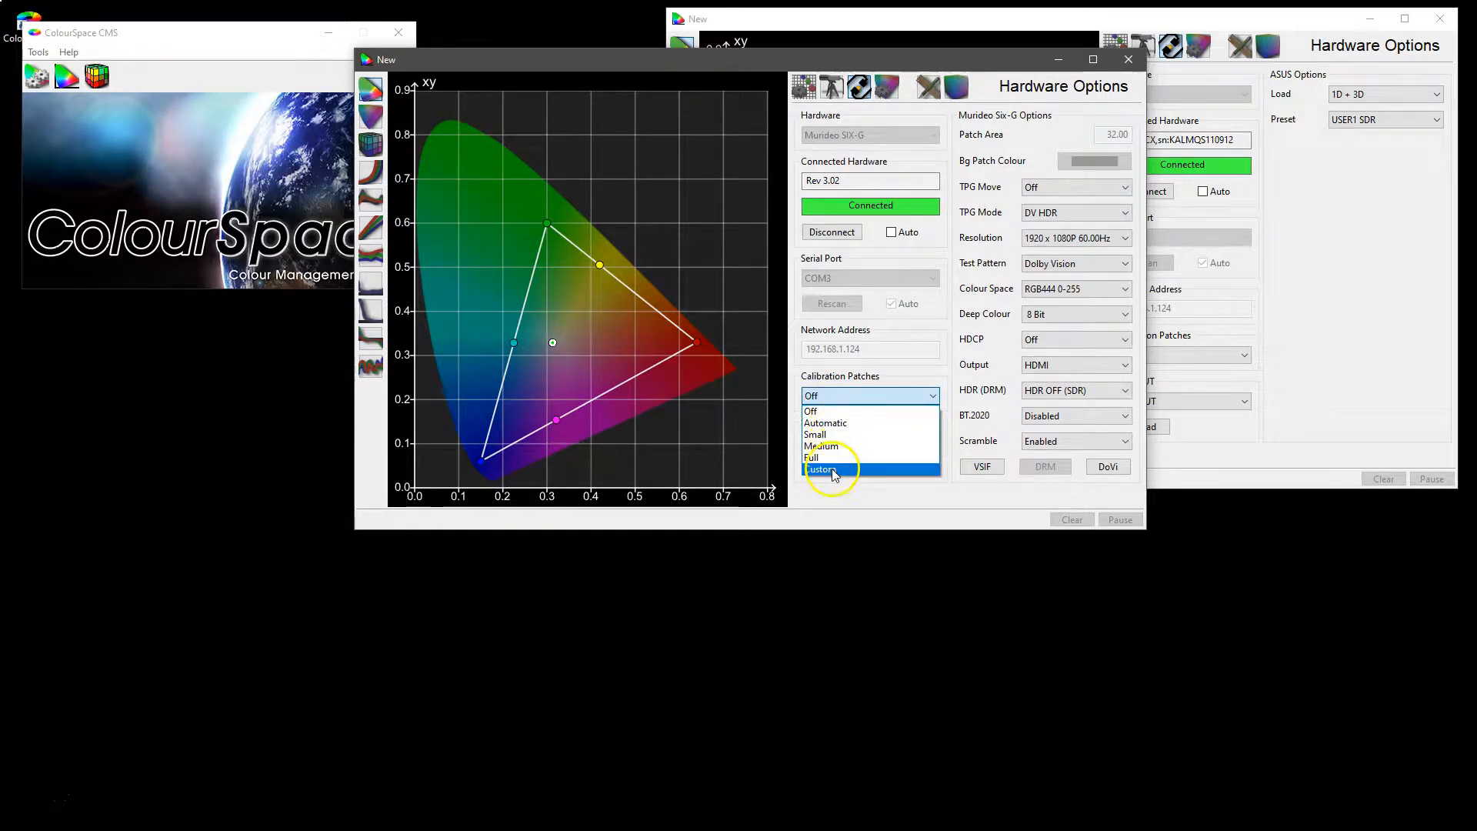
pyautogui.moveTo(821, 434)
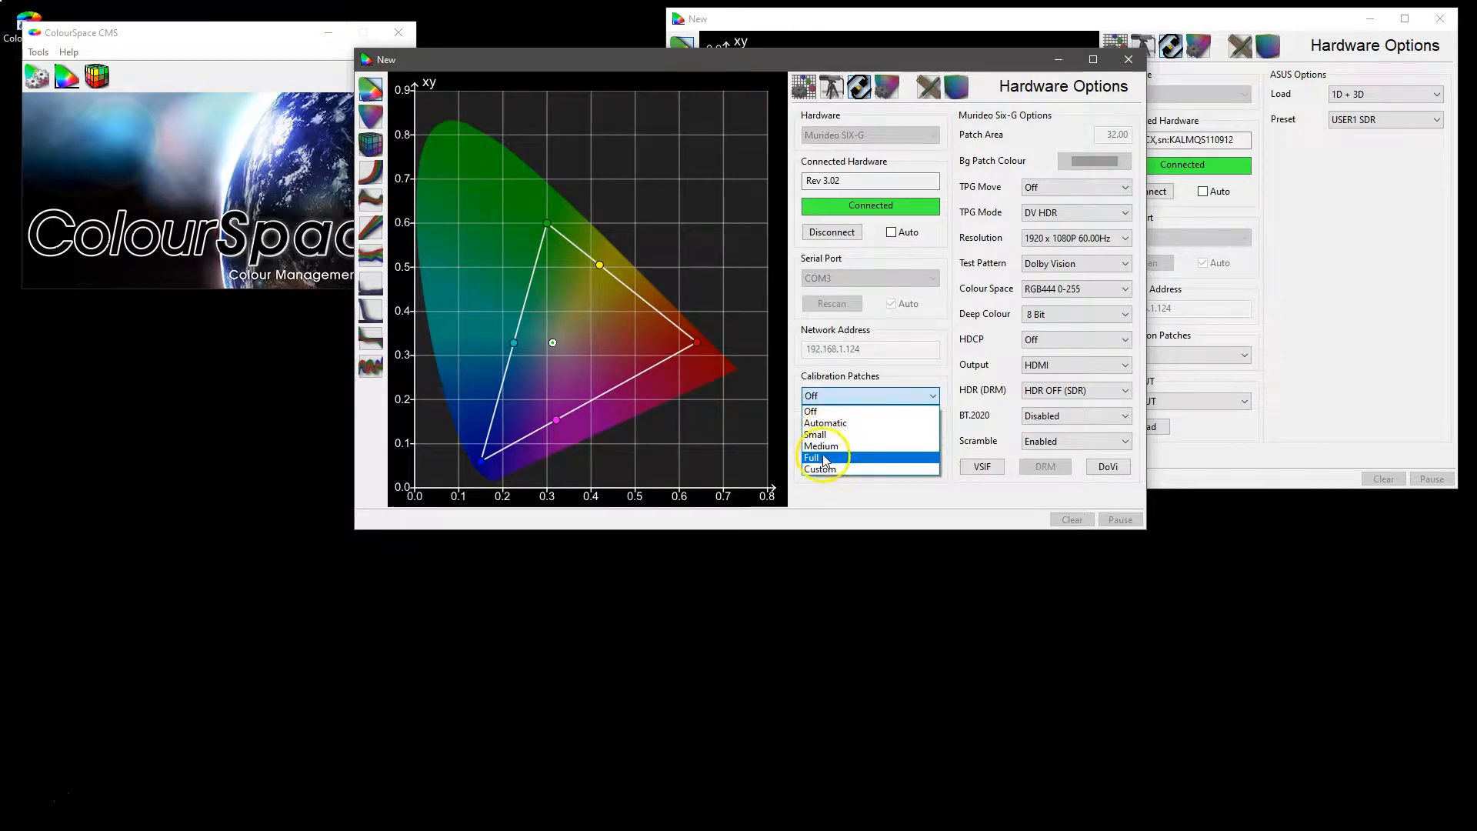
pyautogui.moveTo(820, 469)
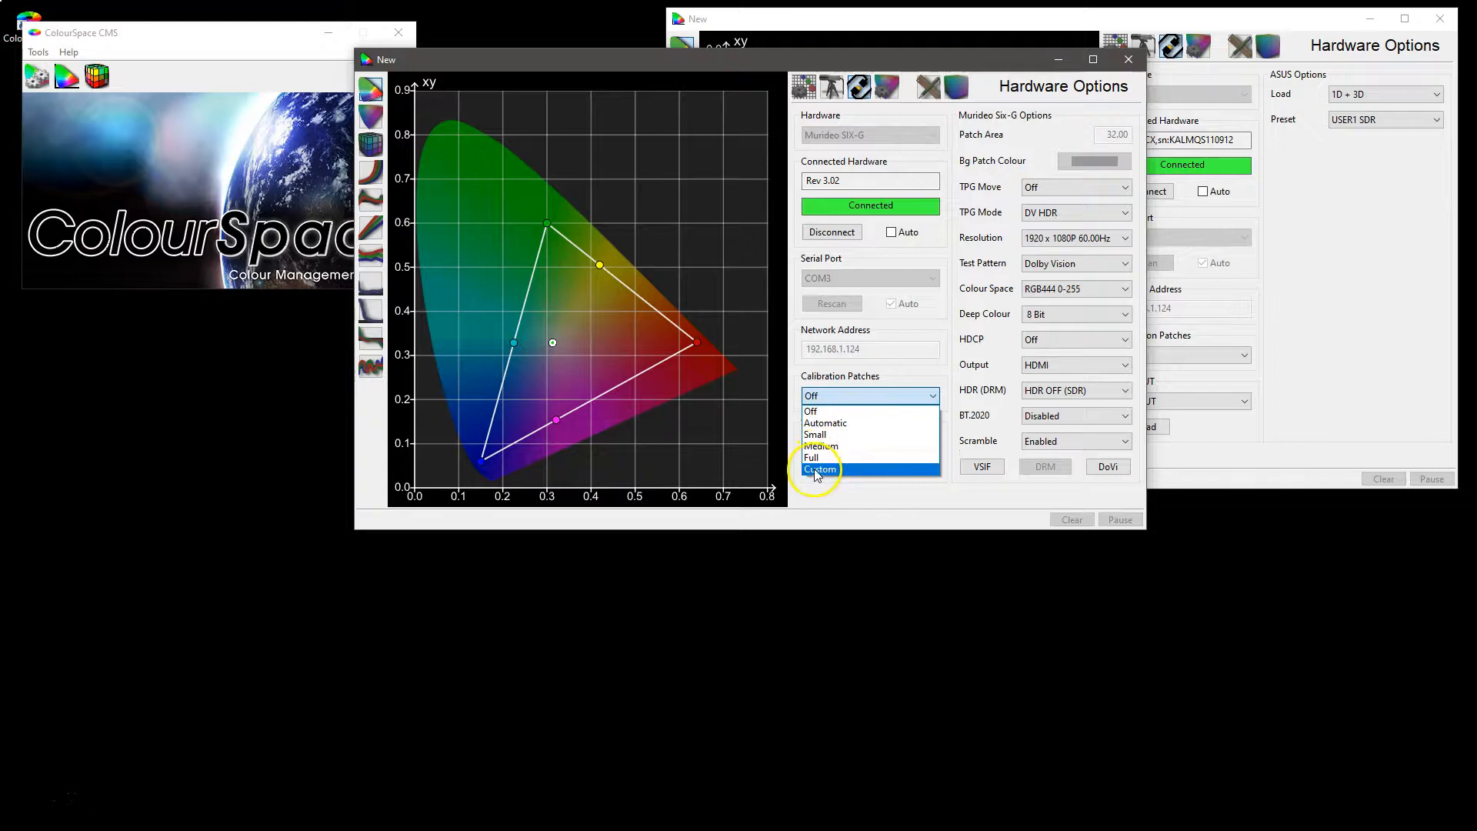
pyautogui.click(819, 469)
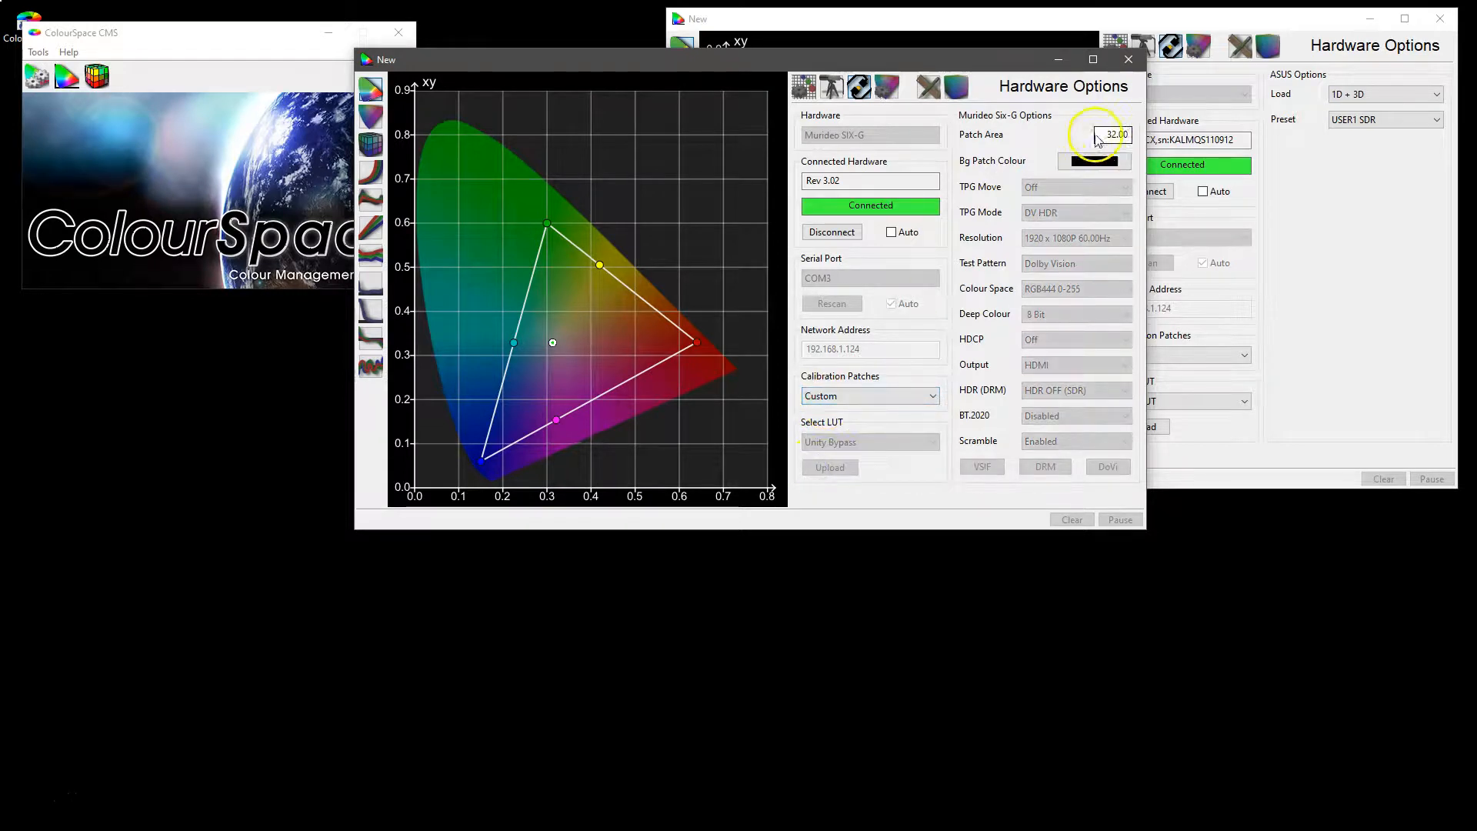
pyautogui.tripleClick(1115, 135)
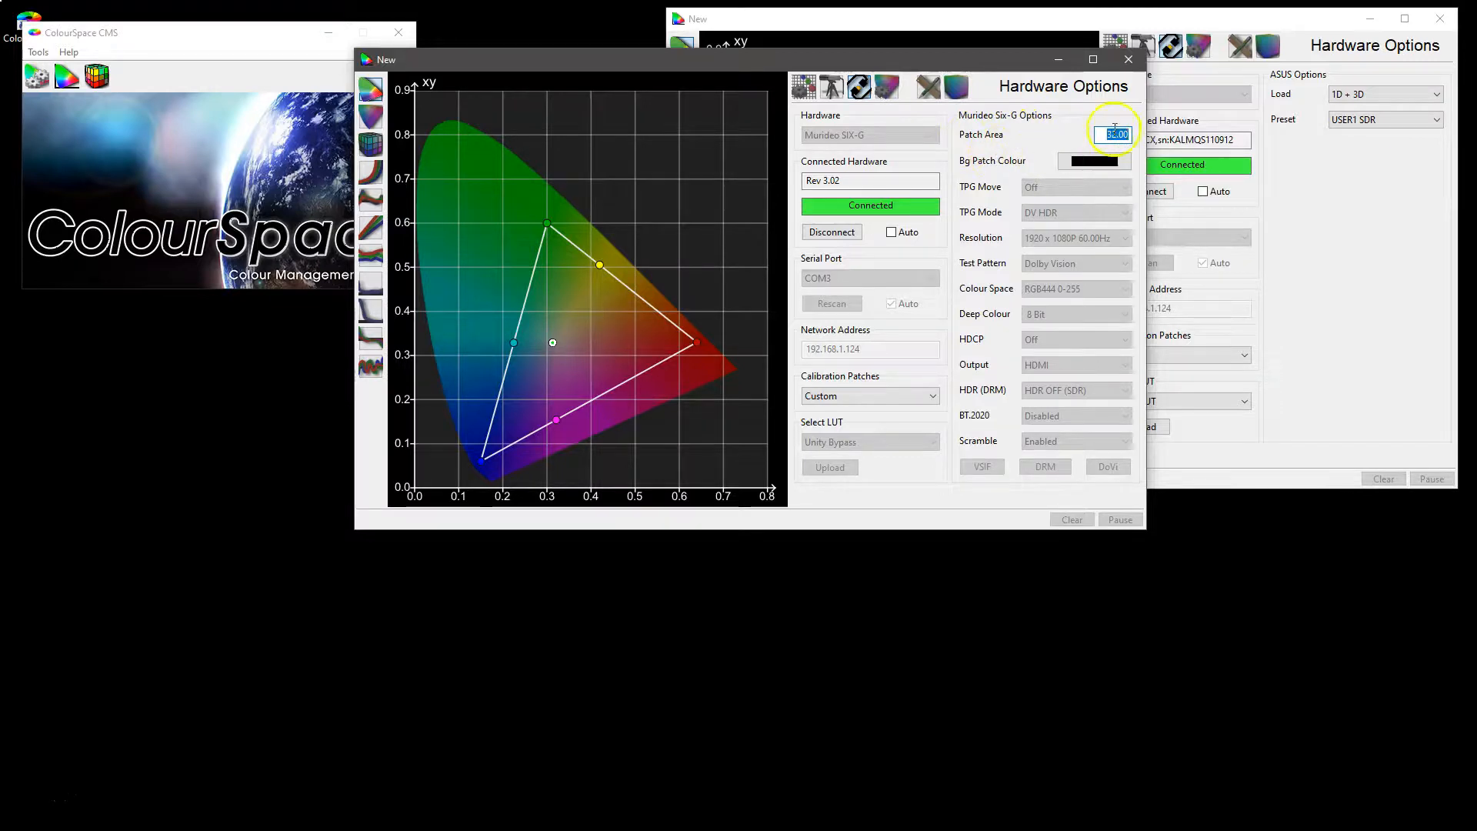
pyautogui.click(1092, 160)
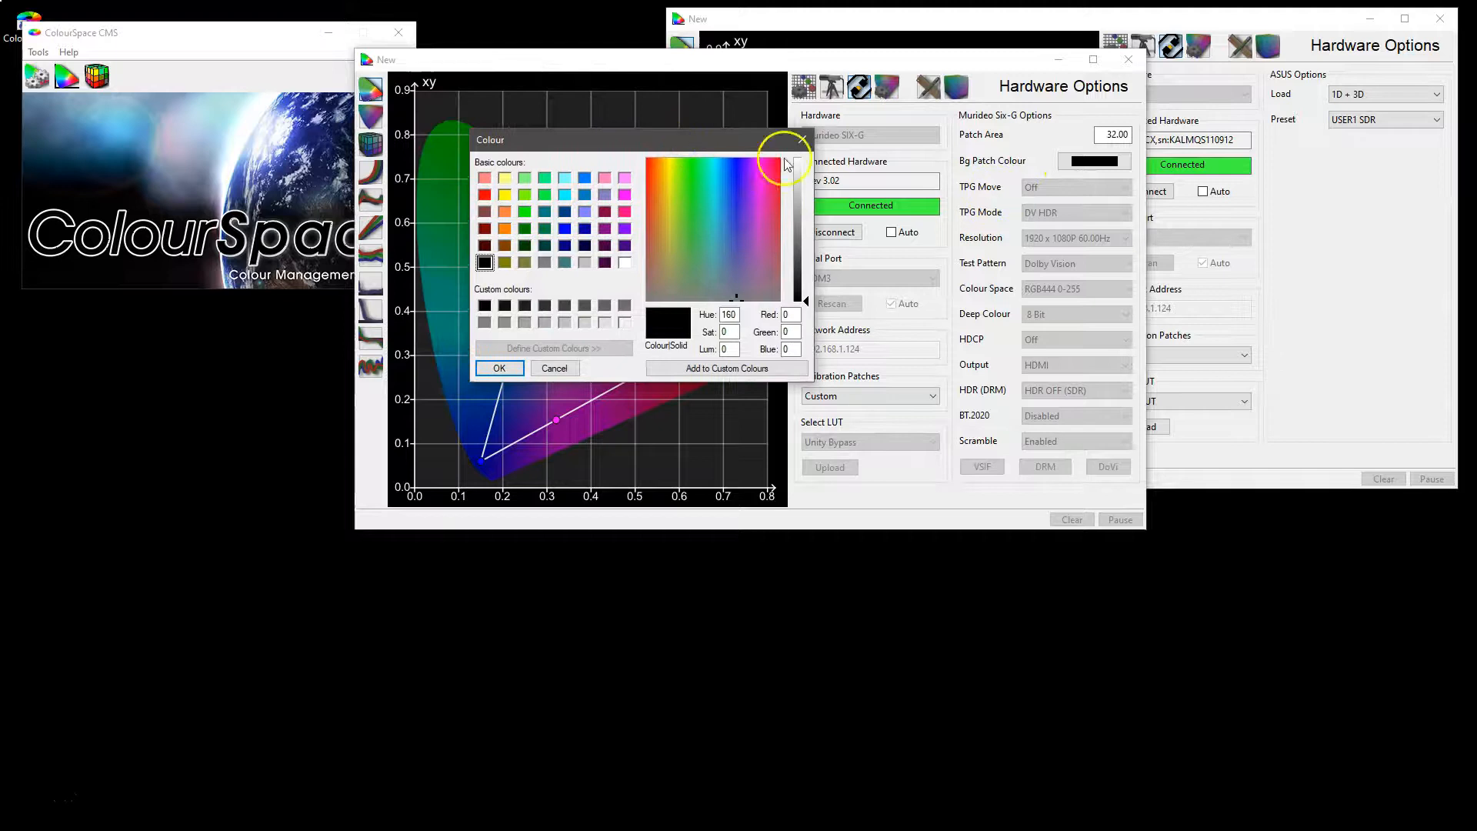
pyautogui.click(500, 367)
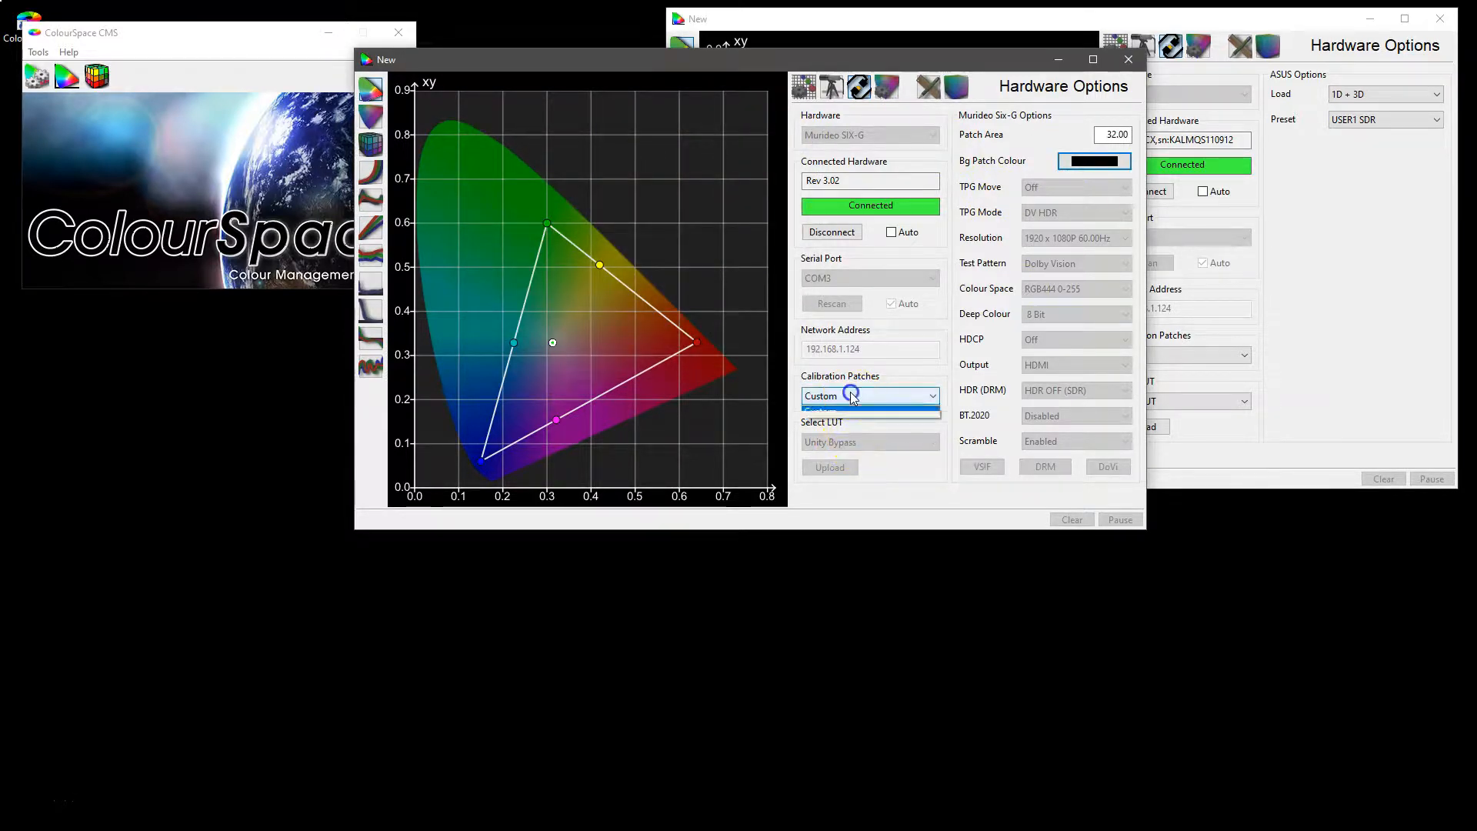
pyautogui.click(933, 394)
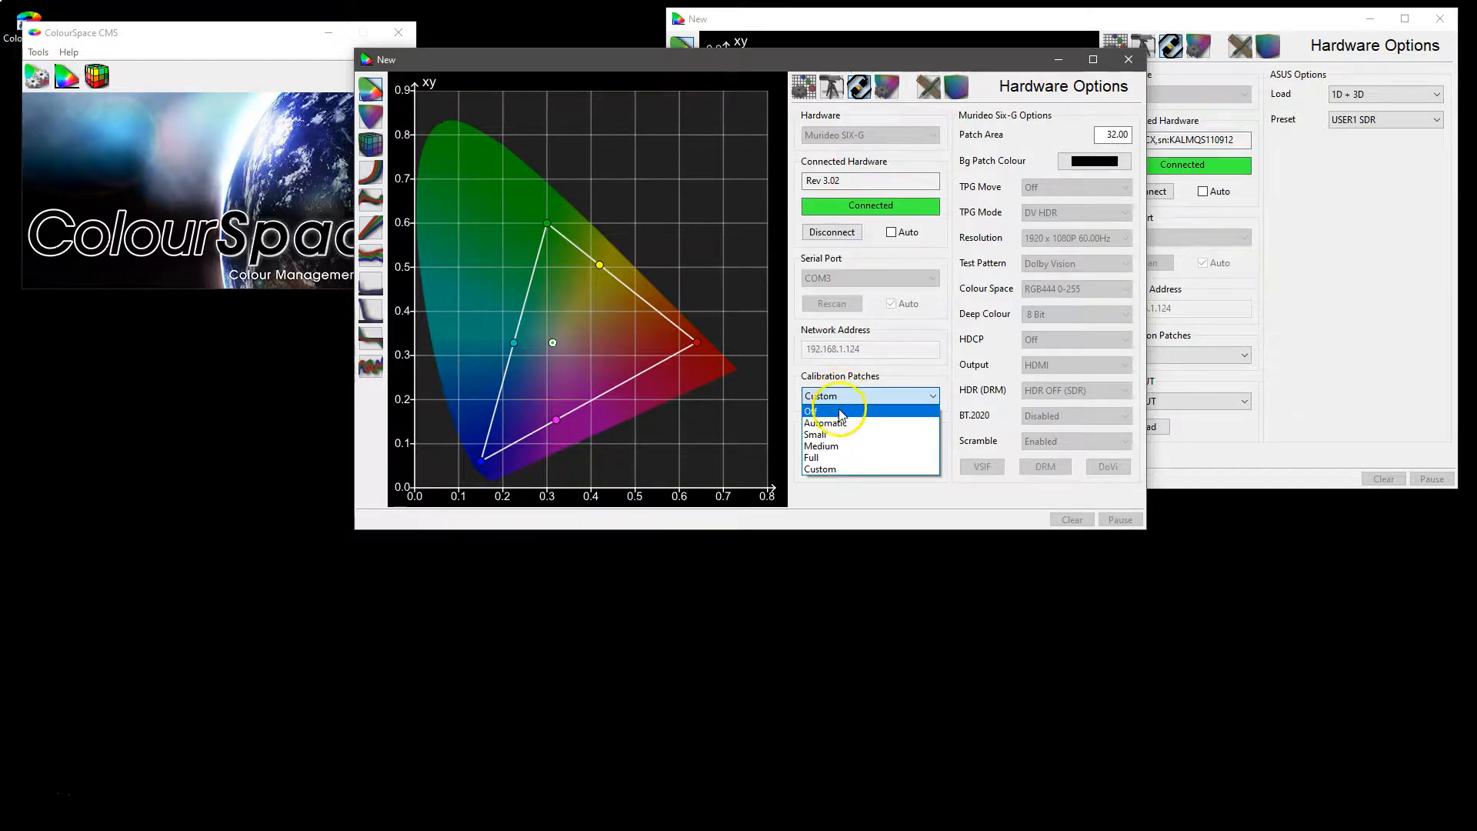
pyautogui.click(813, 409)
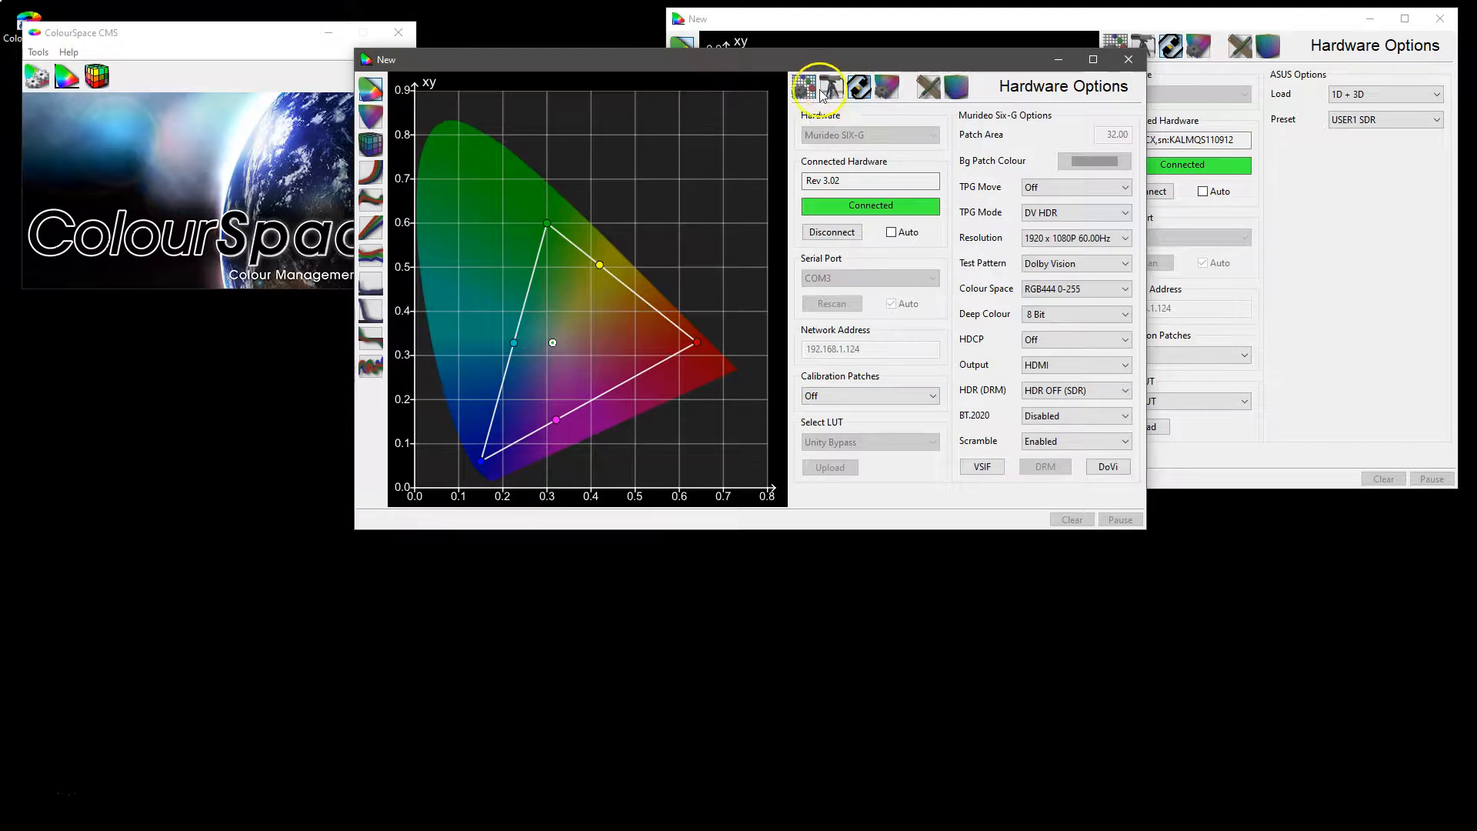
# - Change the patch size preset from L32 to Custom and open the background colour choice
pyautogui.click(804, 85)
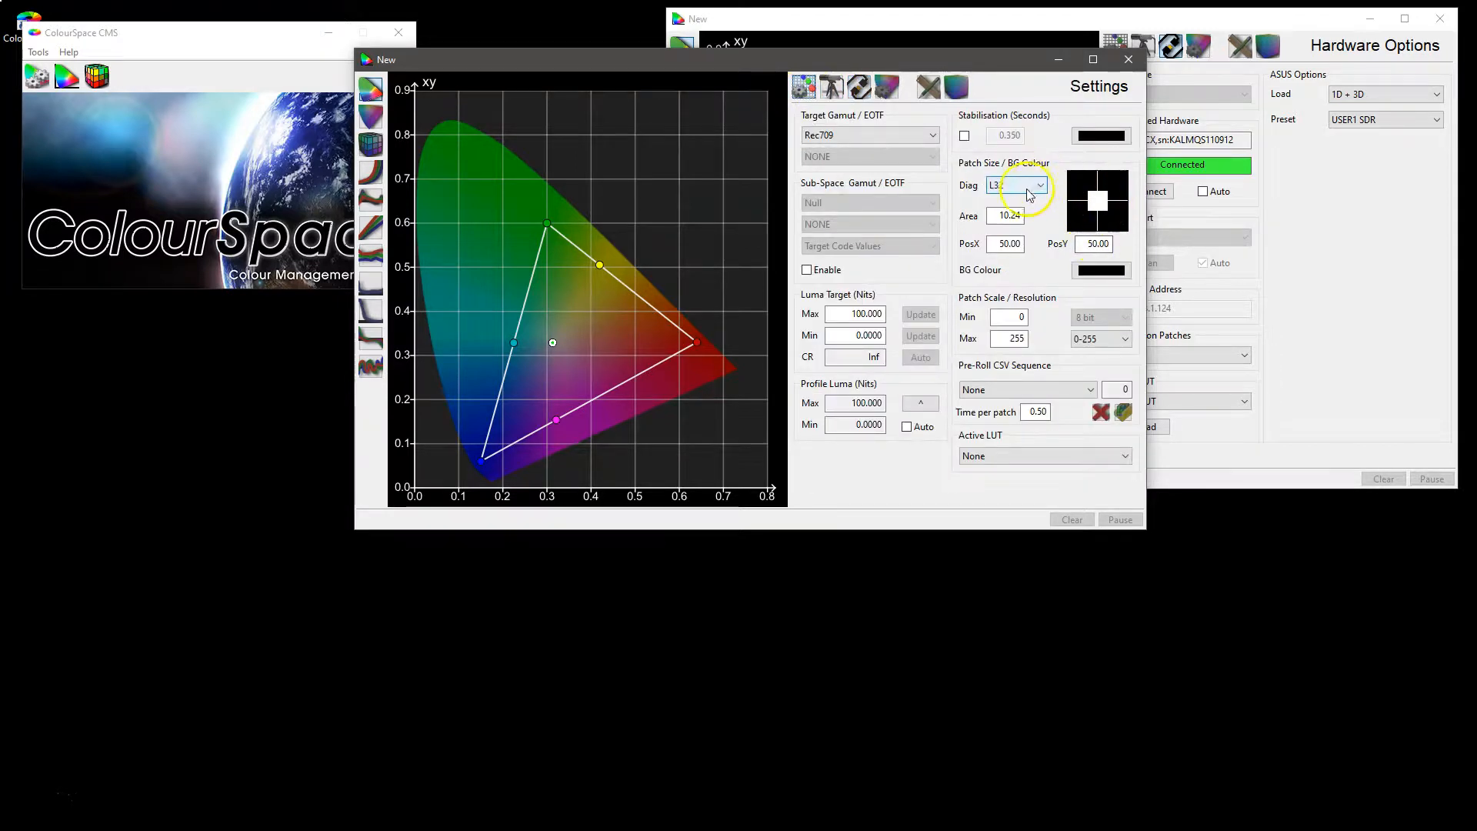
pyautogui.click(1040, 185)
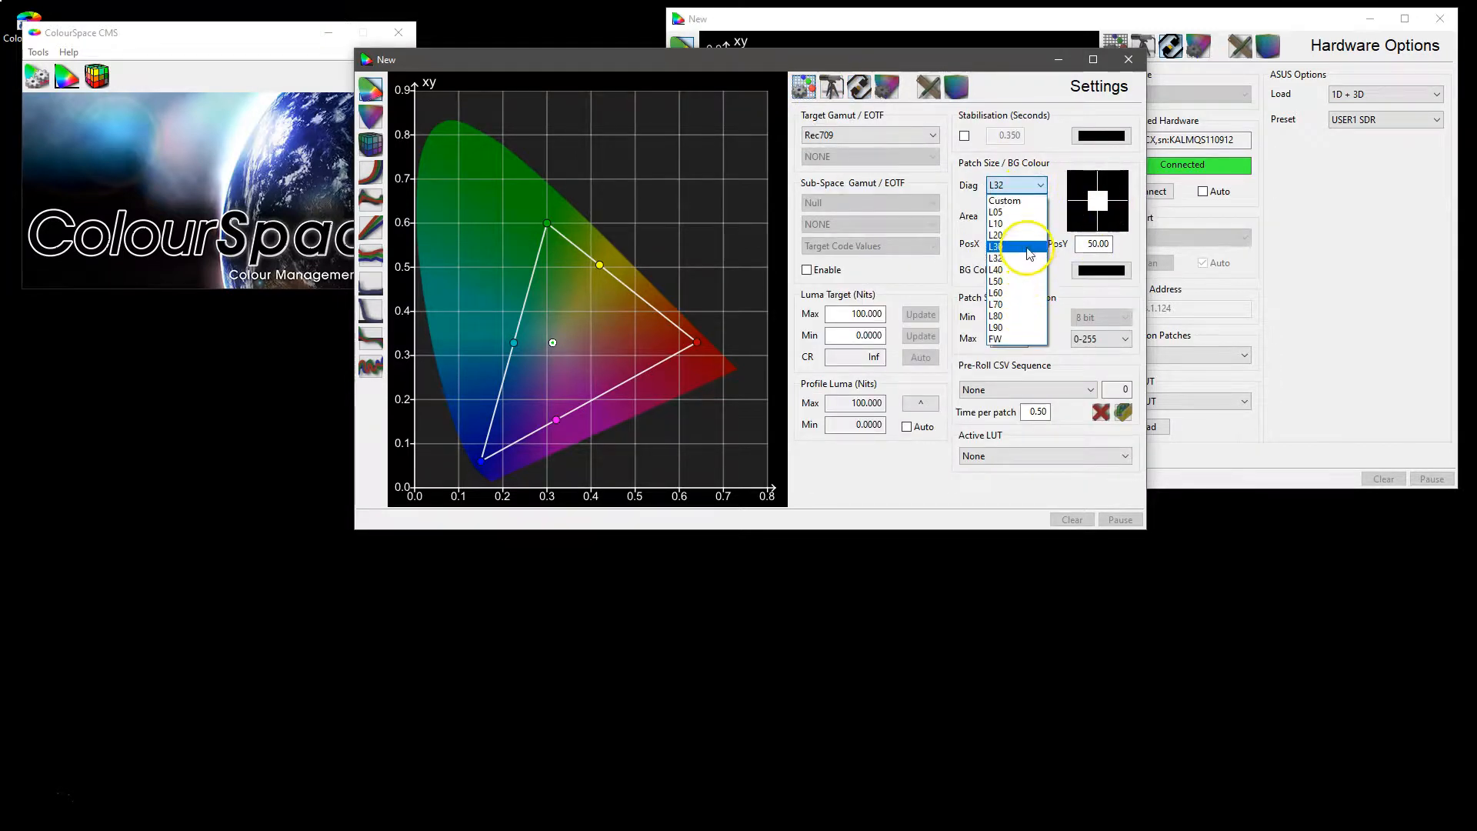
pyautogui.moveTo(1025, 339)
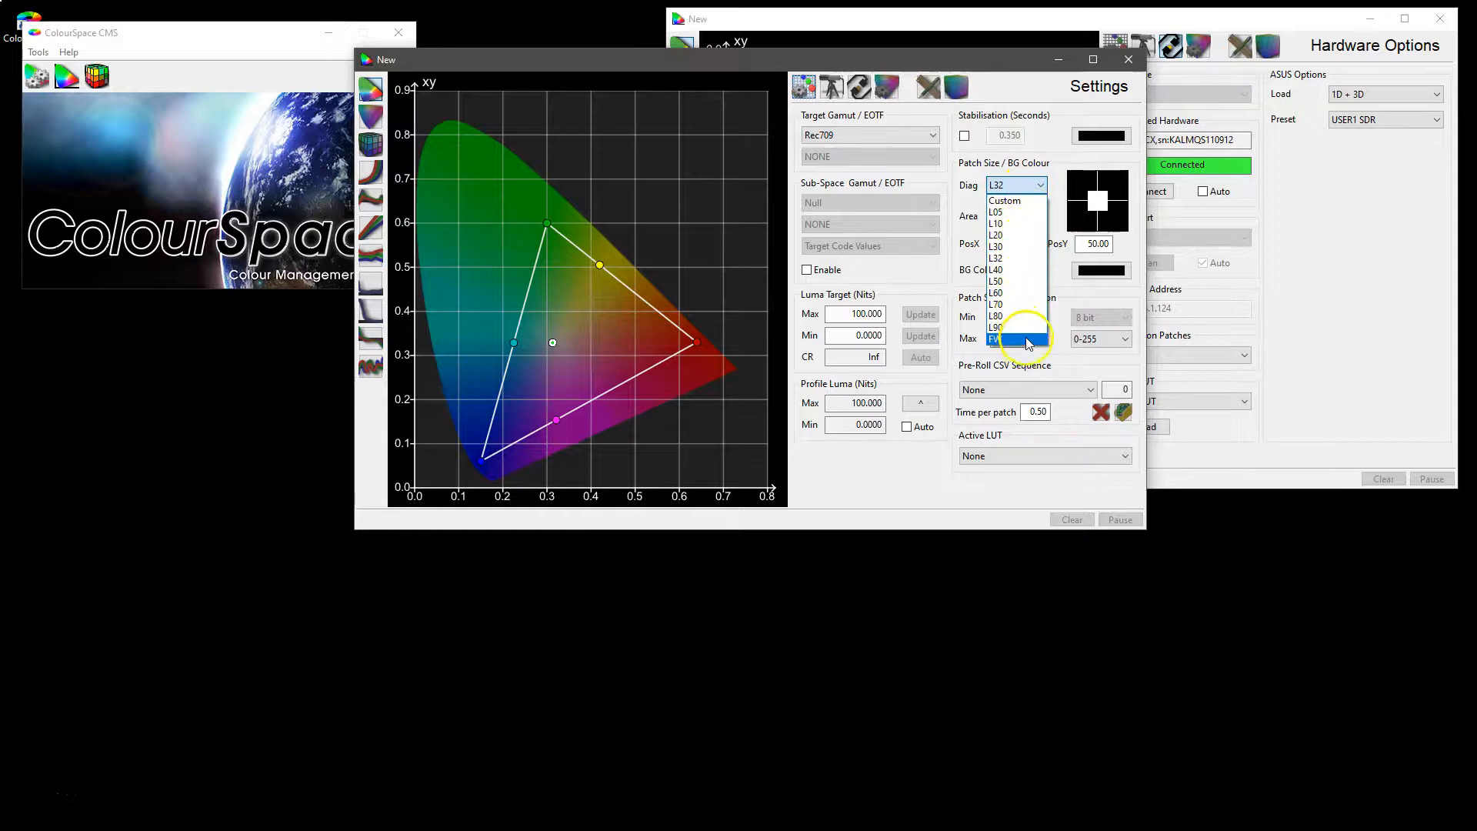
pyautogui.moveTo(1016, 201)
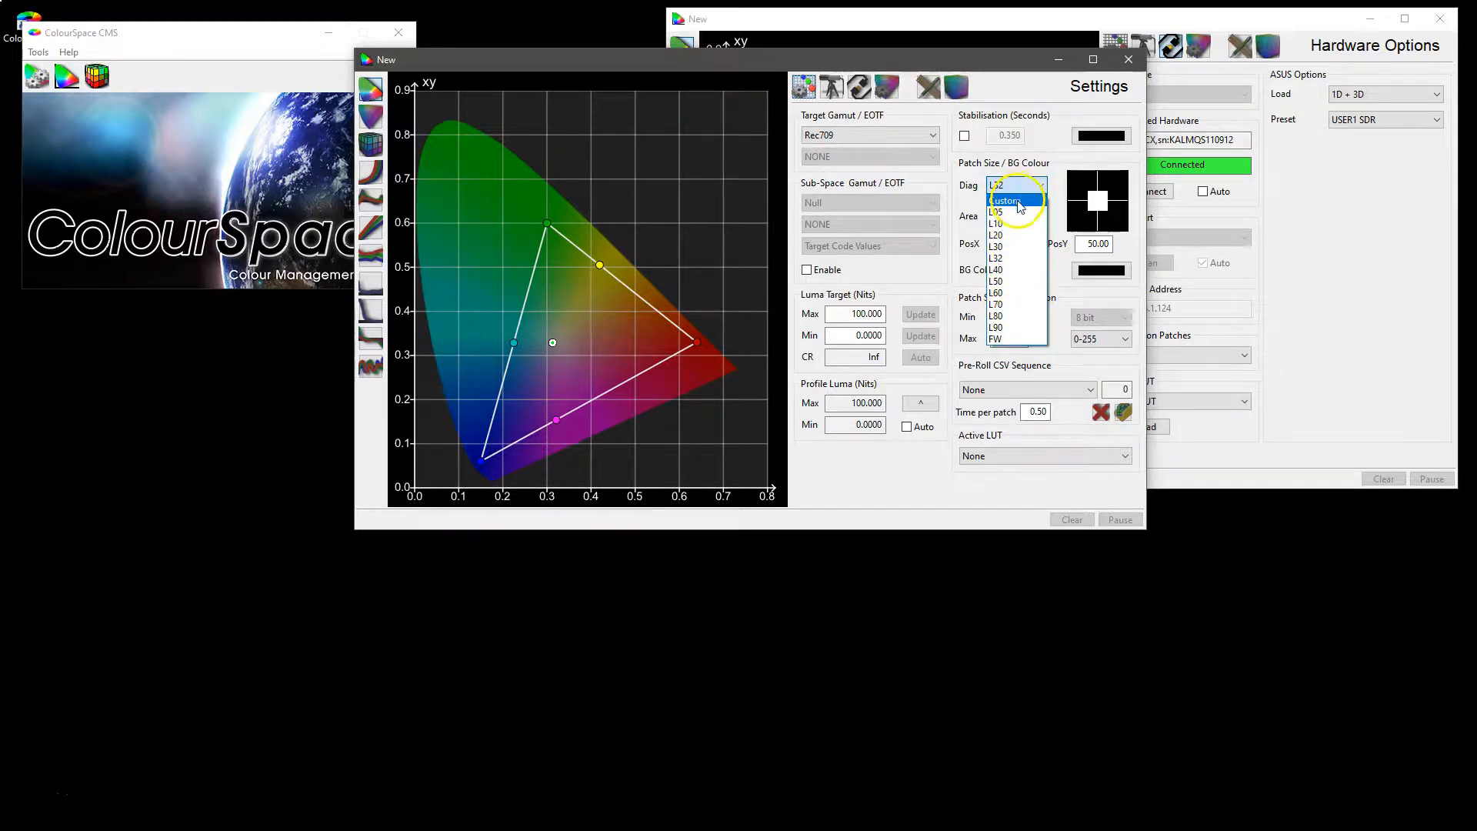
pyautogui.click(1007, 201)
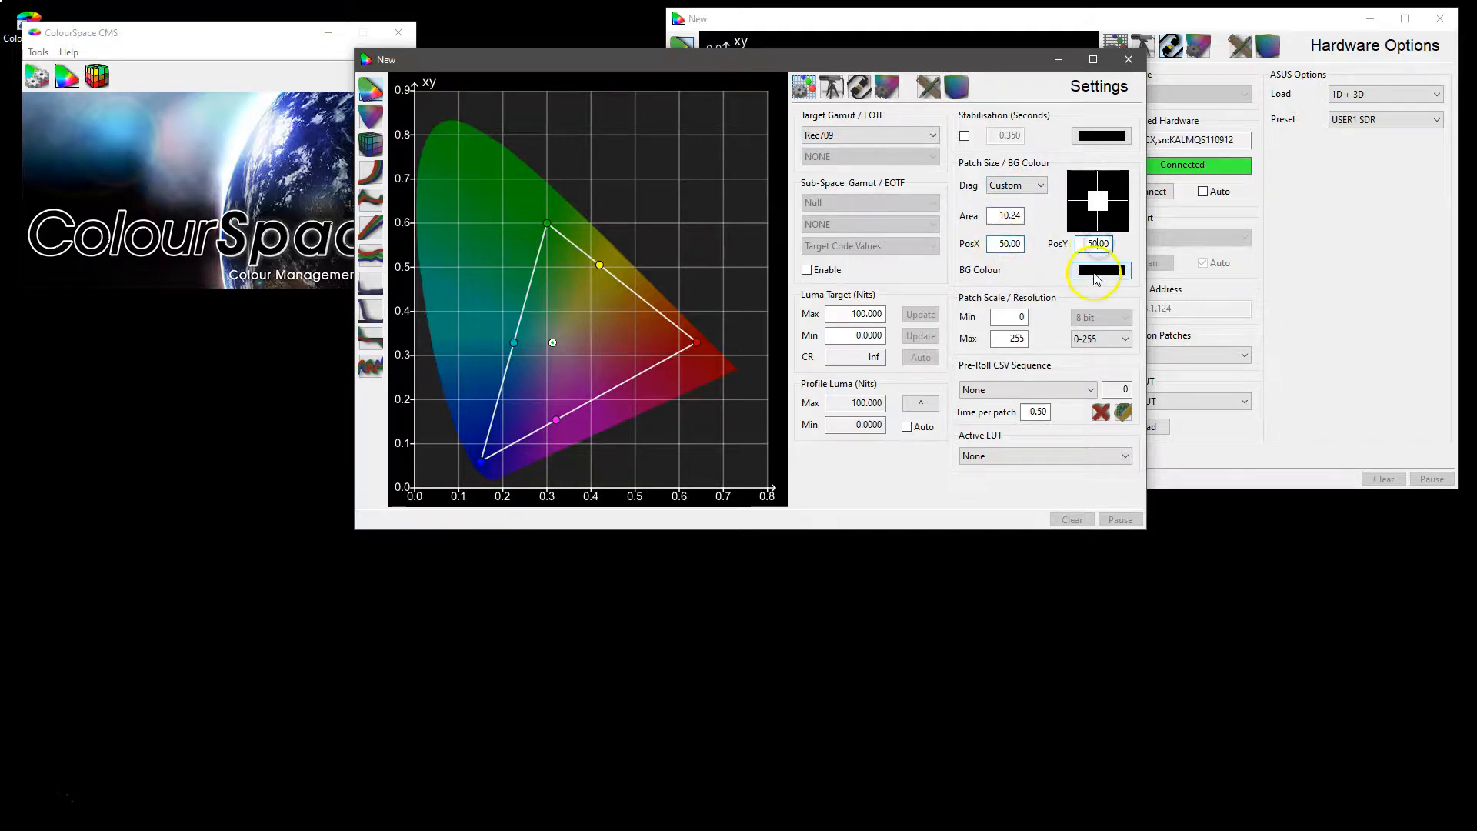
pyautogui.click(1099, 270)
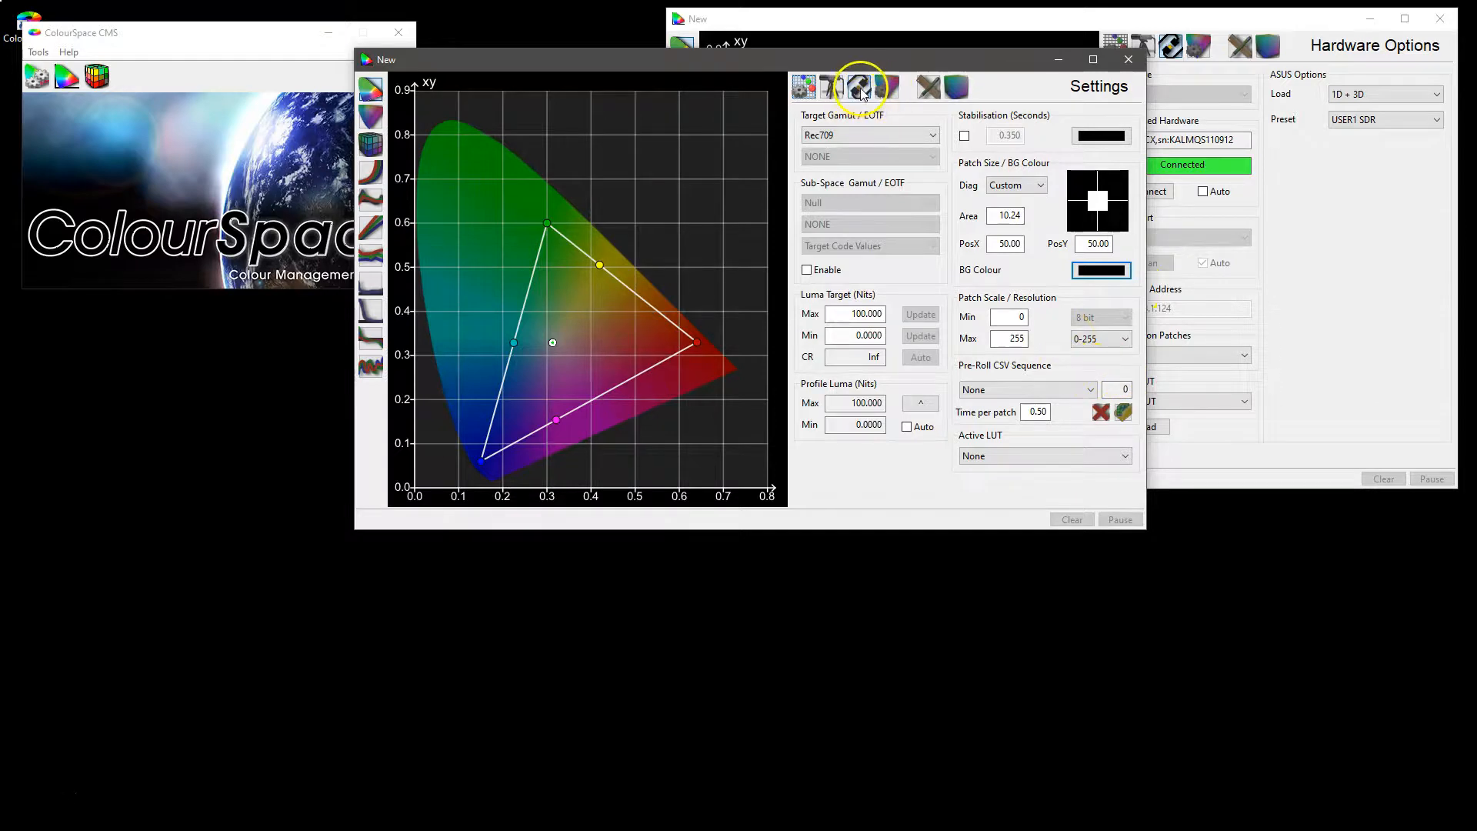
# - Reopen the Murideo SIX-G hardware options, showing pattern movement Off and Dolby Vision test pattern
pyautogui.click(859, 87)
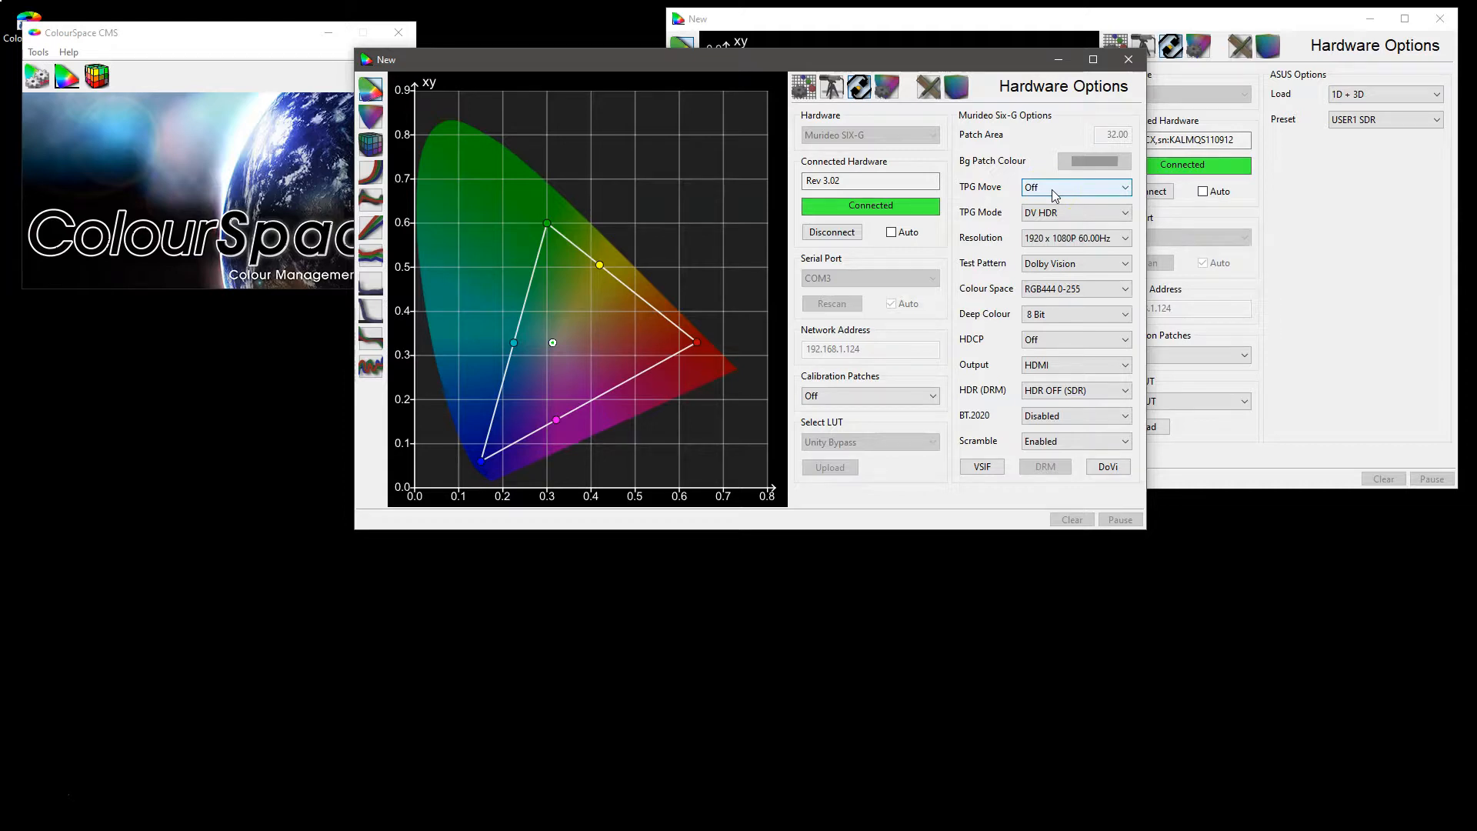
pyautogui.moveTo(1074, 339)
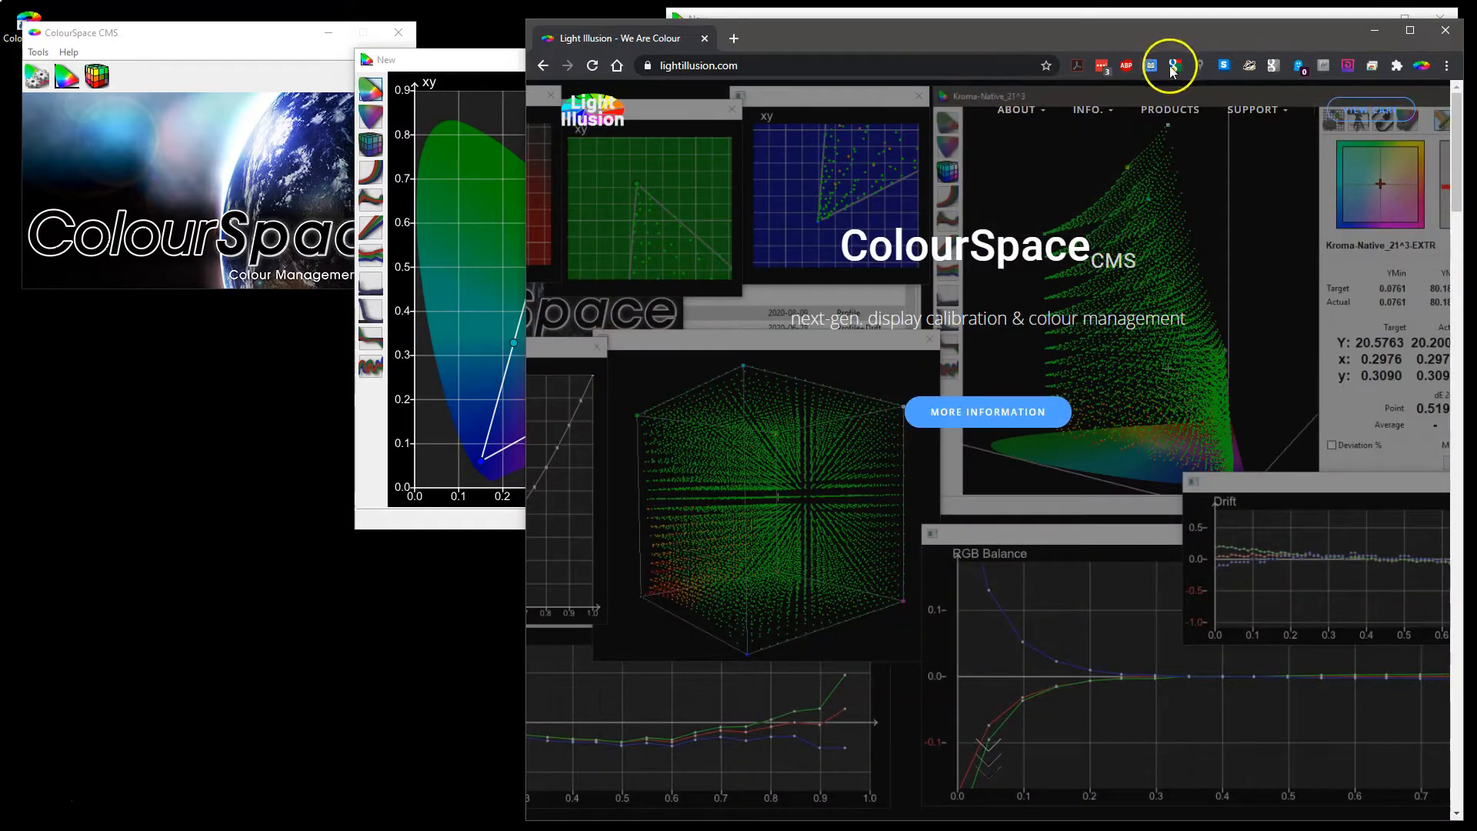
# - Open ColourSpace Guides under Support and scroll down to the Murideo SIX-G tile
pyautogui.click(1255, 110)
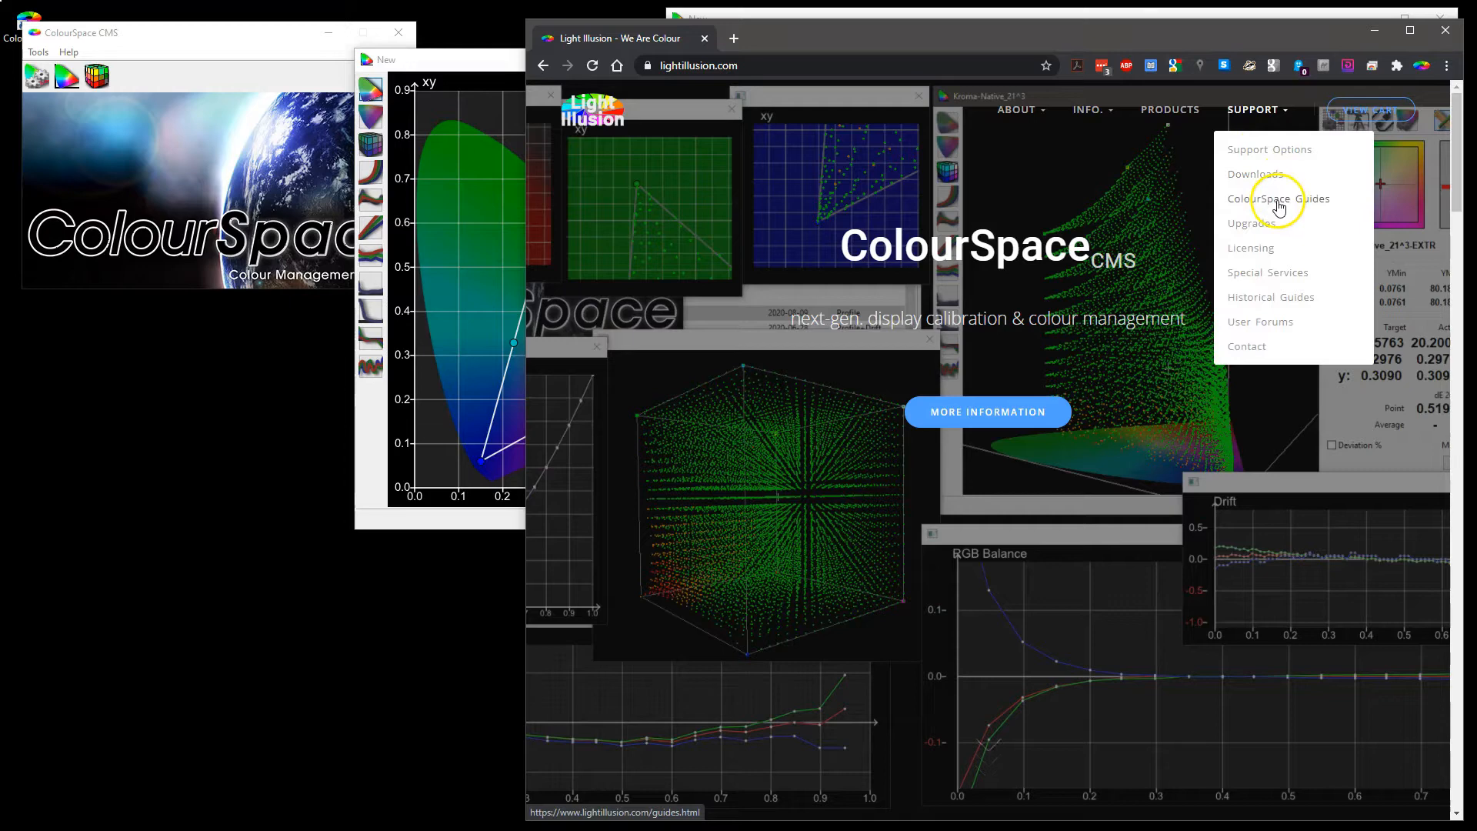
pyautogui.click(1278, 199)
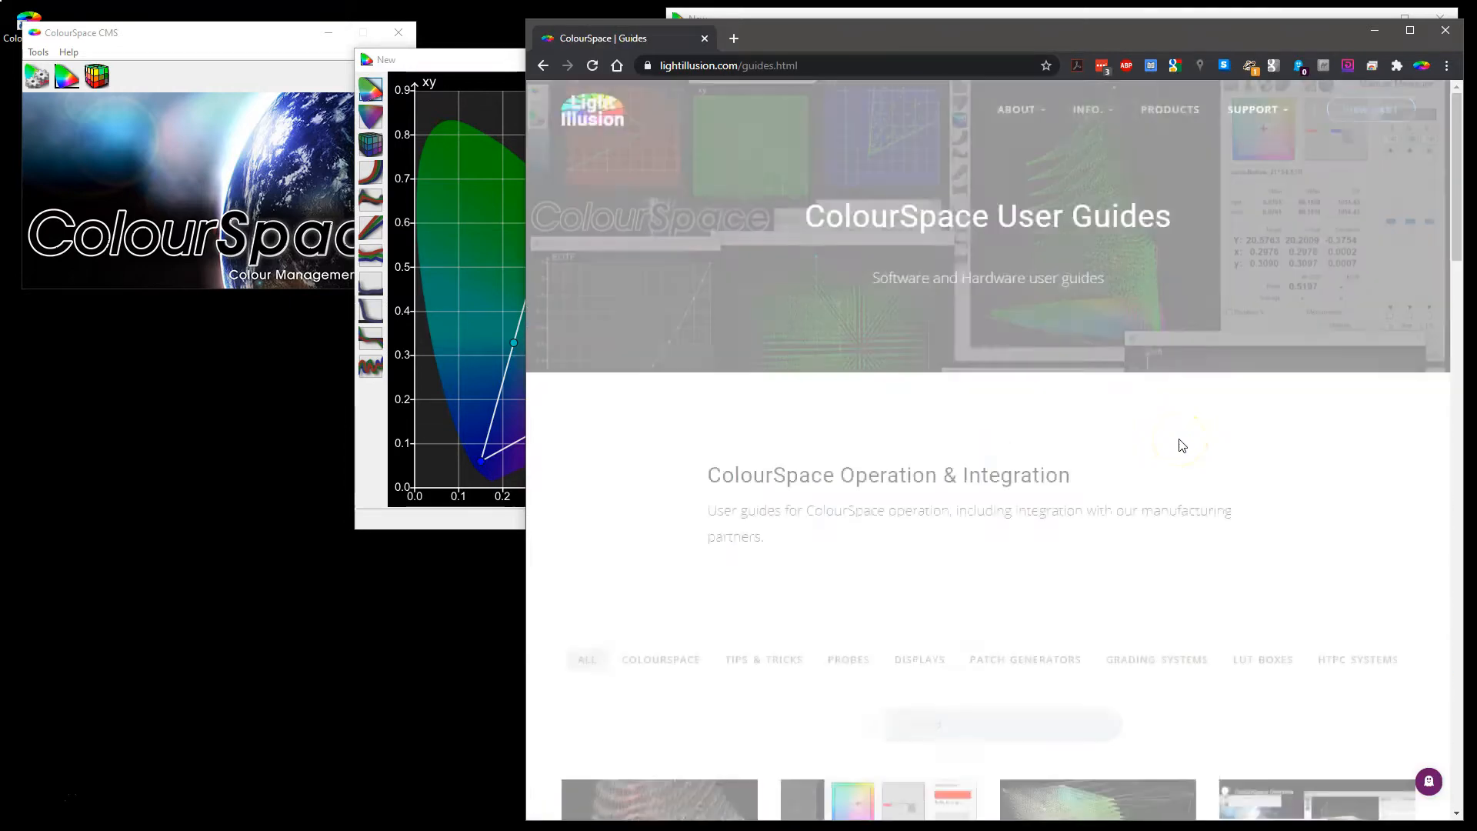
pyautogui.scroll(-3)
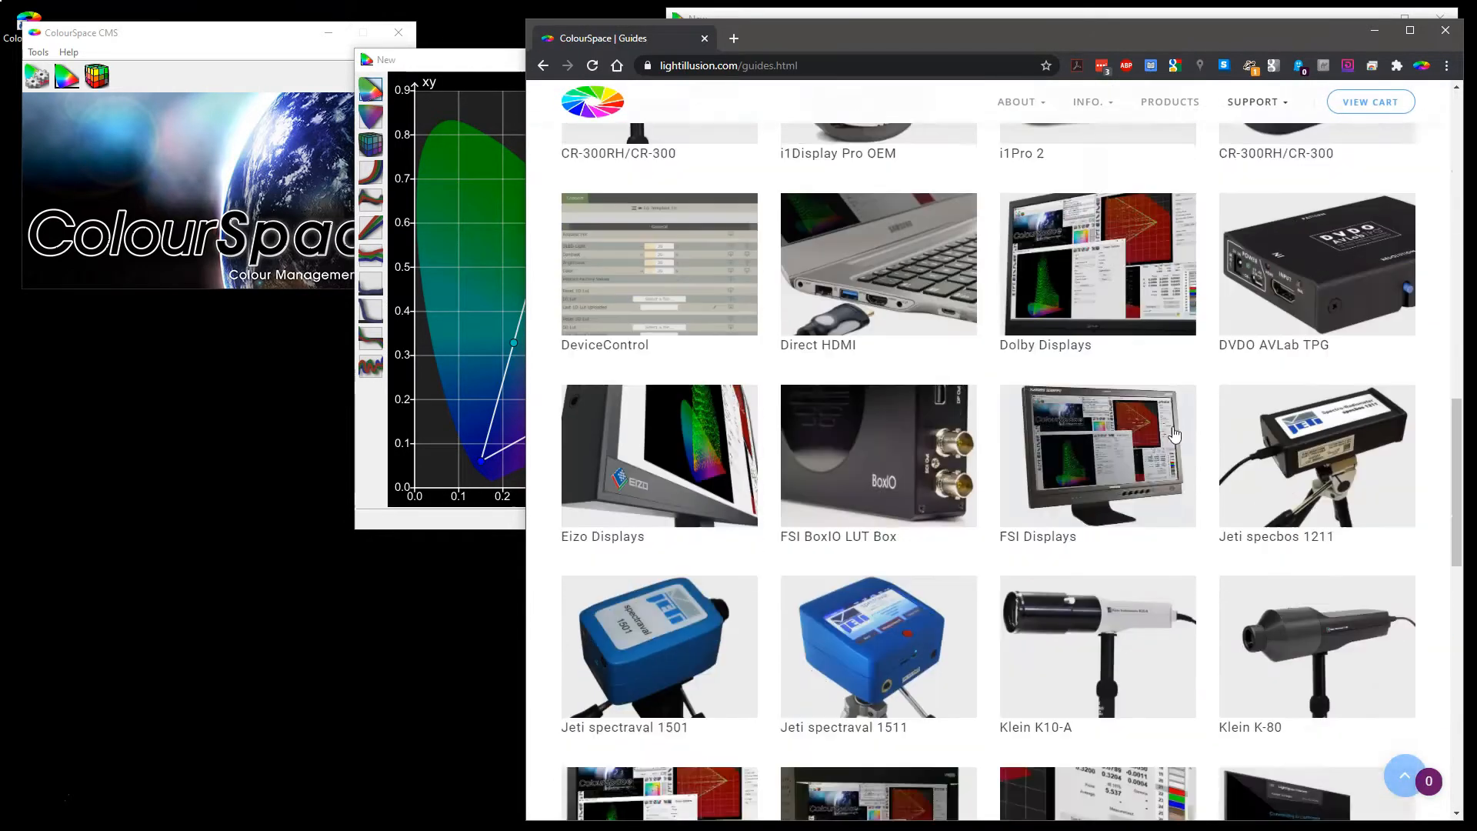
pyautogui.scroll(-3)
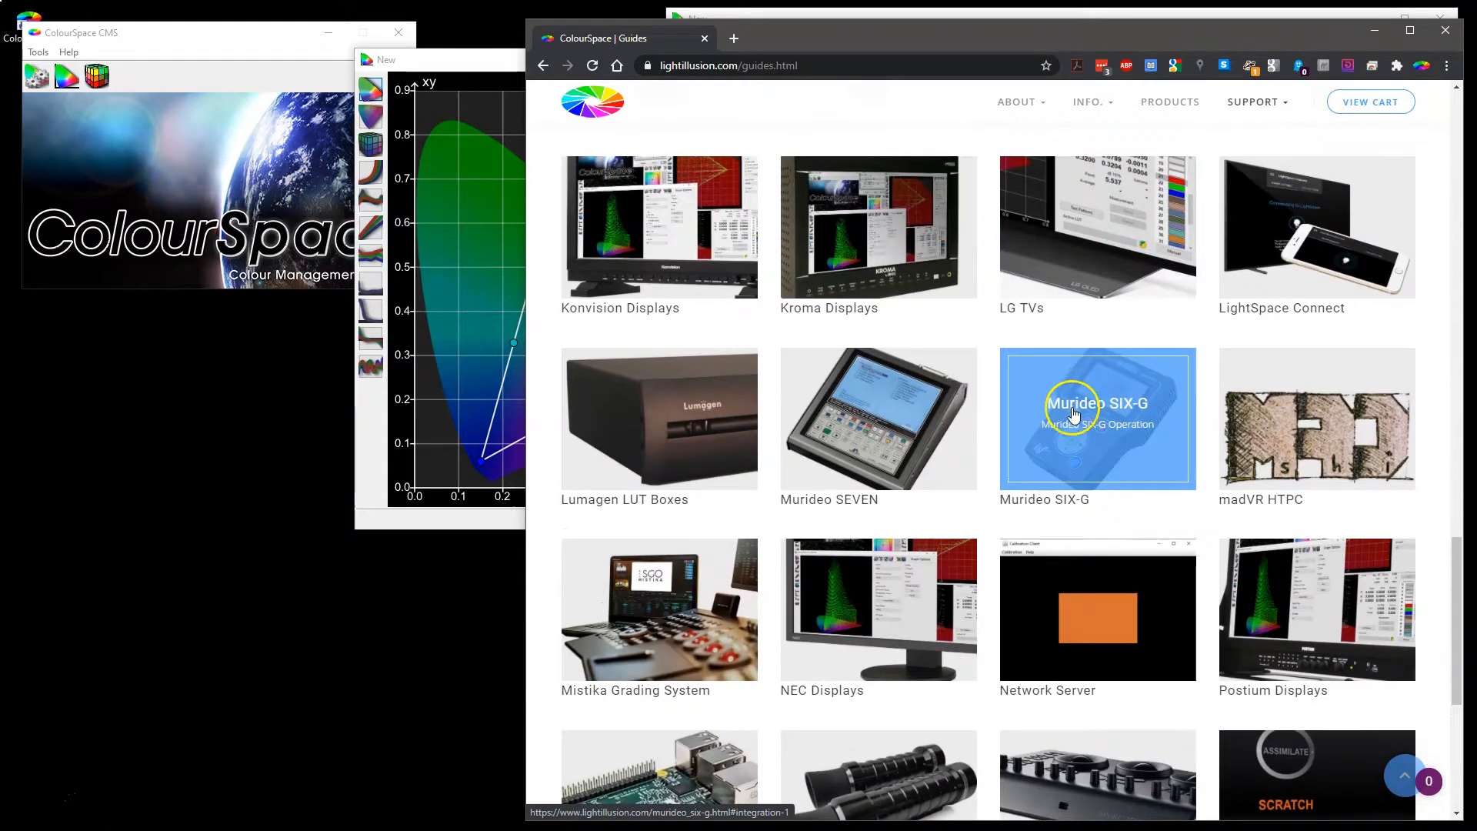
# - Open the Murideo SIX-G guide and read down to its Profiling Operation section
pyautogui.click(1095, 419)
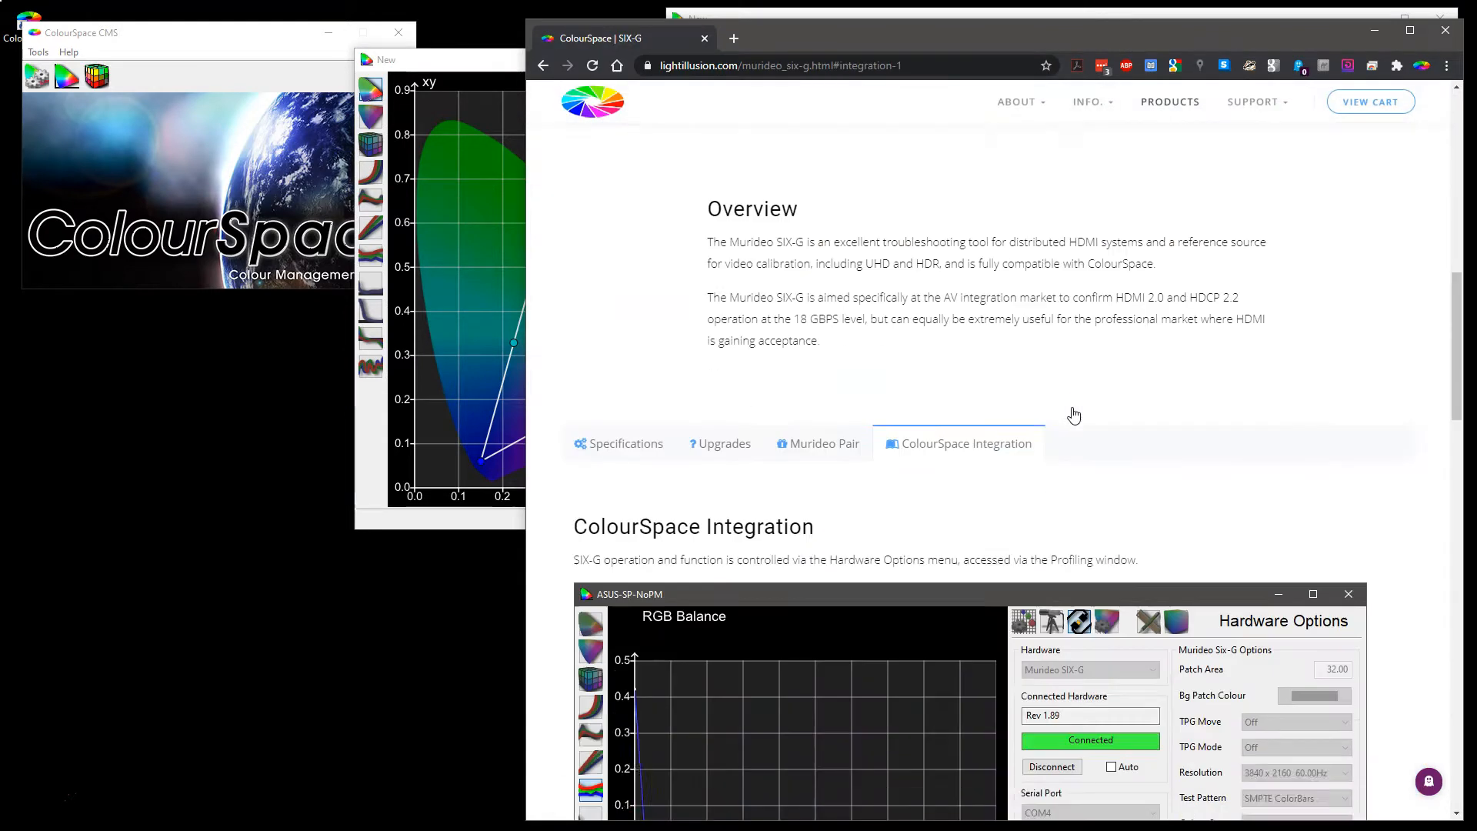
pyautogui.scroll(-3)
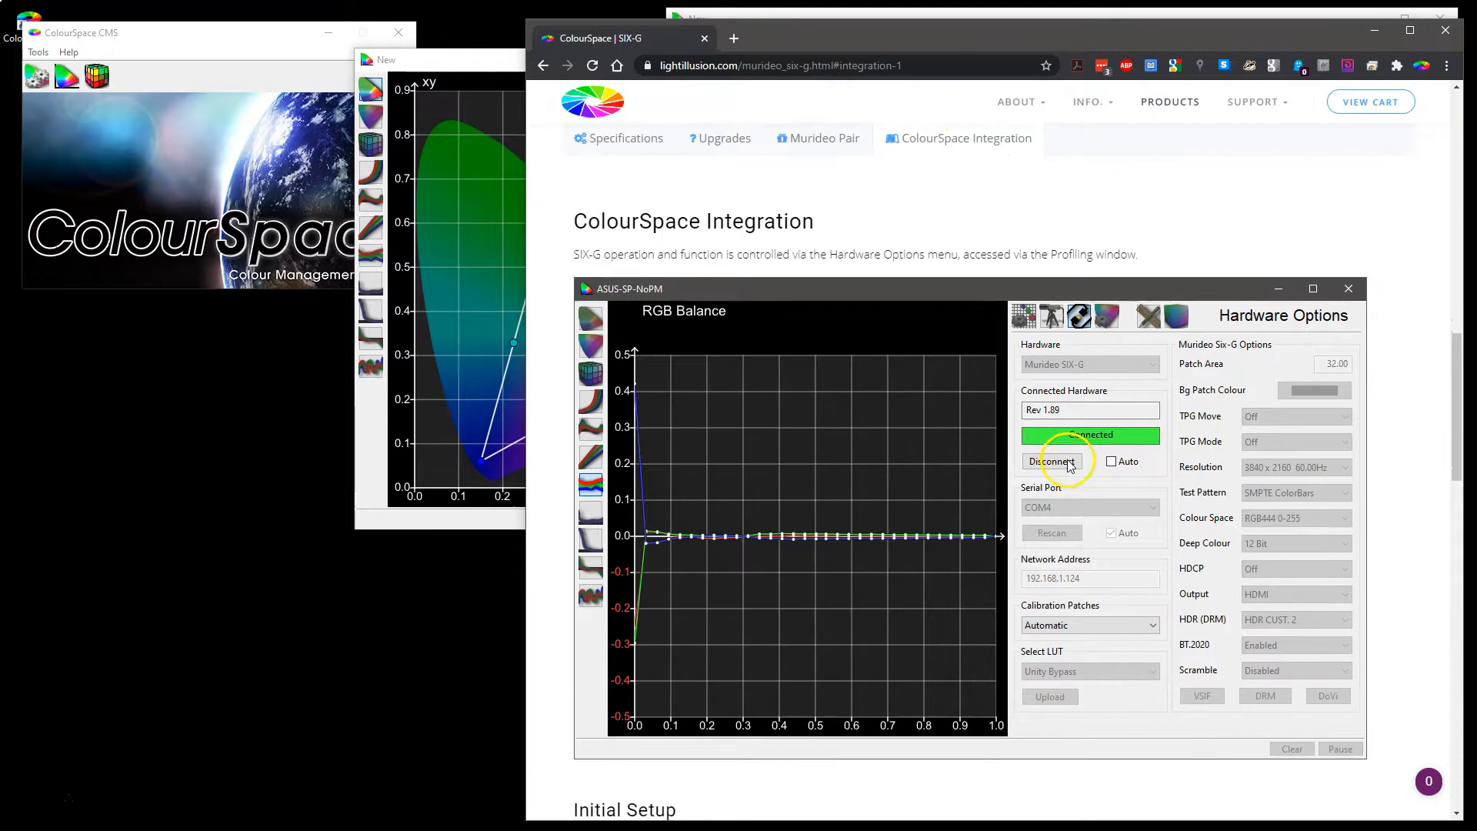
pyautogui.scroll(-3)
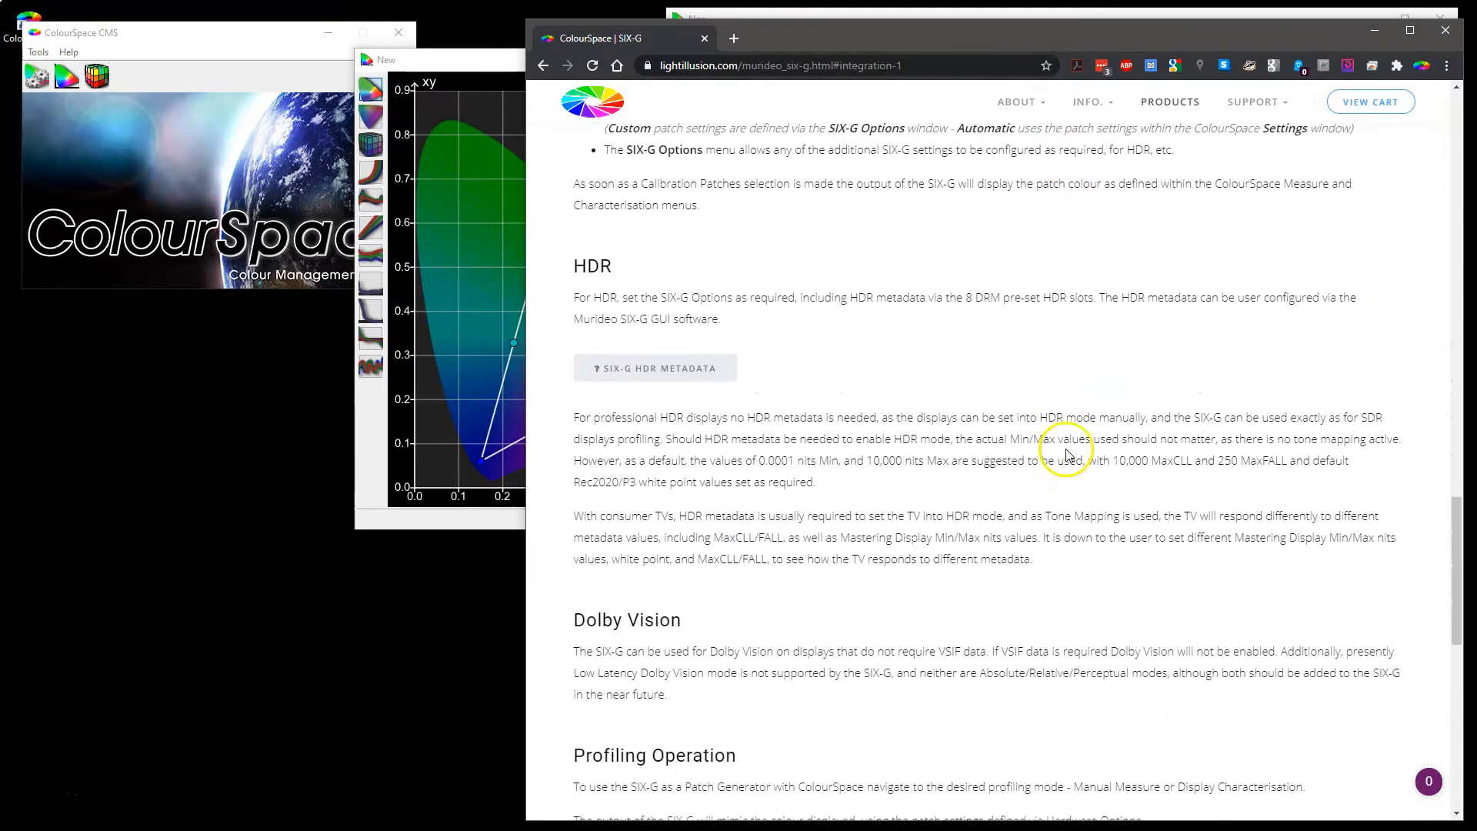
pyautogui.scroll(3)
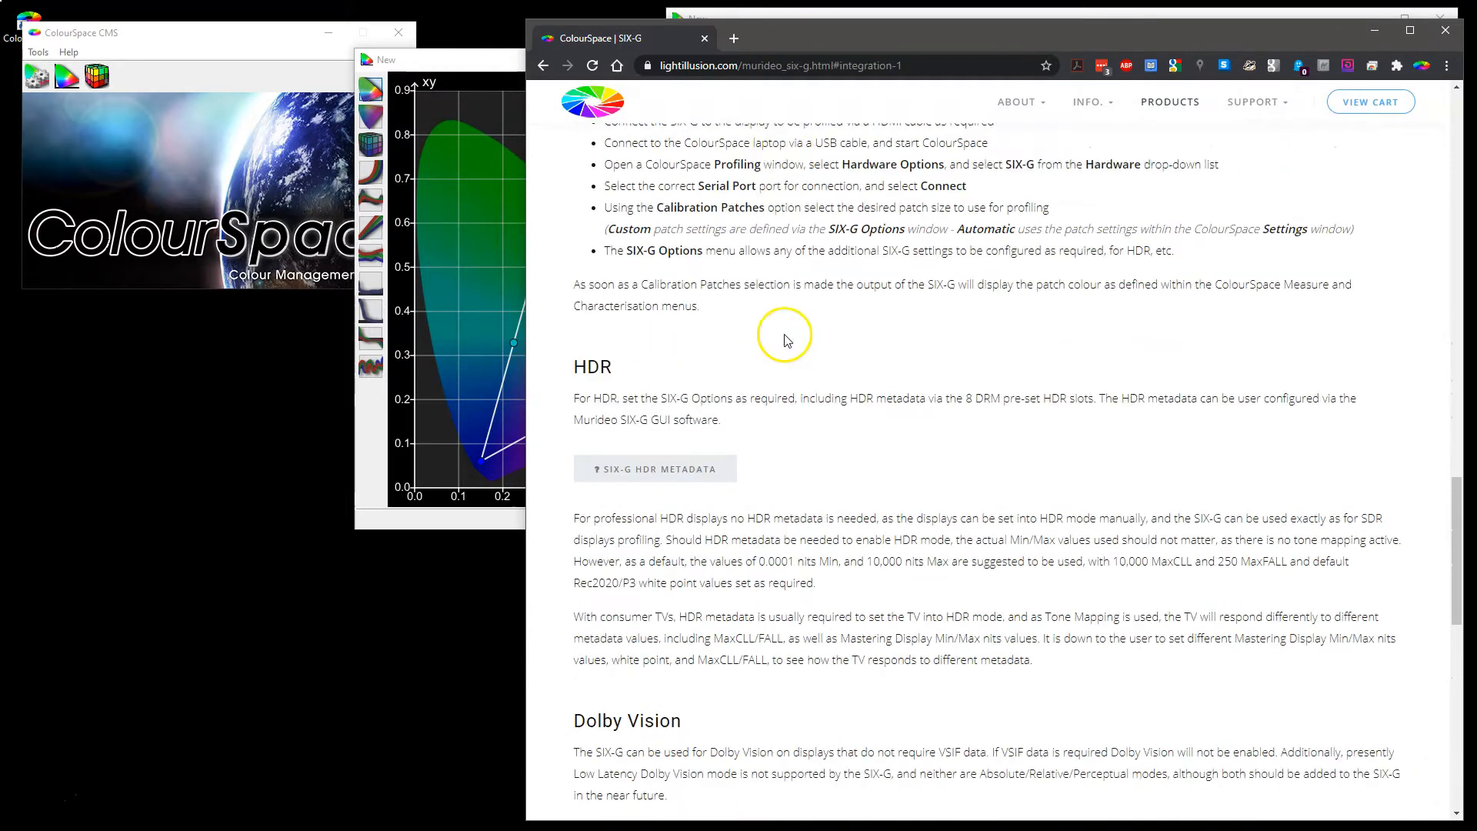
pyautogui.scroll(3)
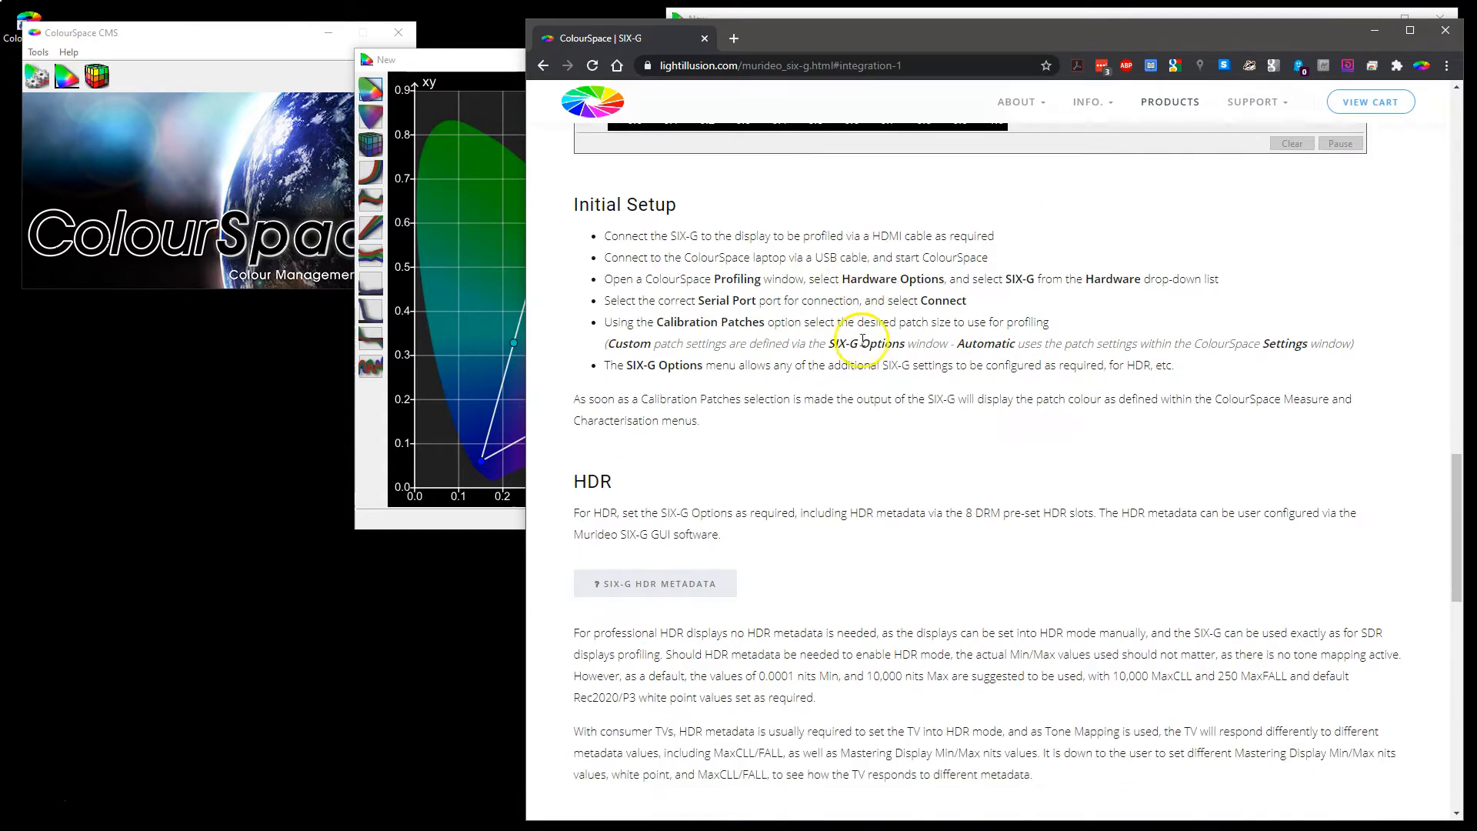
pyautogui.scroll(-3)
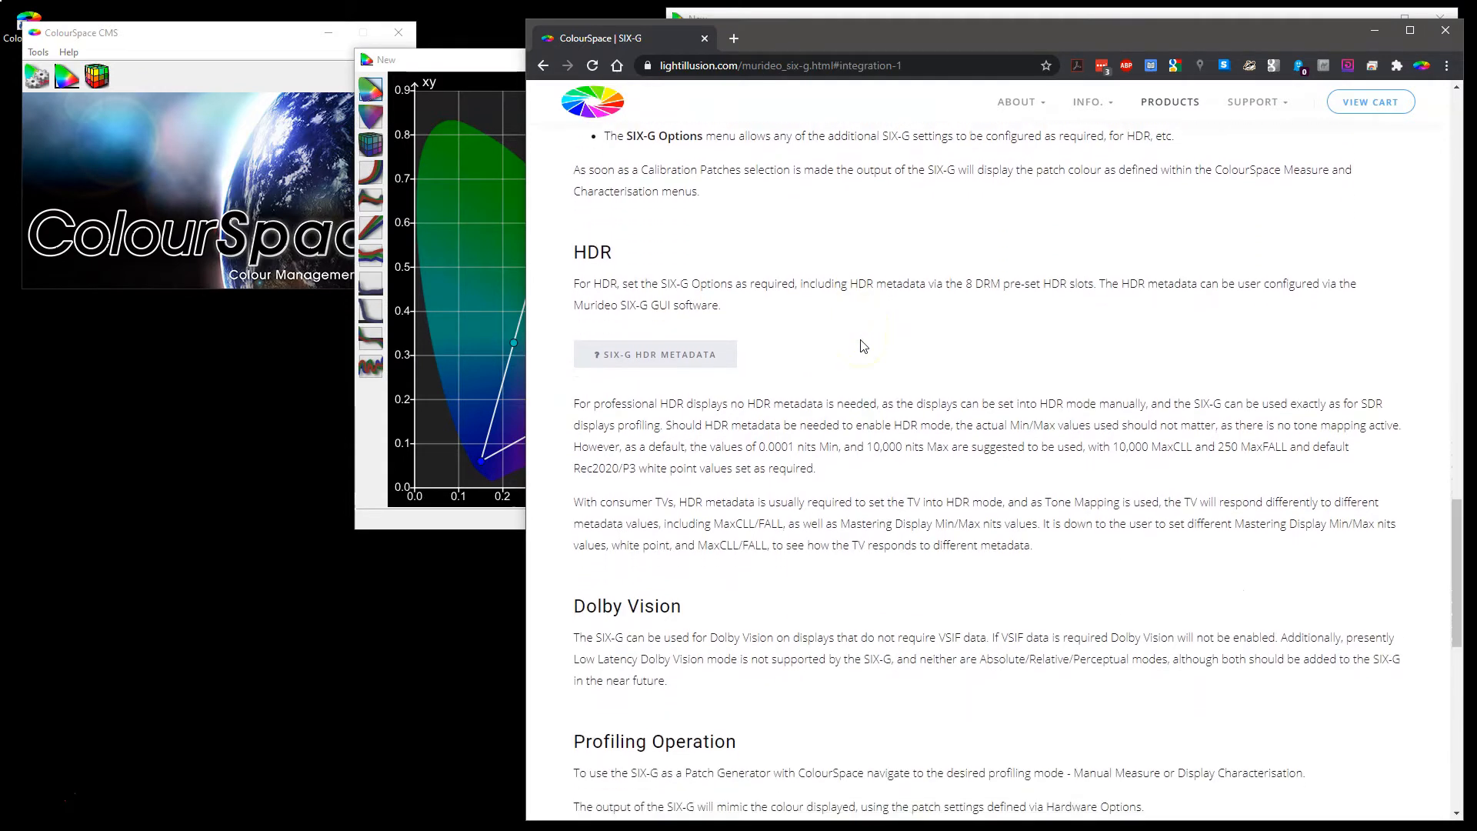
pyautogui.scroll(-3)
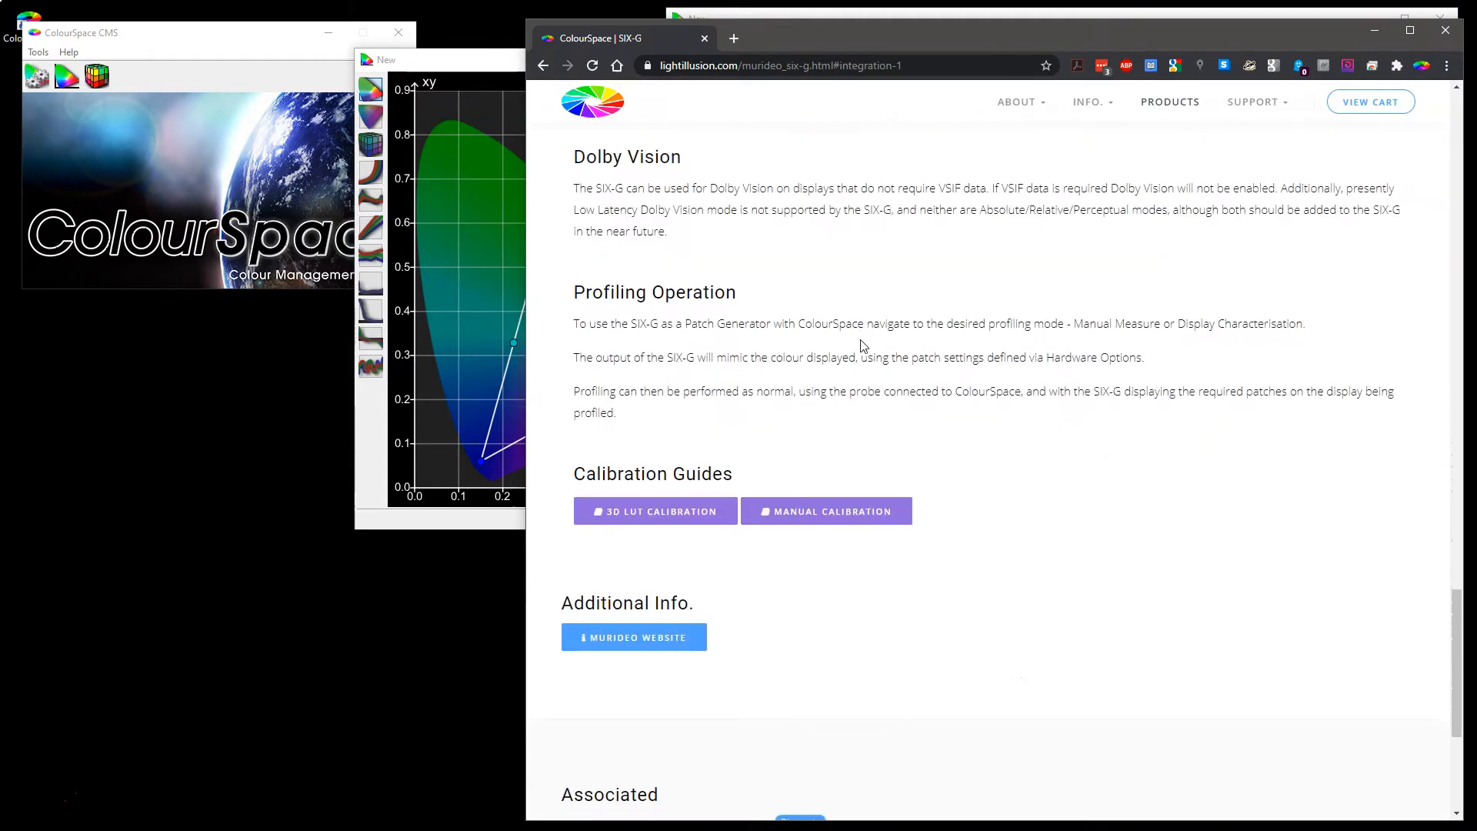